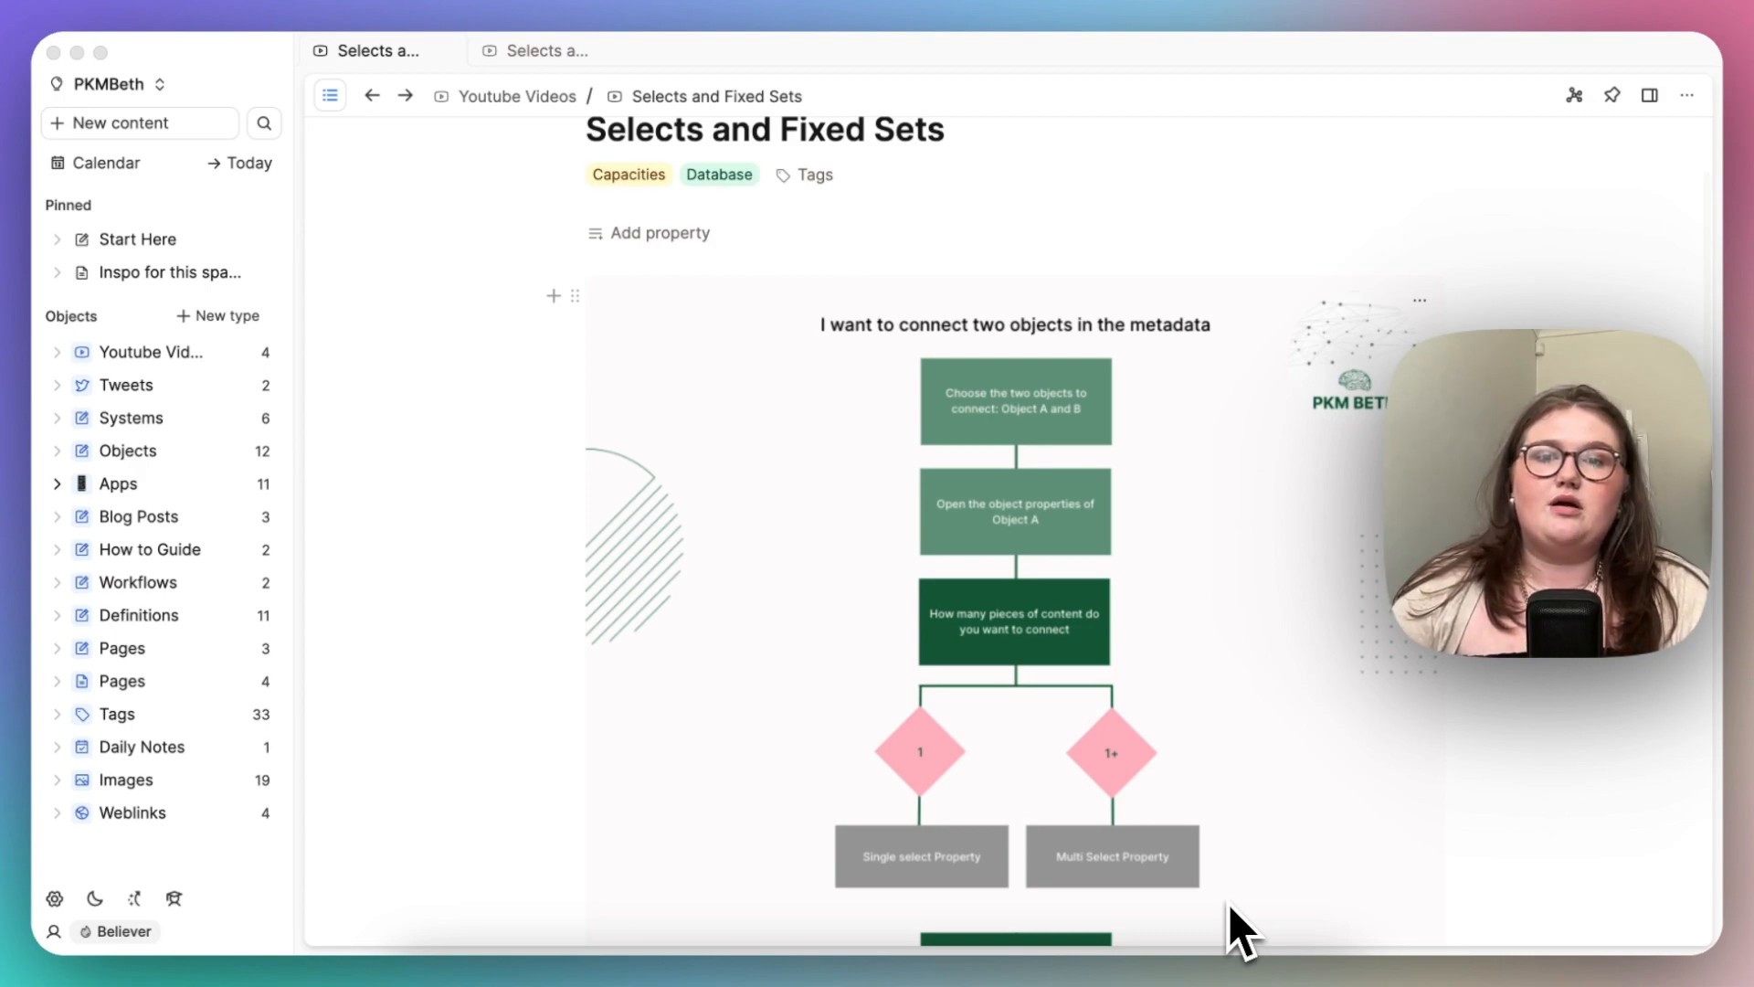
pyautogui.moveTo(1074, 728)
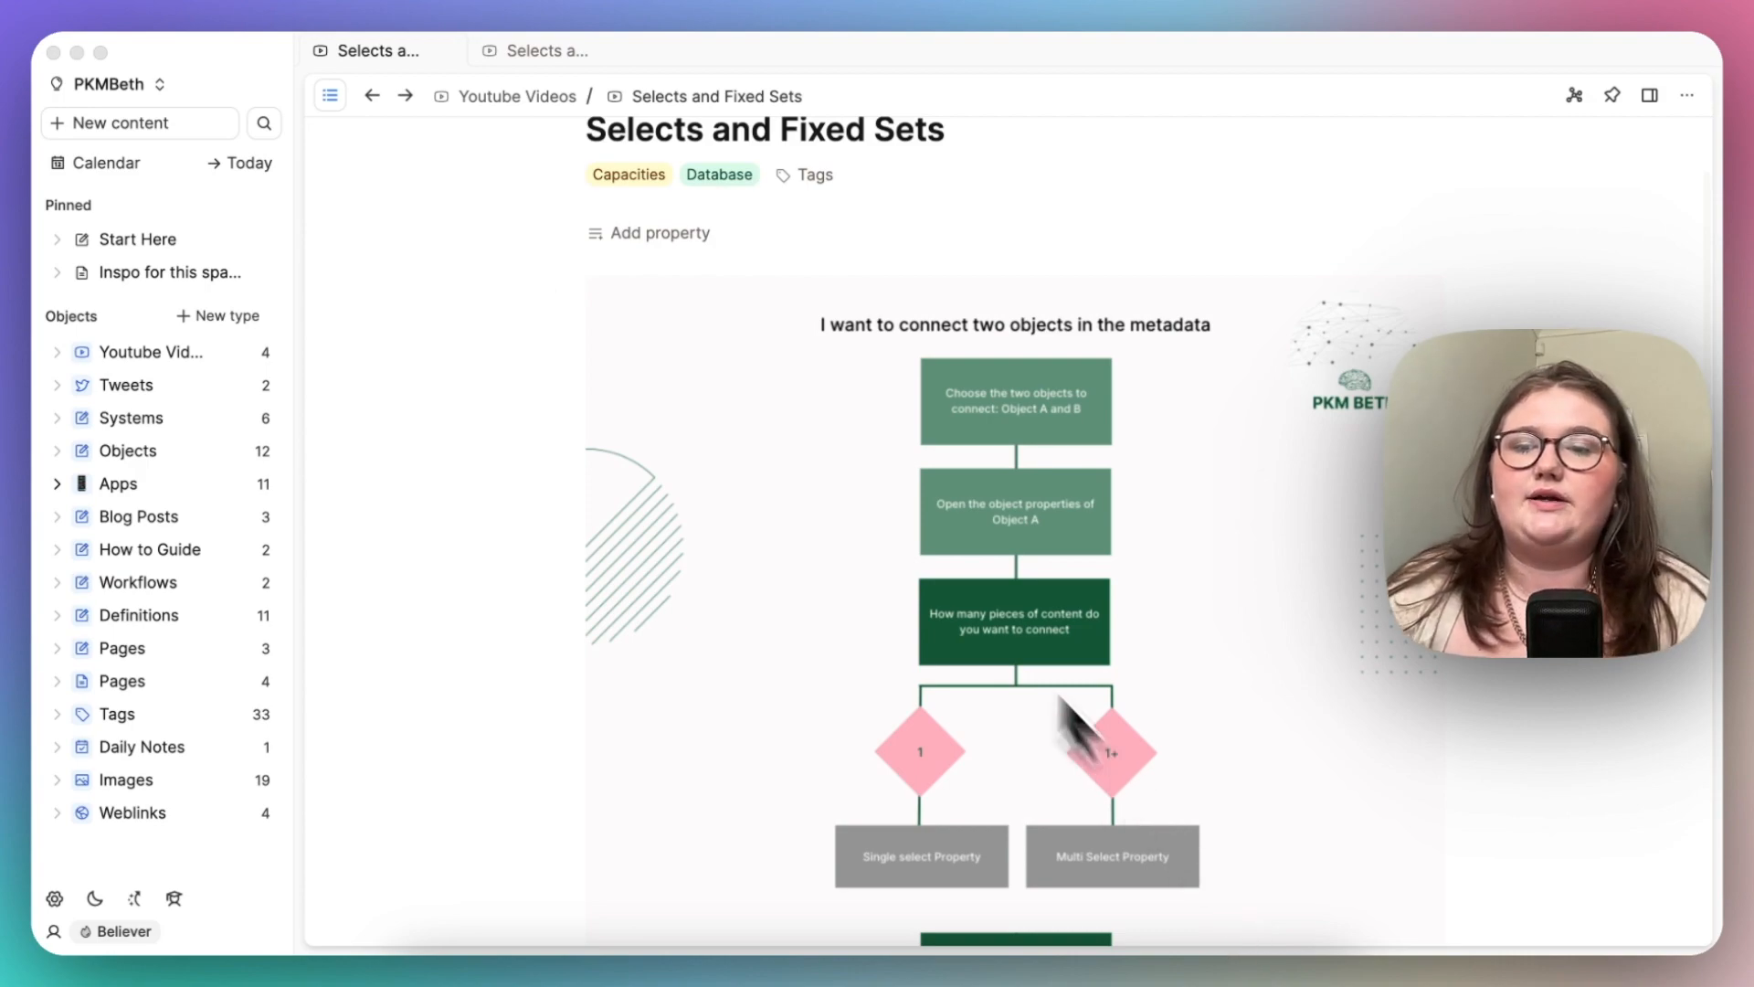
# Step: Switch to the Capacities Made Simple space
pyautogui.click(118, 483)
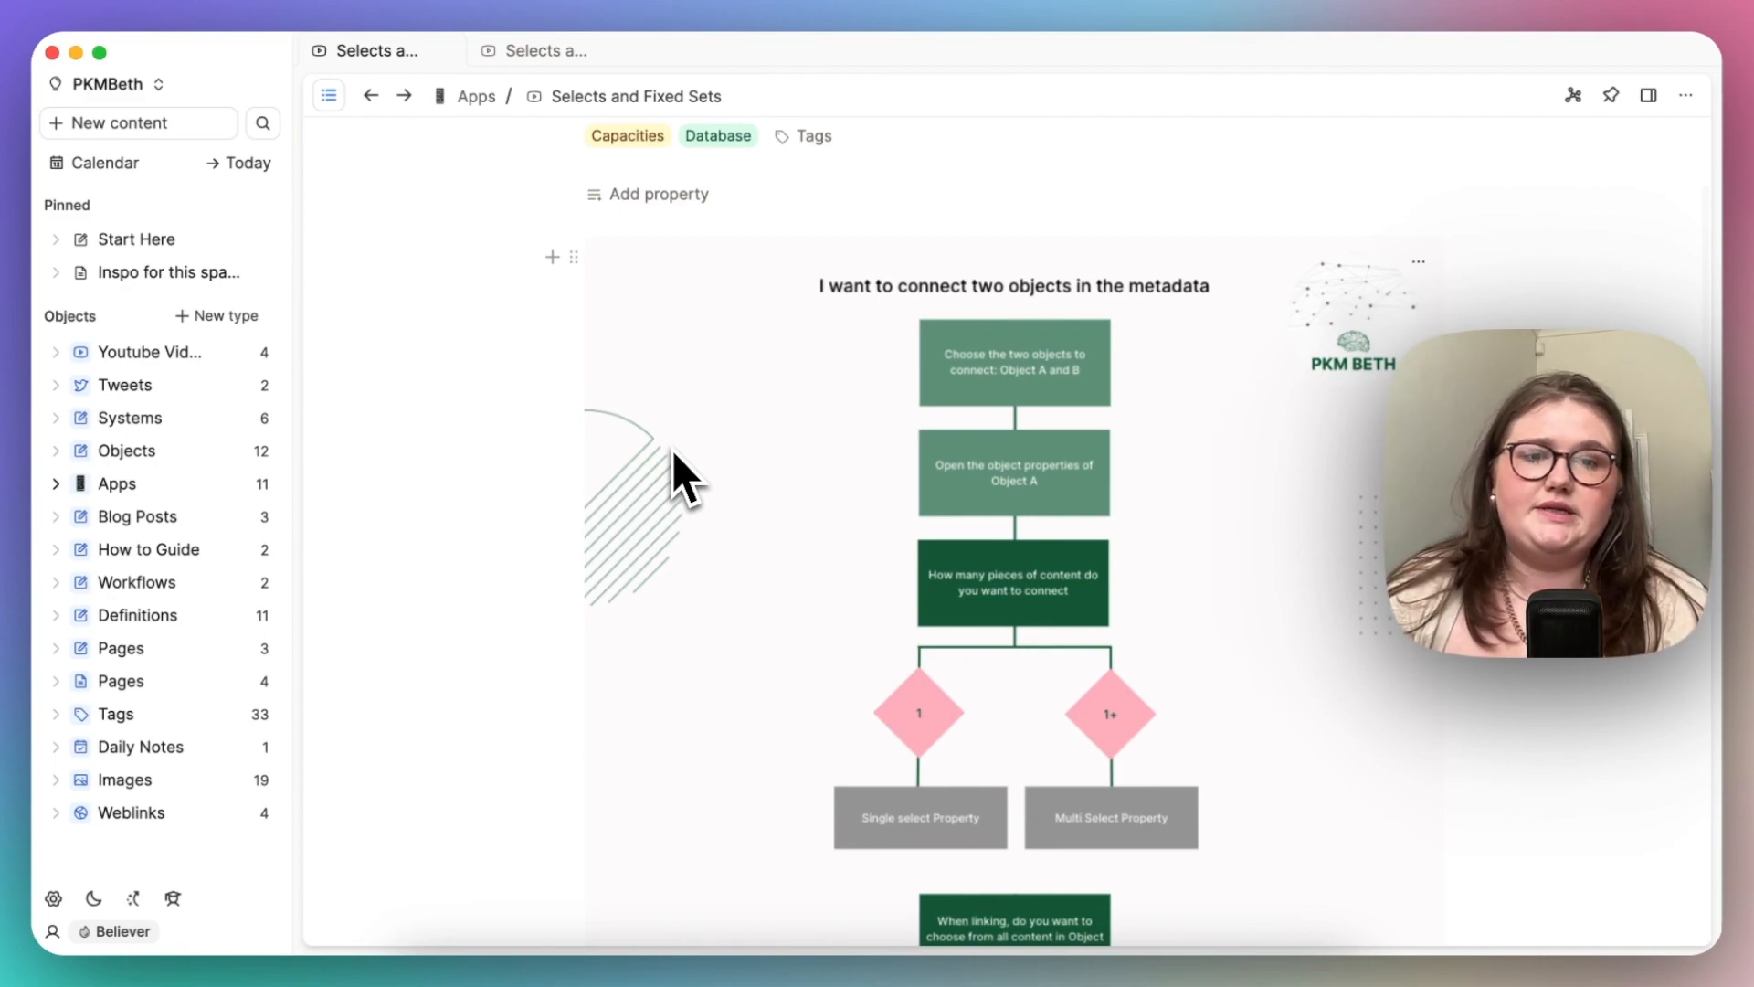
pyautogui.scroll(-3)
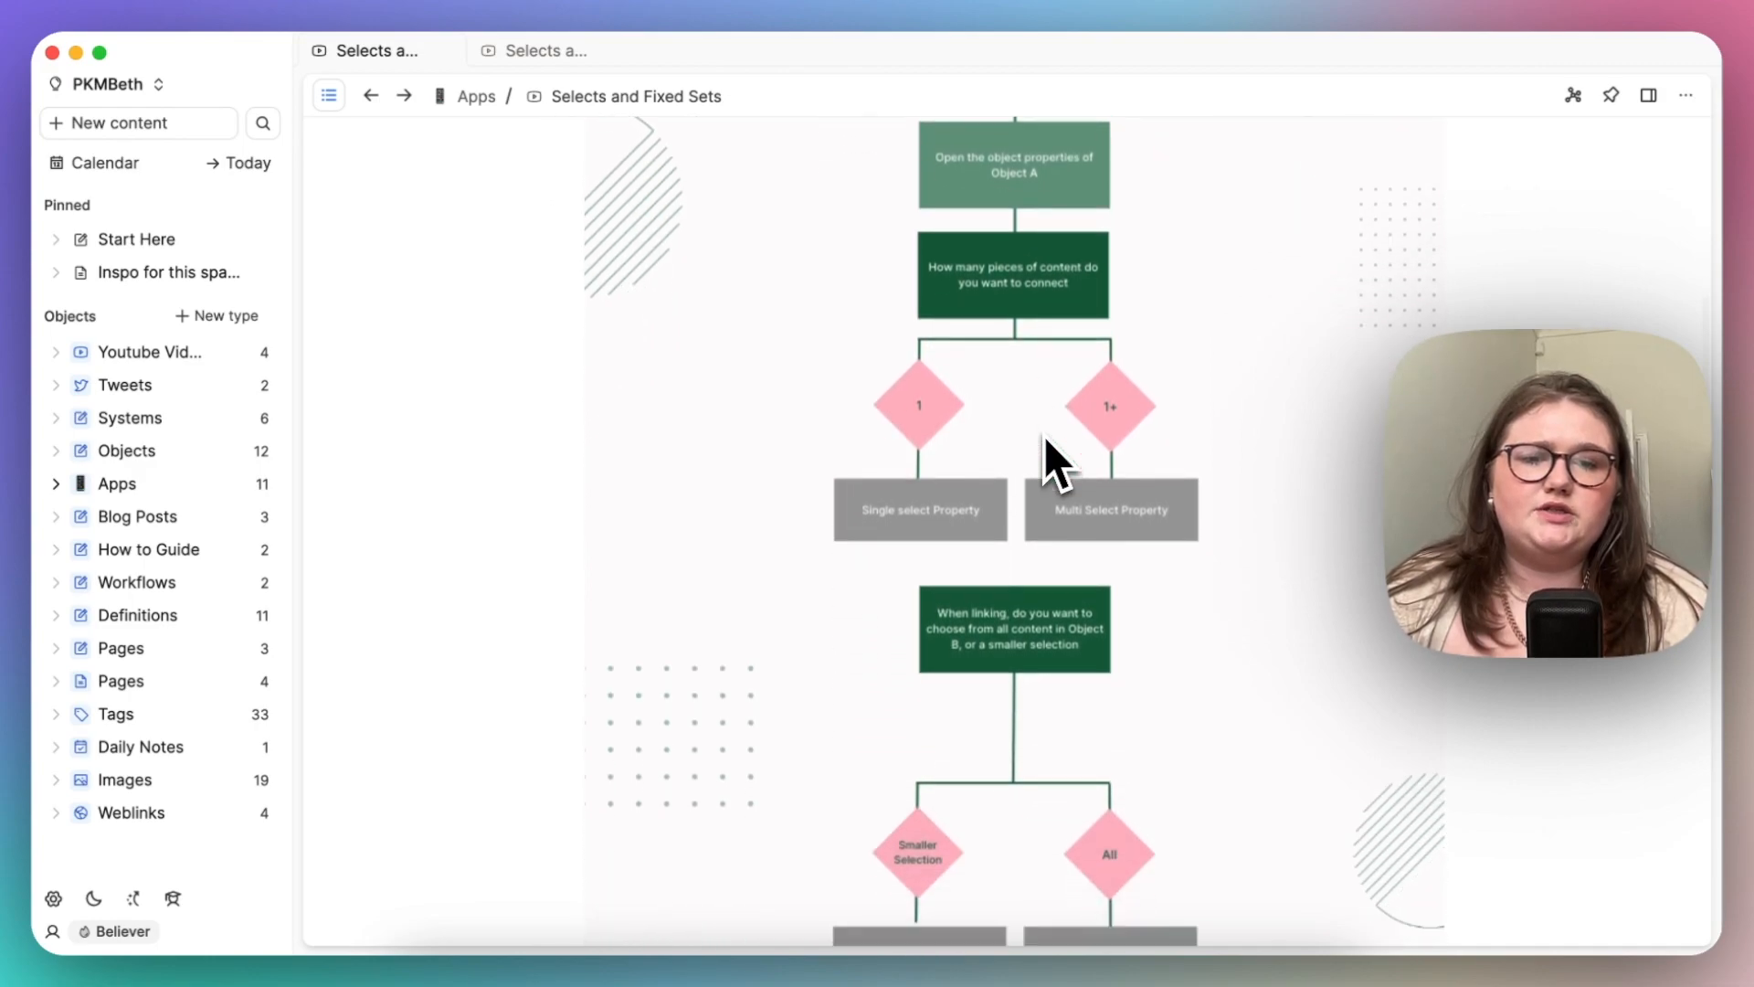
pyautogui.scroll(3)
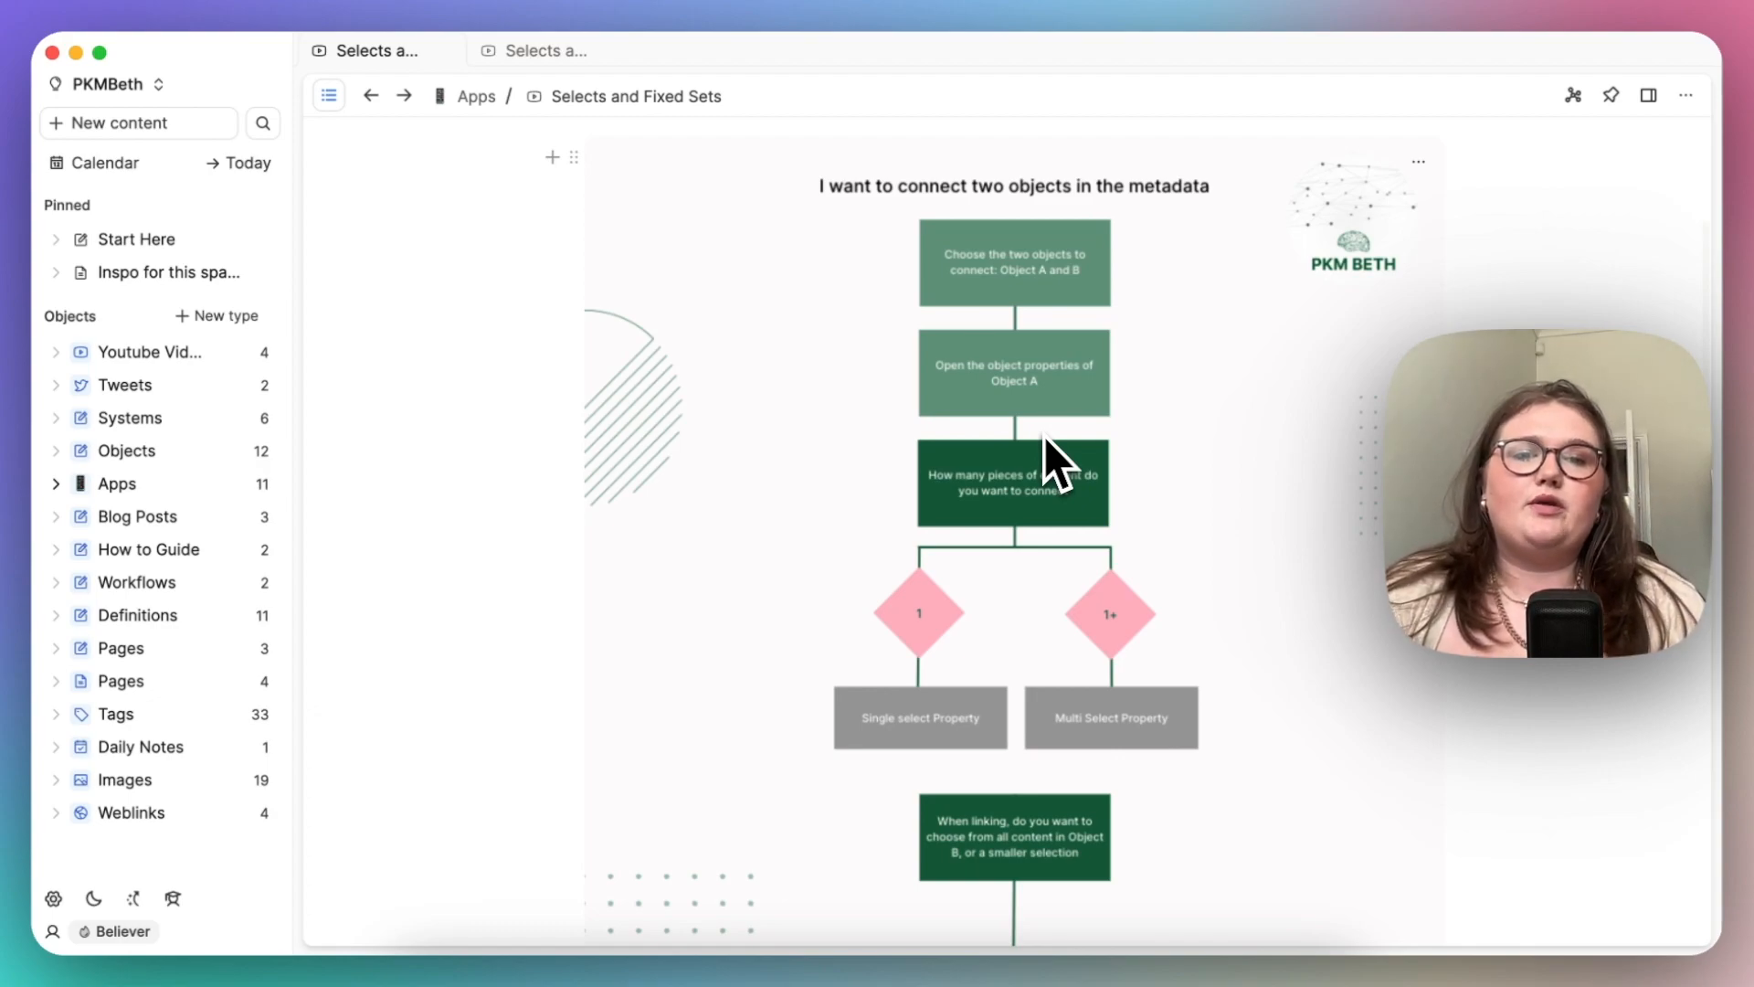
pyautogui.moveTo(1181, 313)
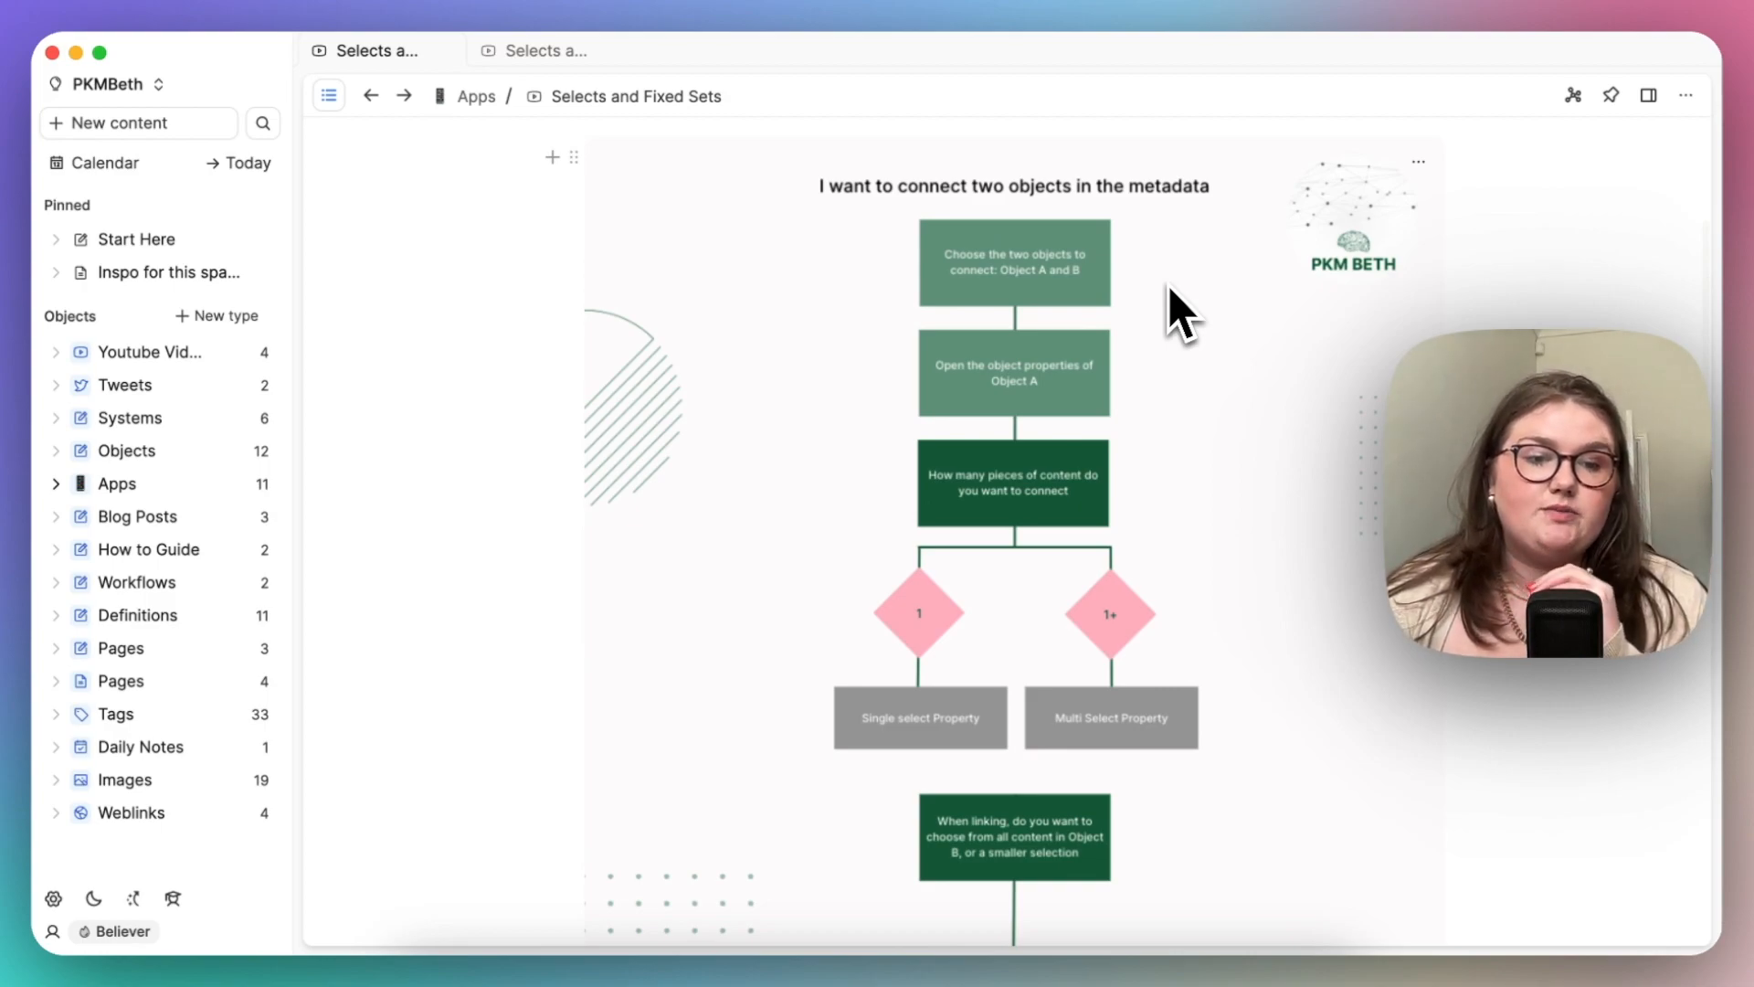
pyautogui.moveTo(794, 213)
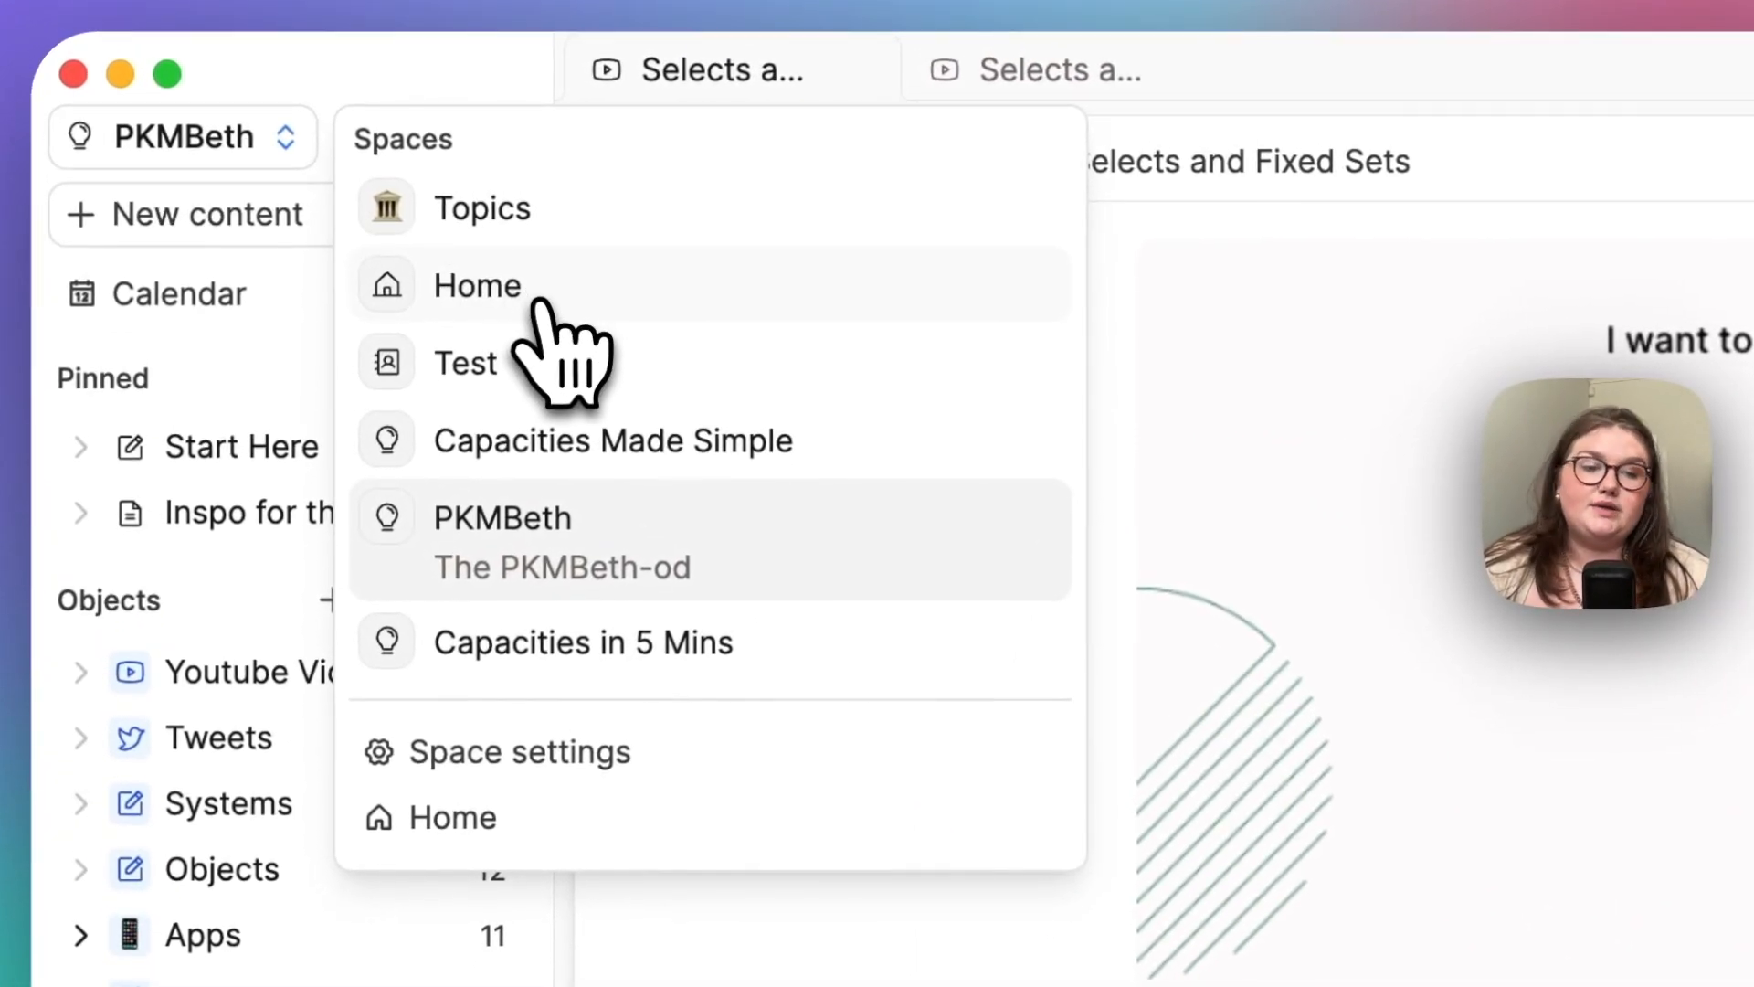
pyautogui.click(612, 440)
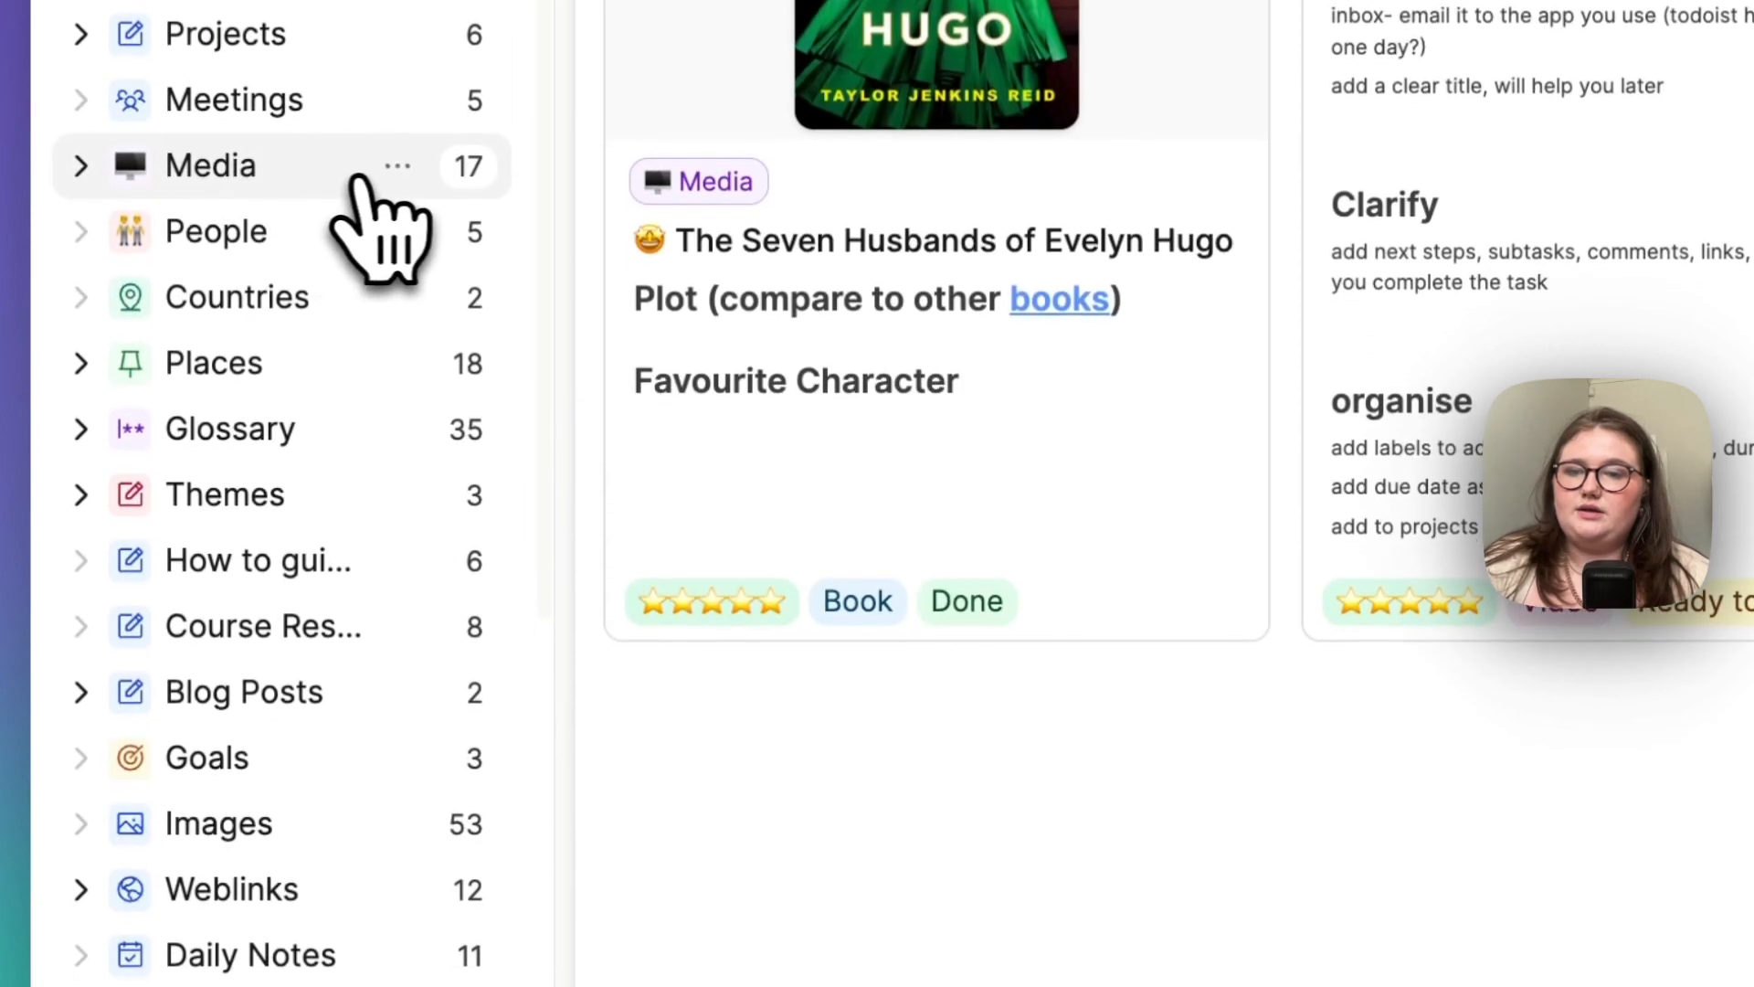
# Step: Open Media's content type settings and review properties like Rating, Status, Related People, Genre
pyautogui.click(398, 165)
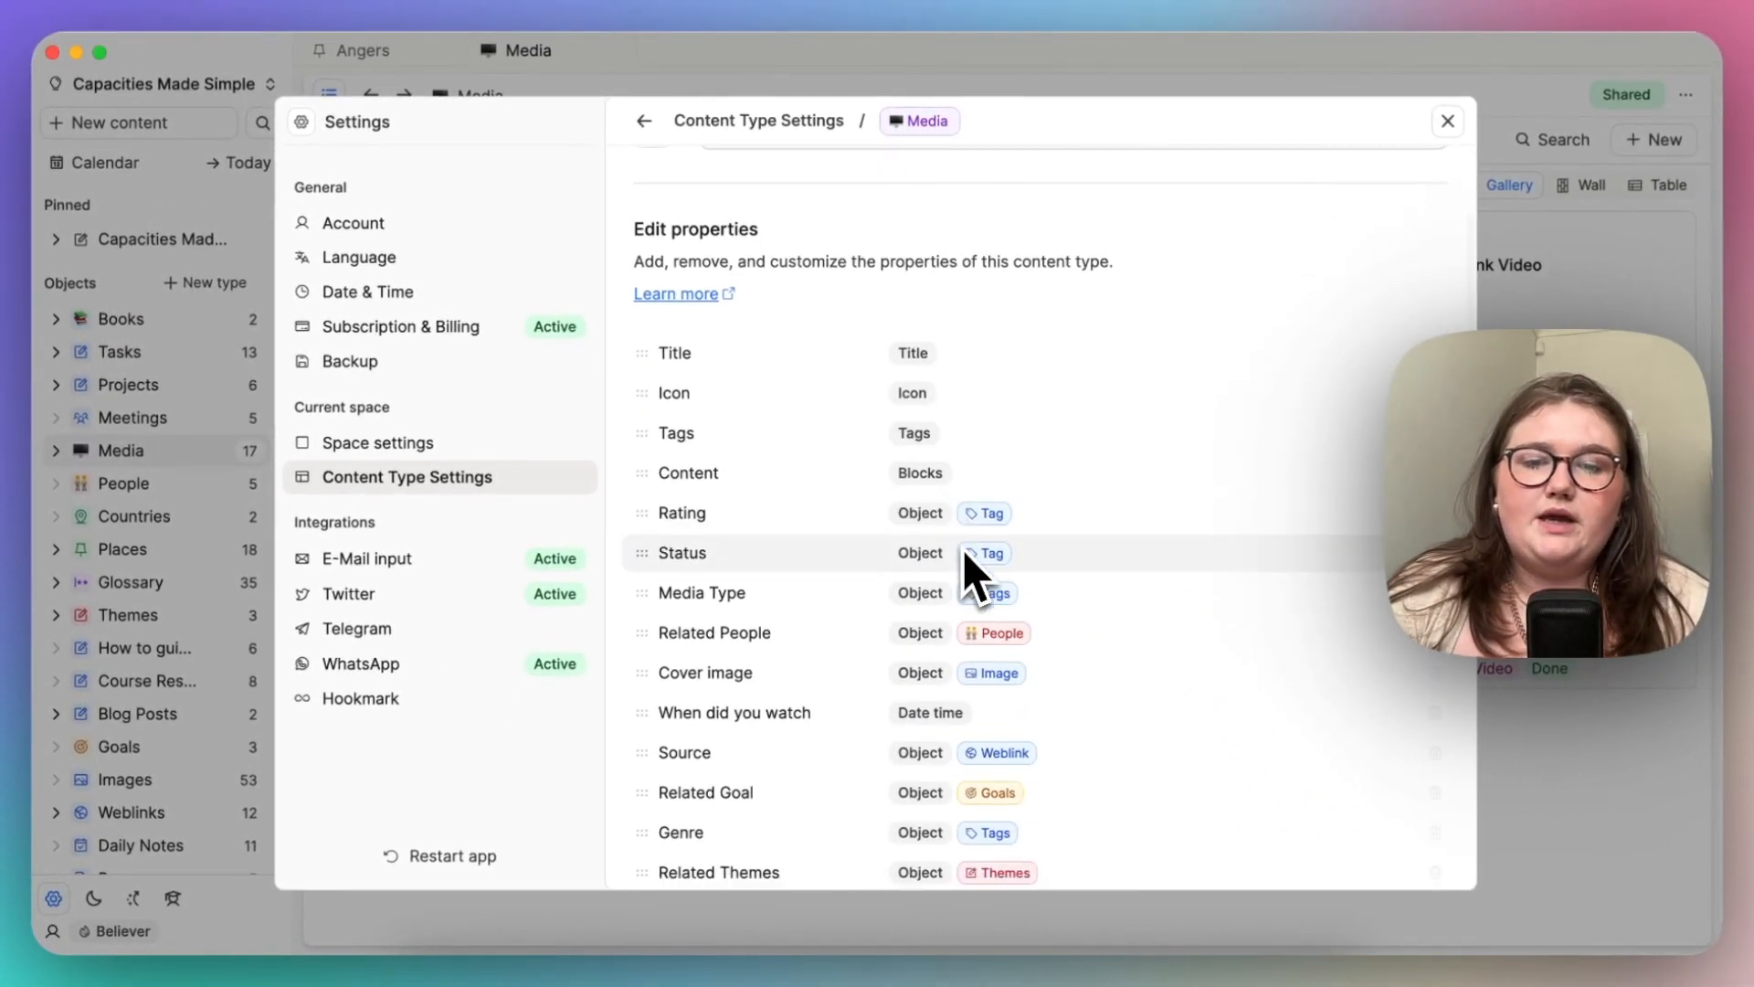
pyautogui.scroll(-3)
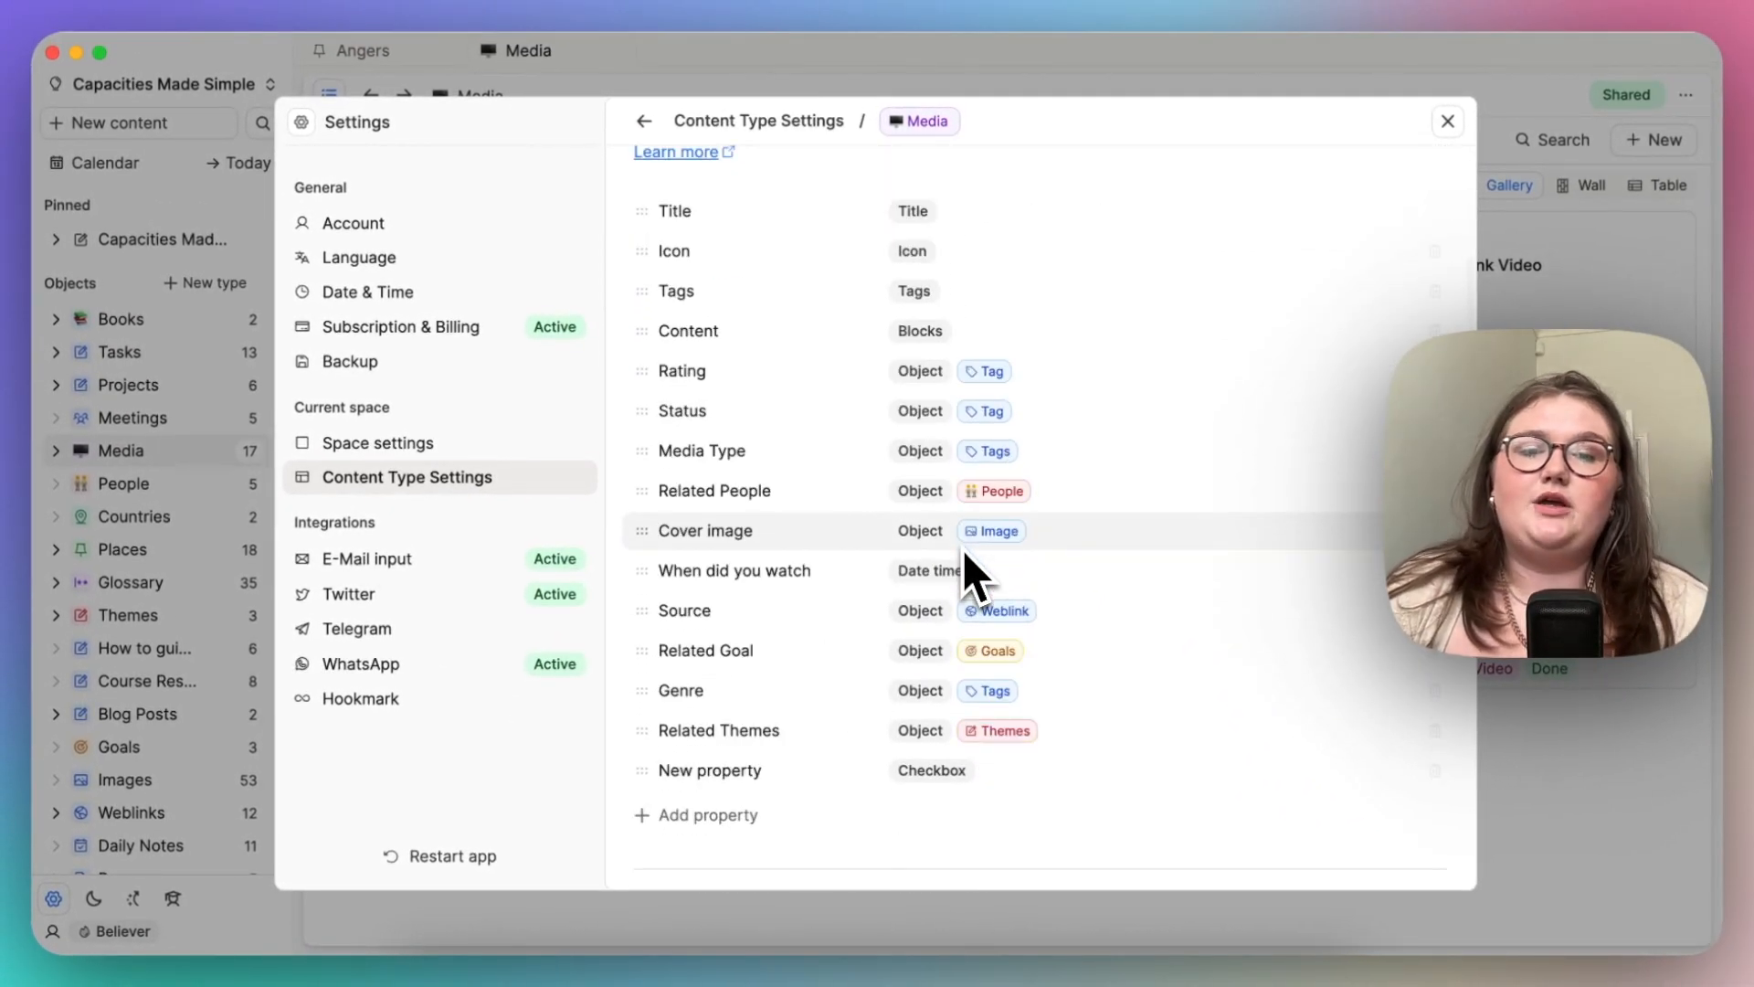
pyautogui.moveTo(1061, 526)
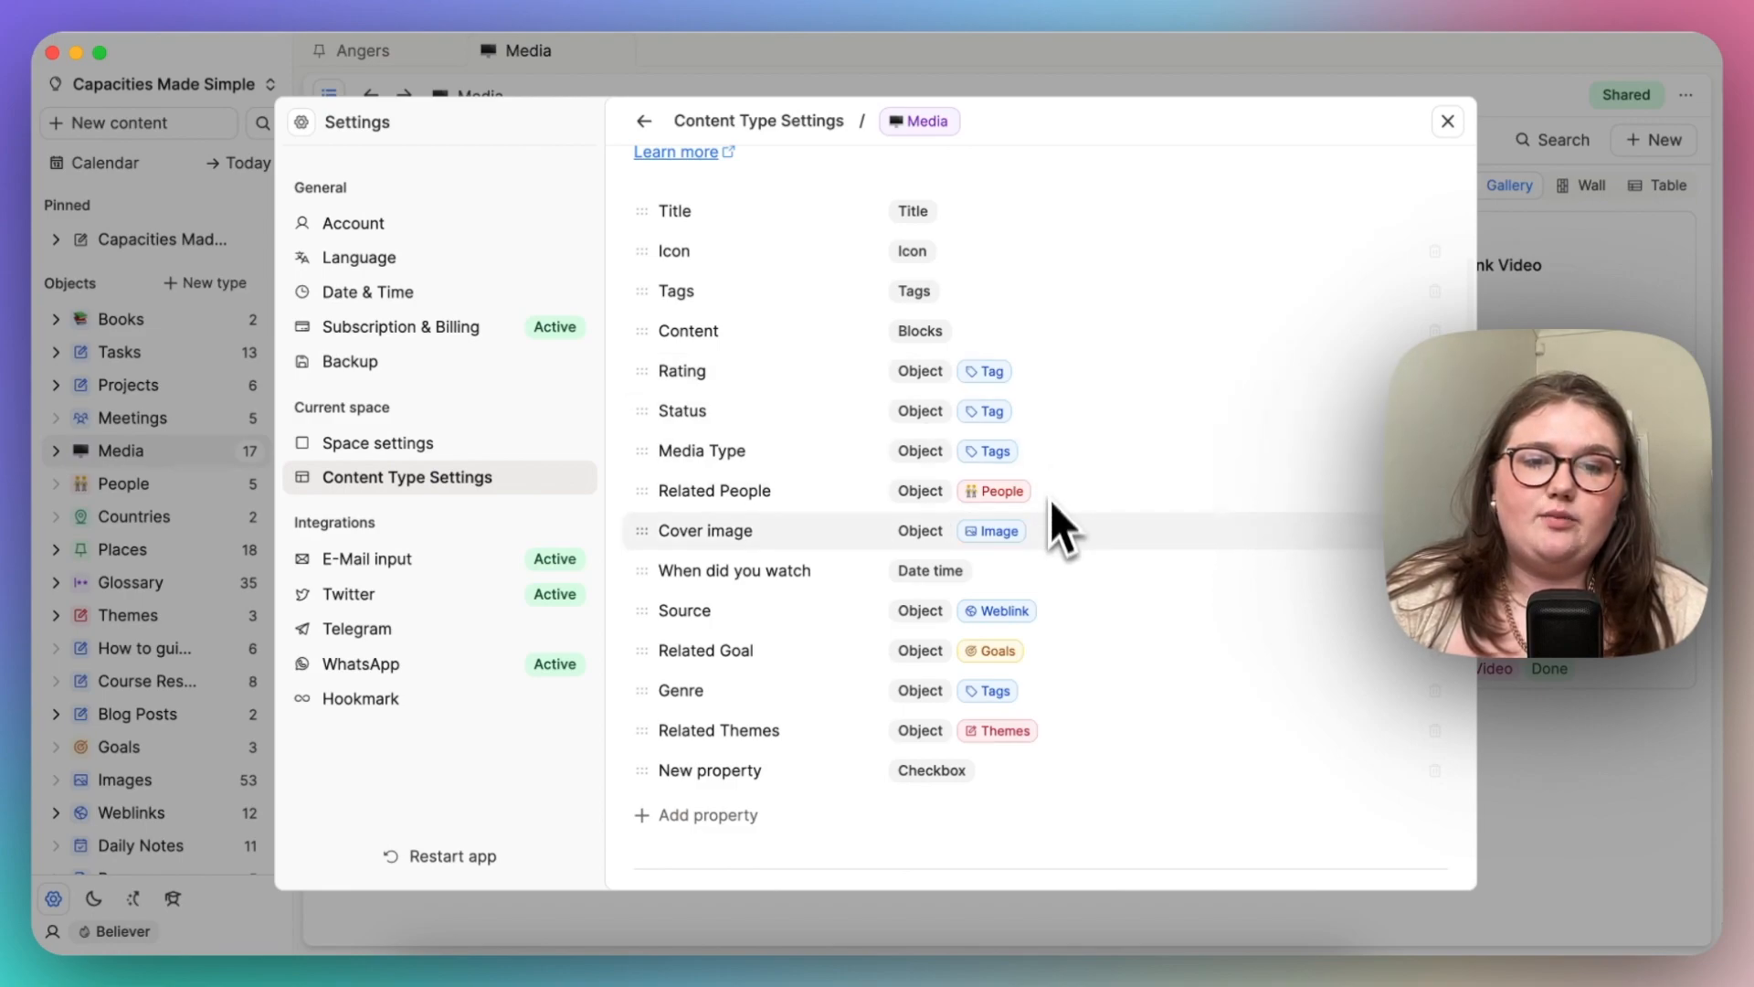
pyautogui.moveTo(1072, 380)
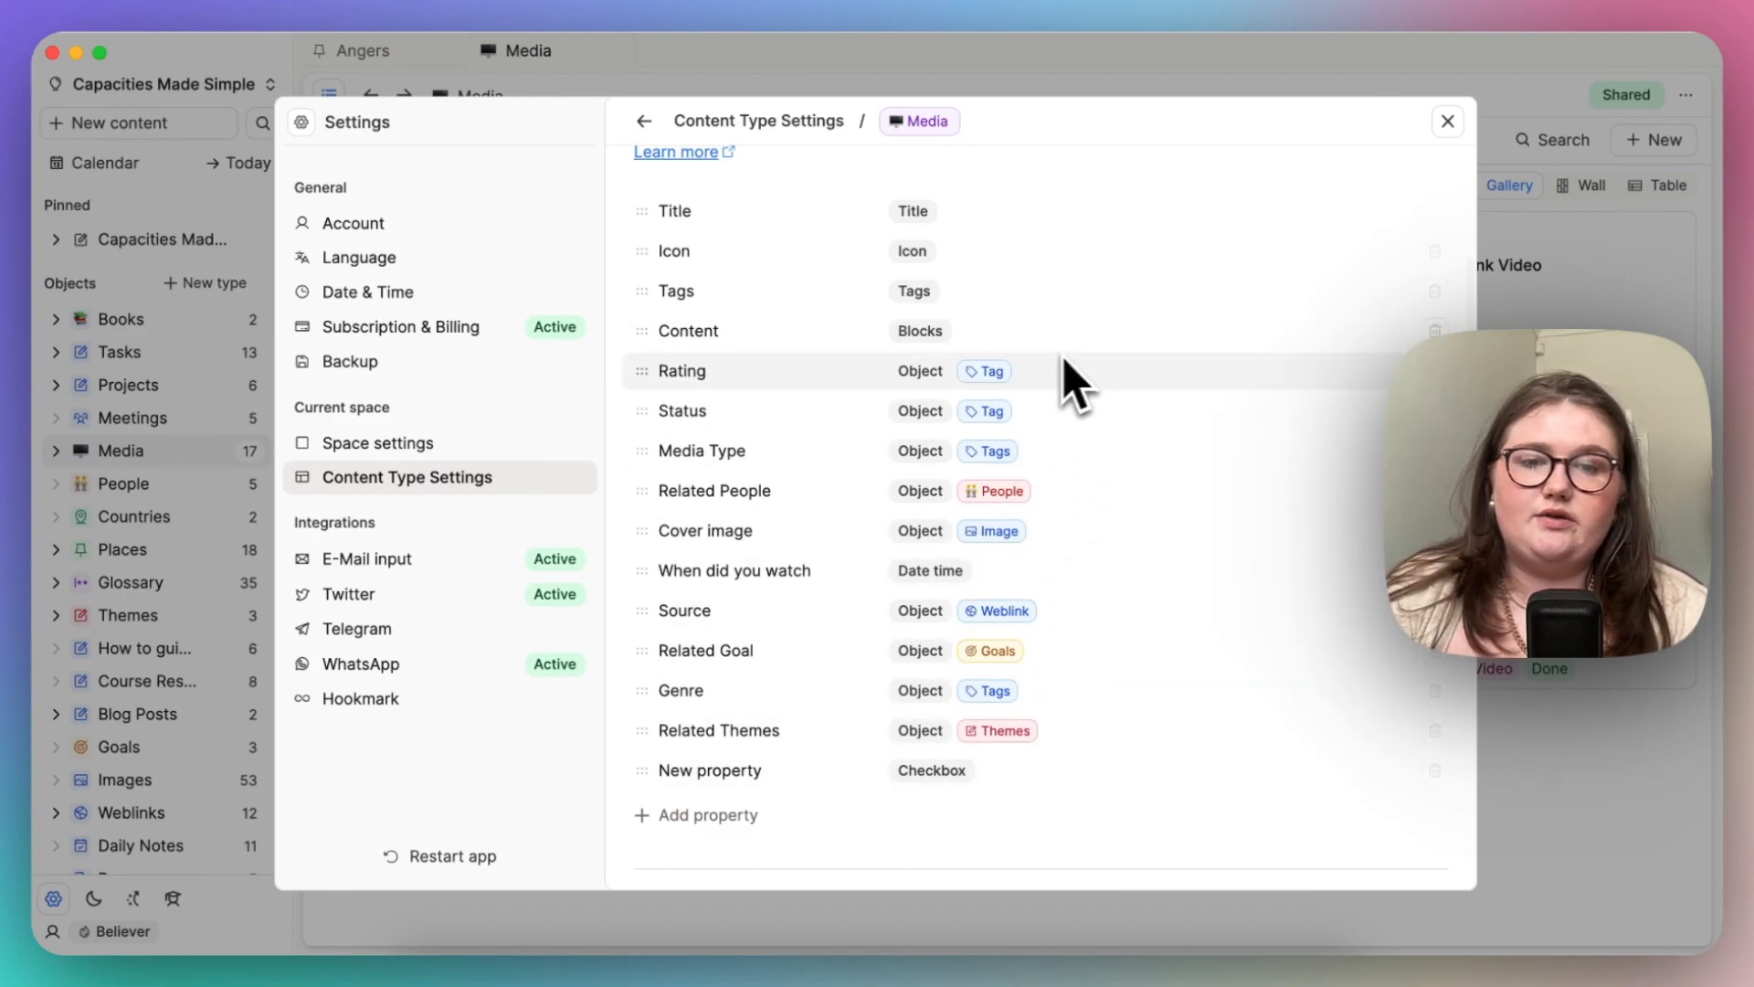
pyautogui.moveTo(1051, 690)
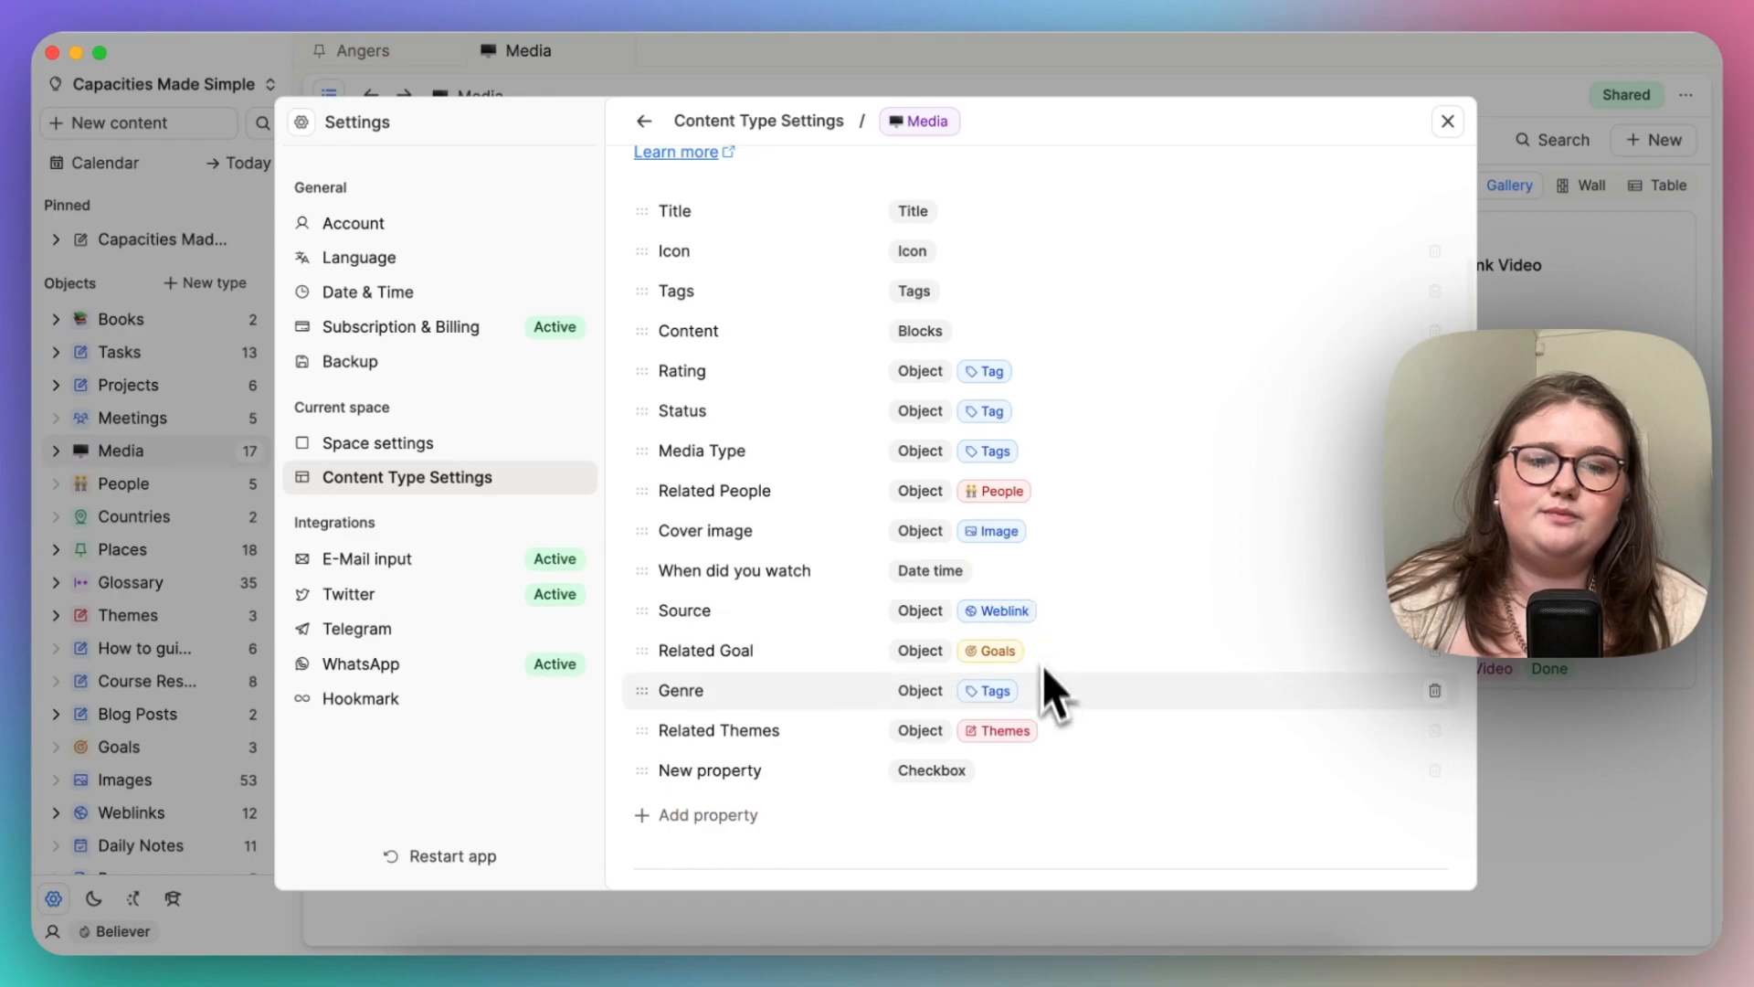
pyautogui.scroll(3)
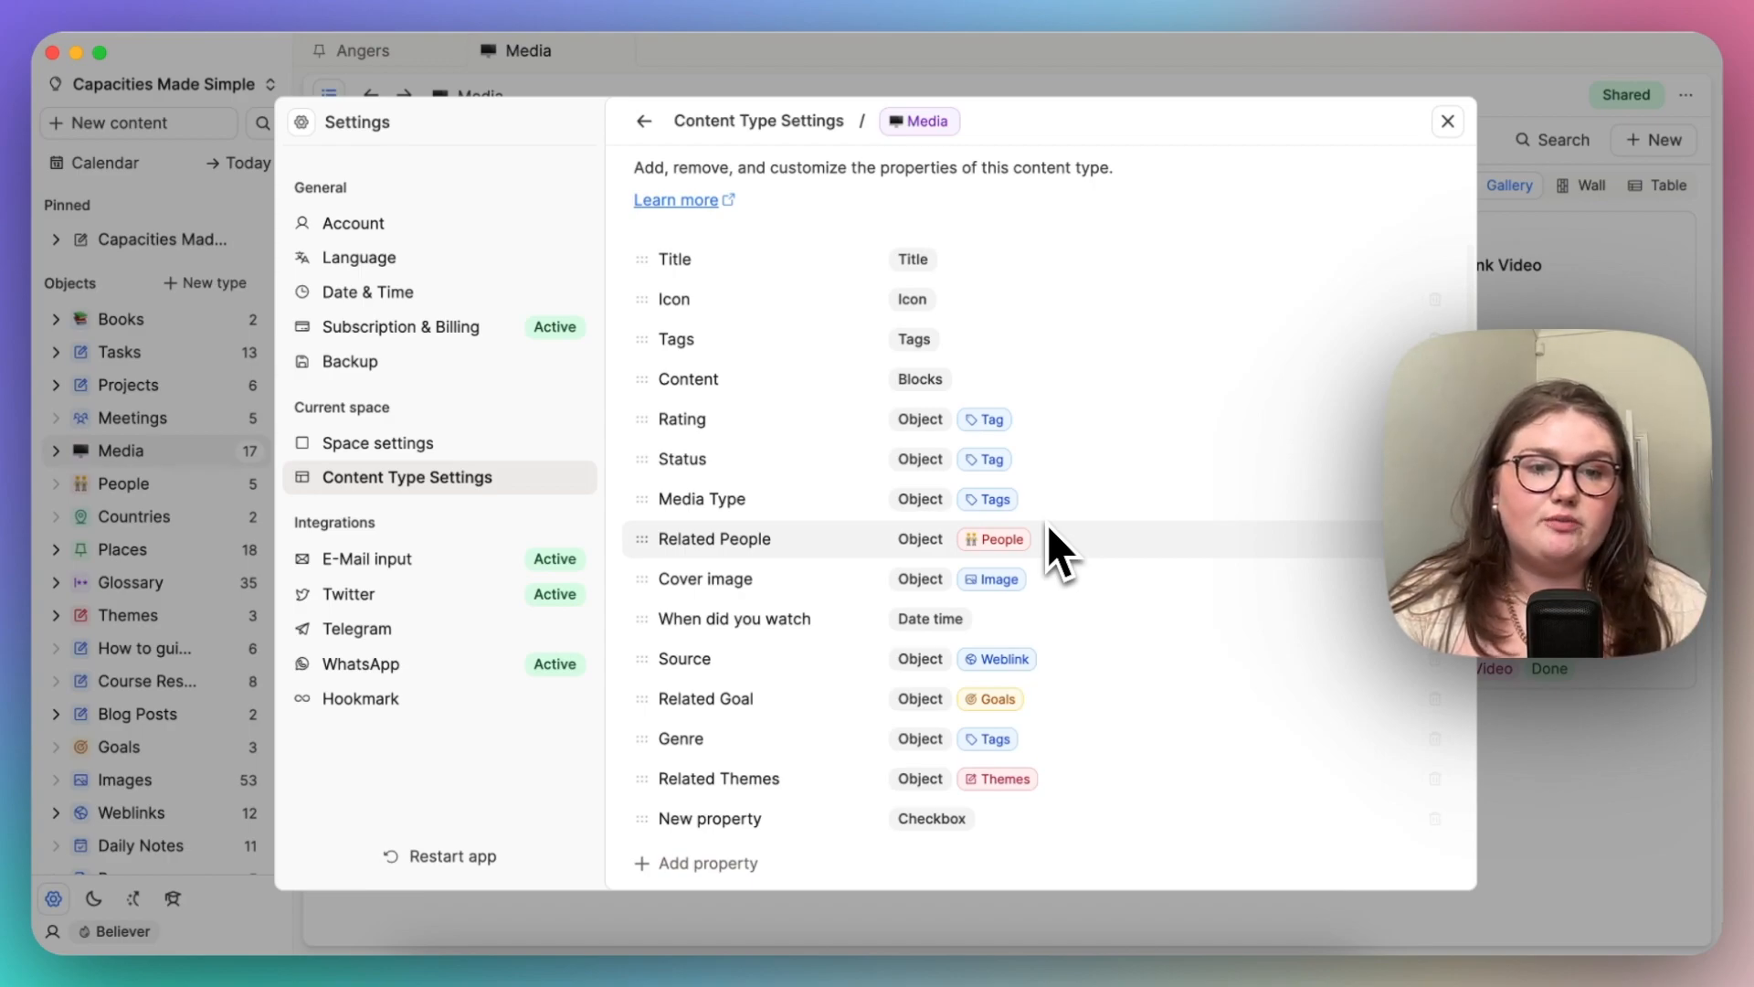
pyautogui.moveTo(704, 459)
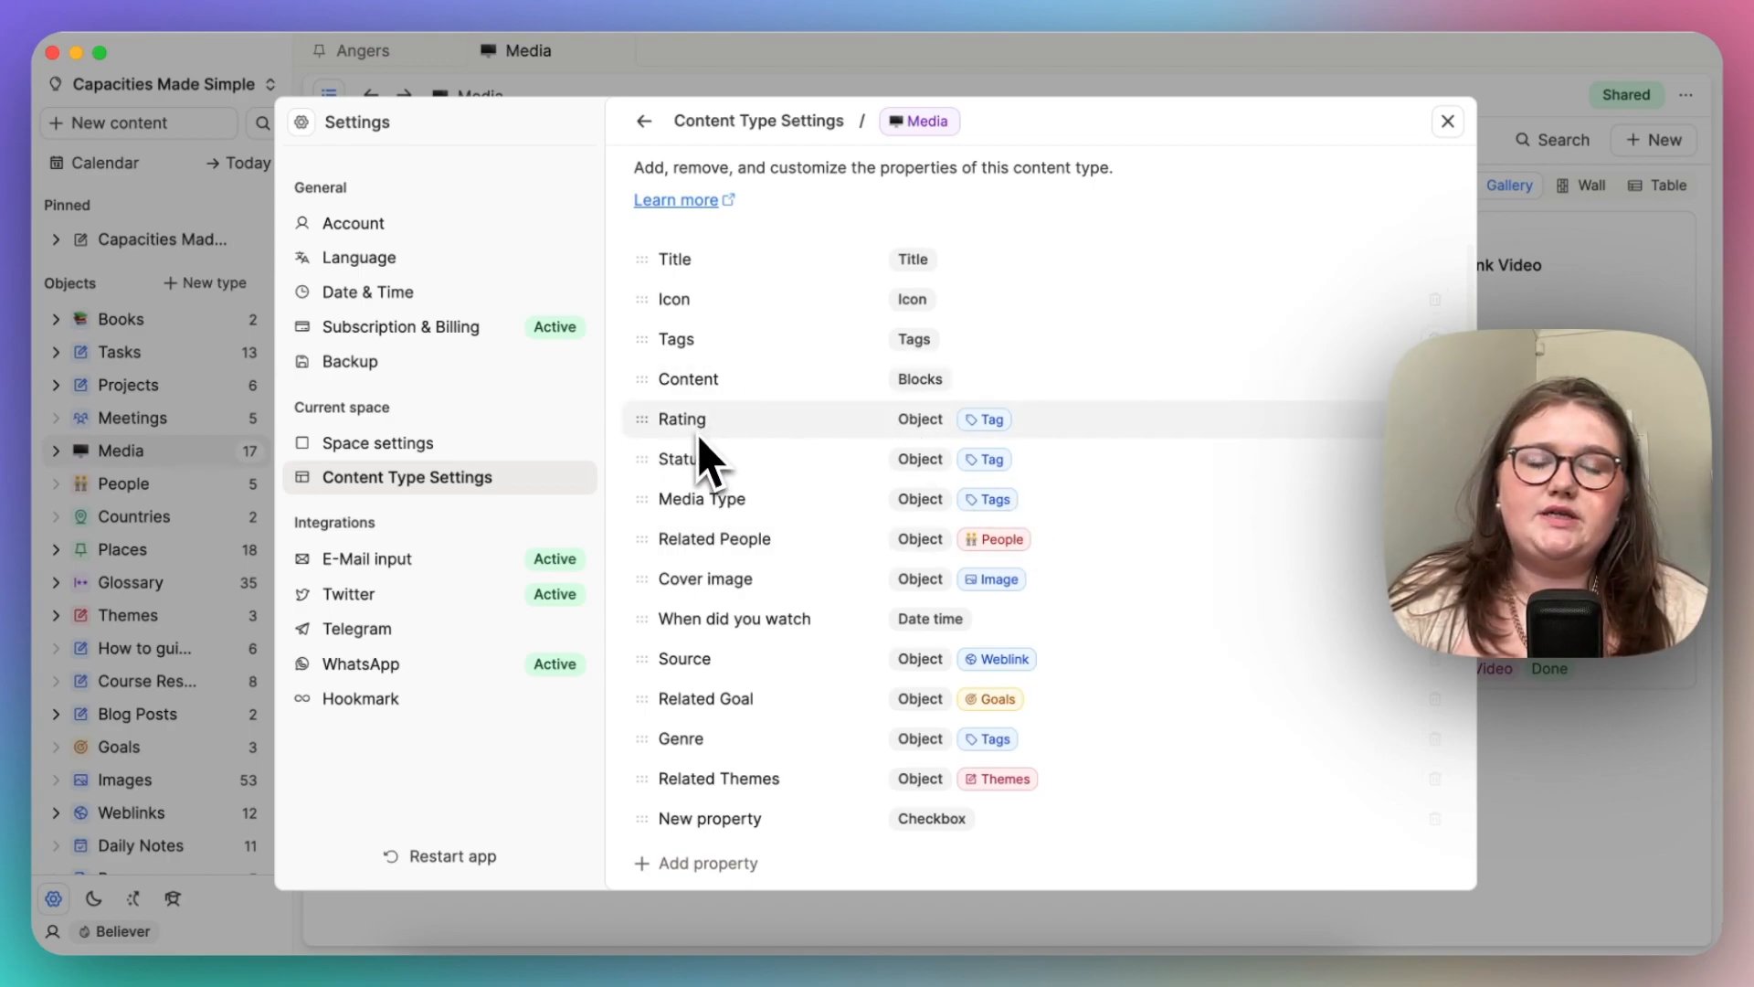
pyautogui.moveTo(951, 431)
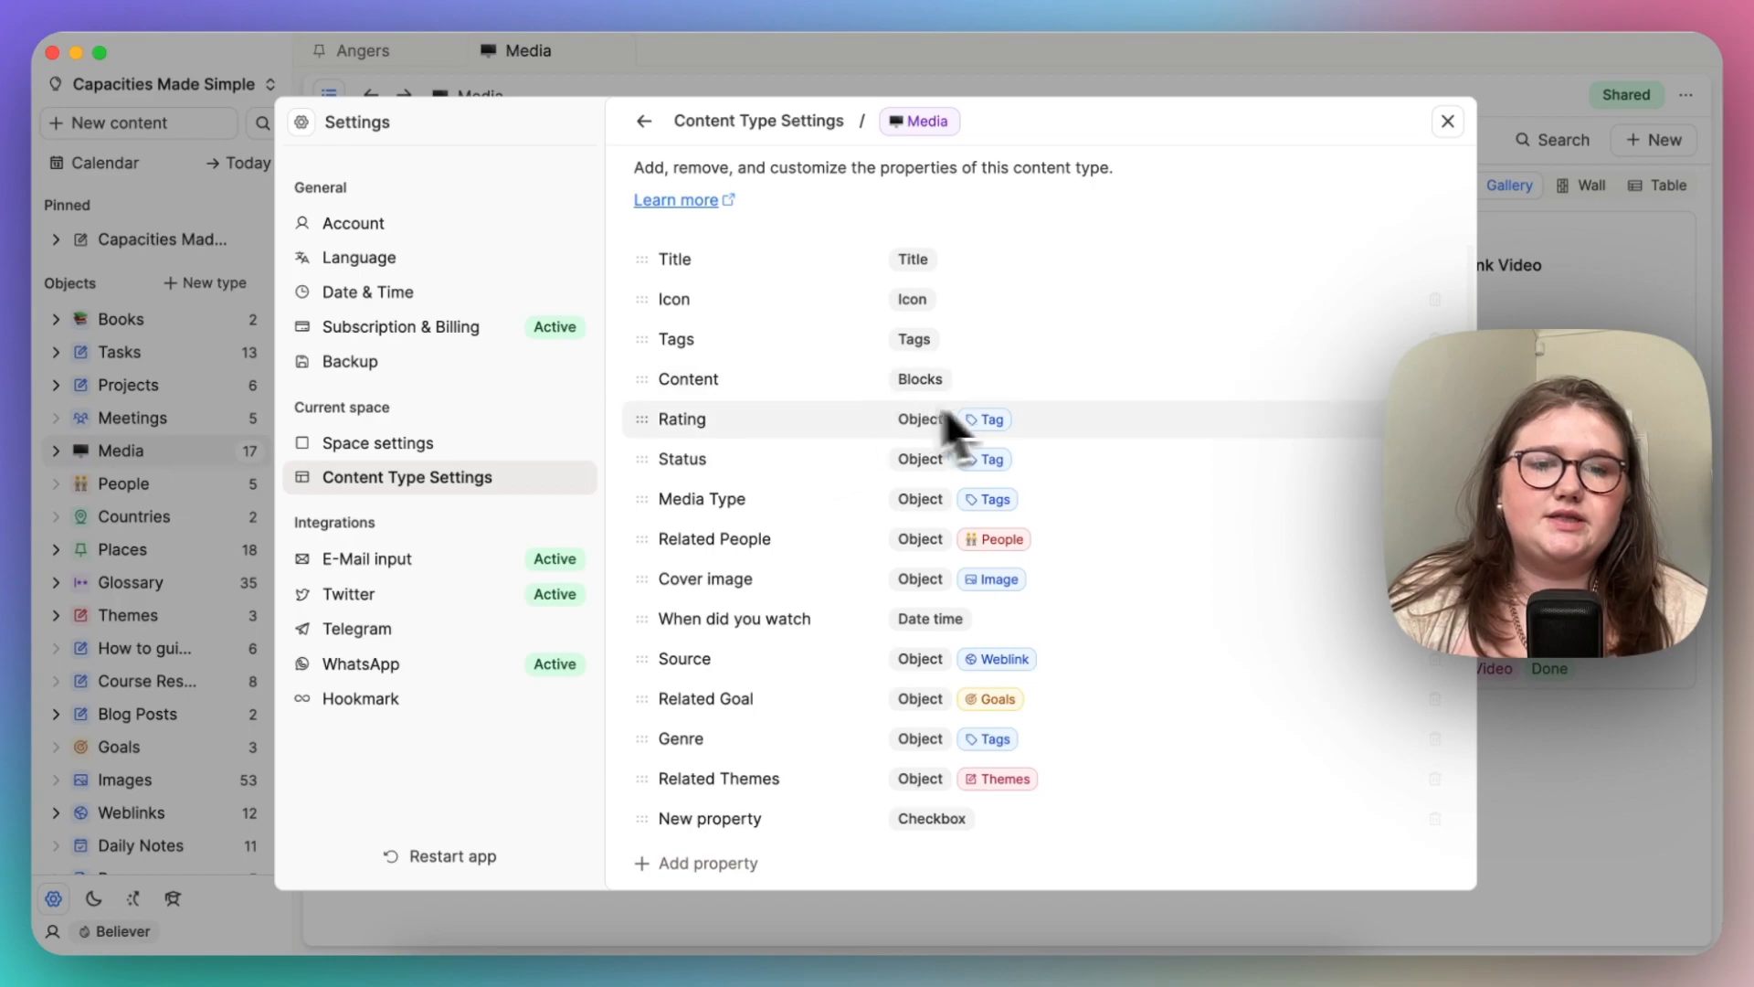
pyautogui.scroll(3)
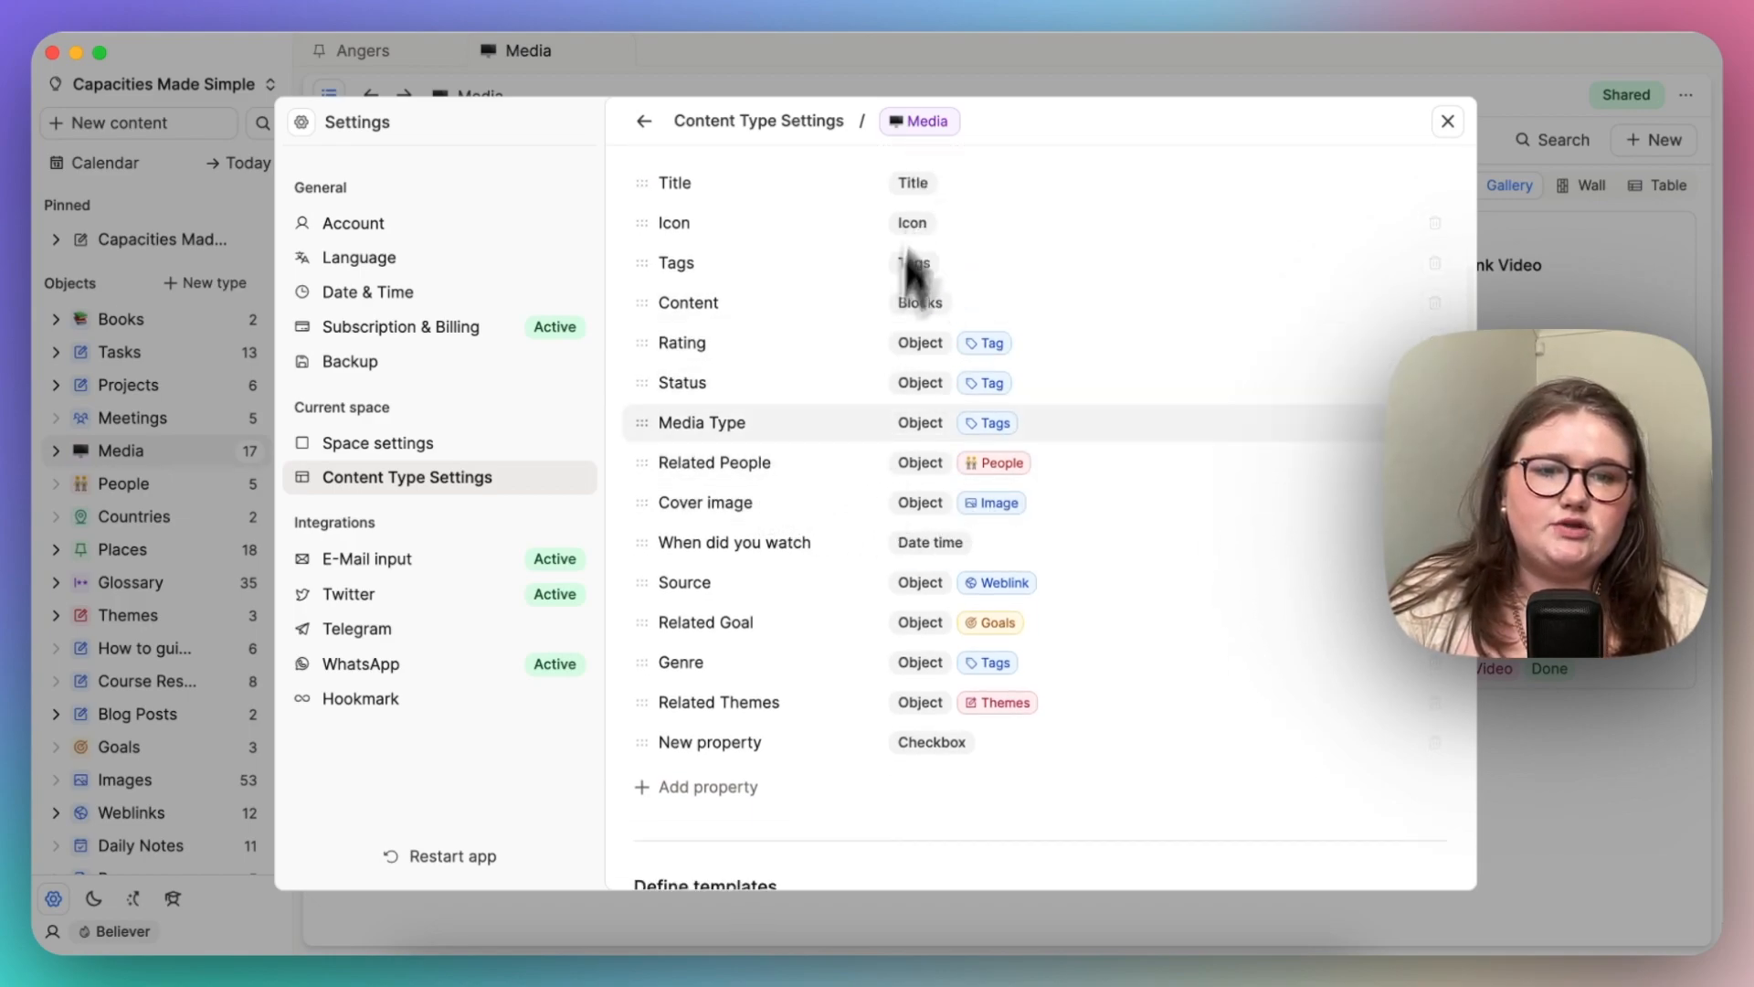
pyautogui.moveTo(1062, 502)
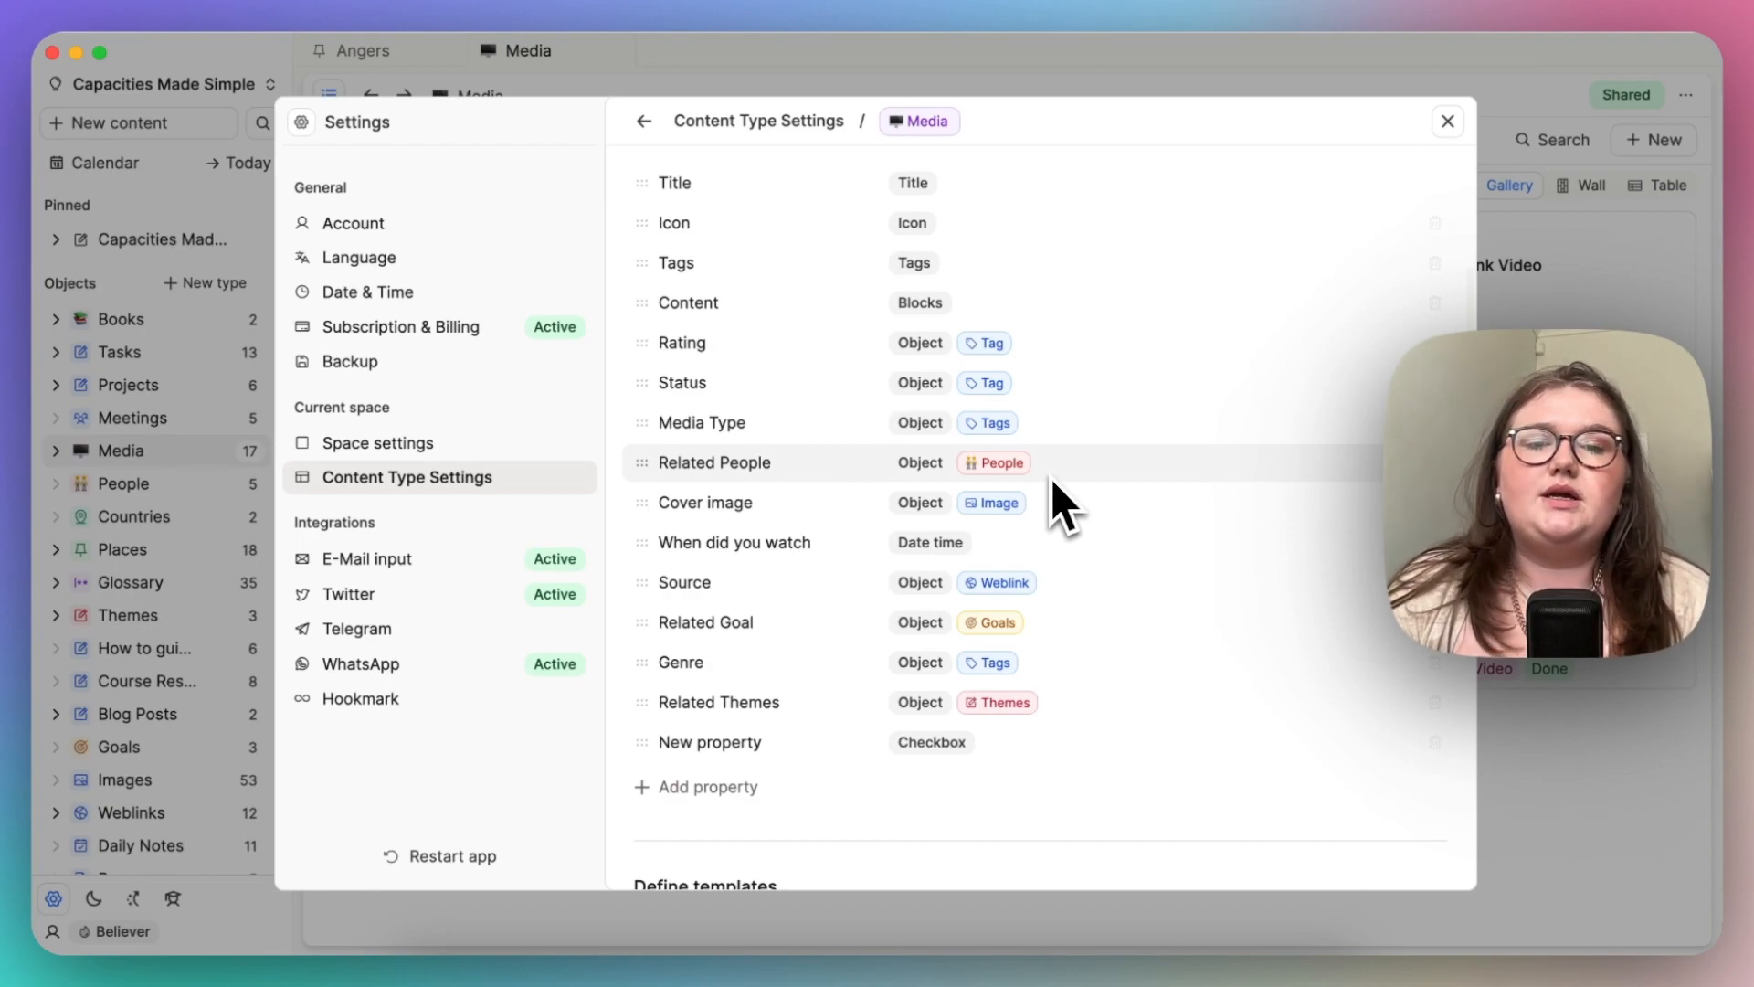
pyautogui.moveTo(1030, 403)
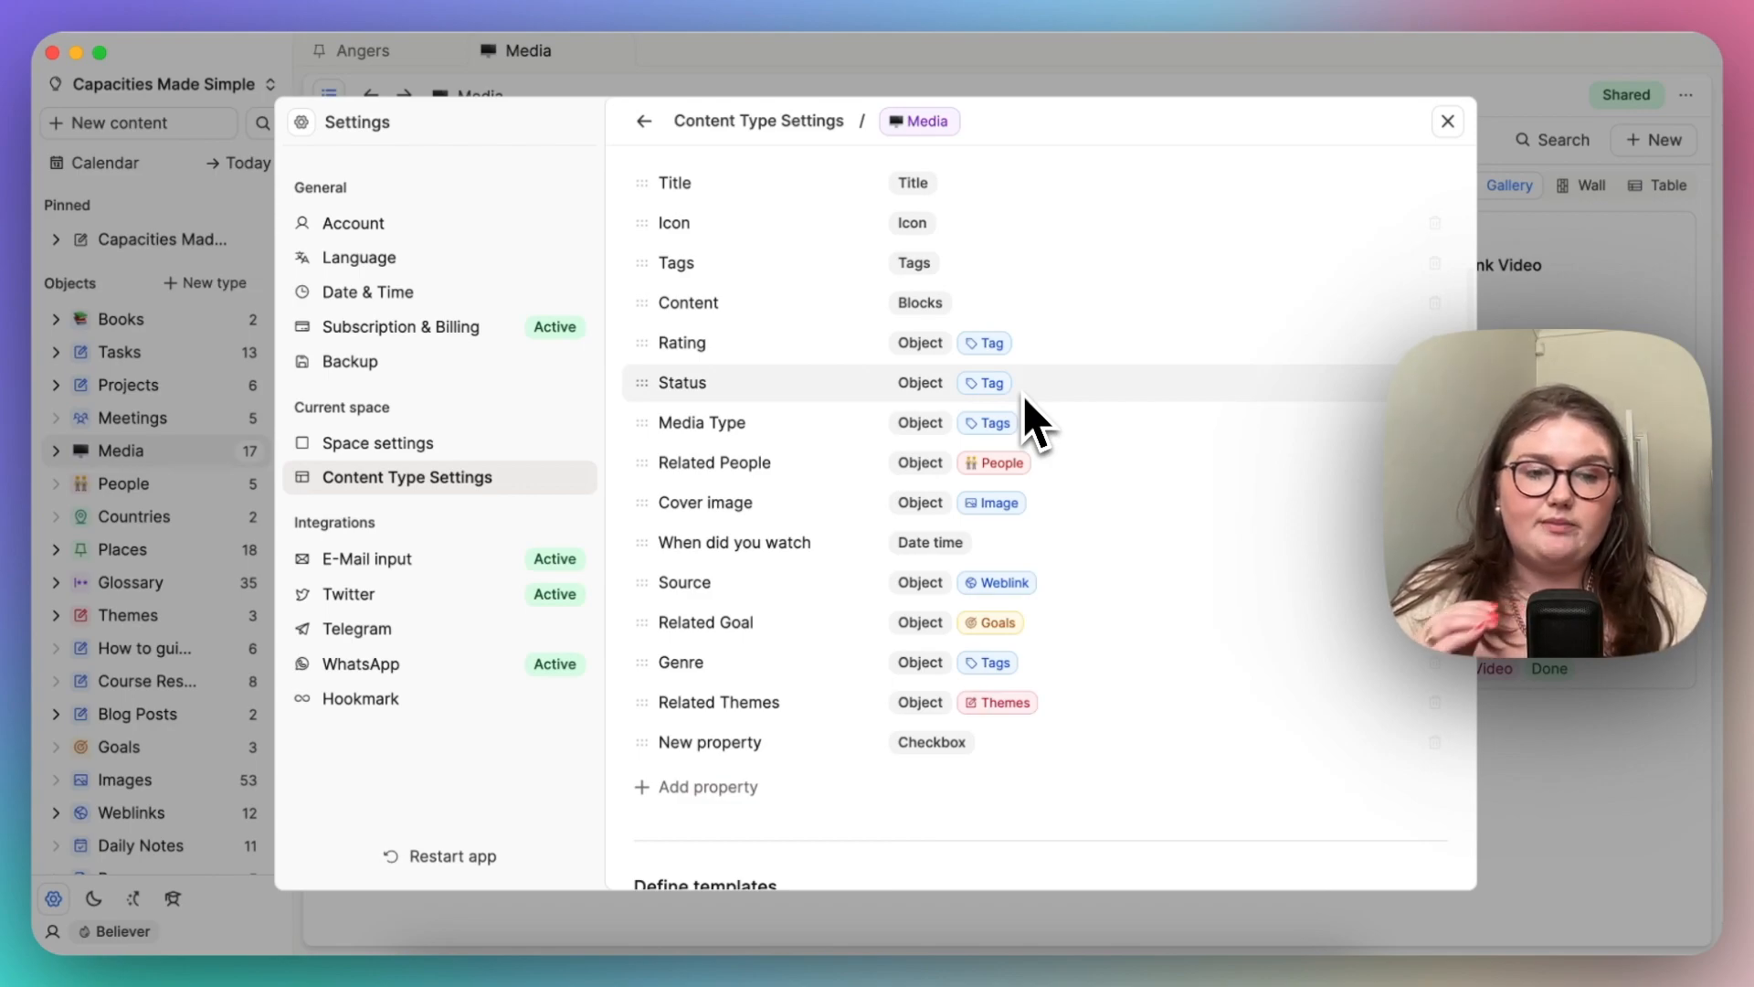
# Step: View Rating's single-select star set, then open Related People's multi-select Person link settings
pyautogui.click(680, 342)
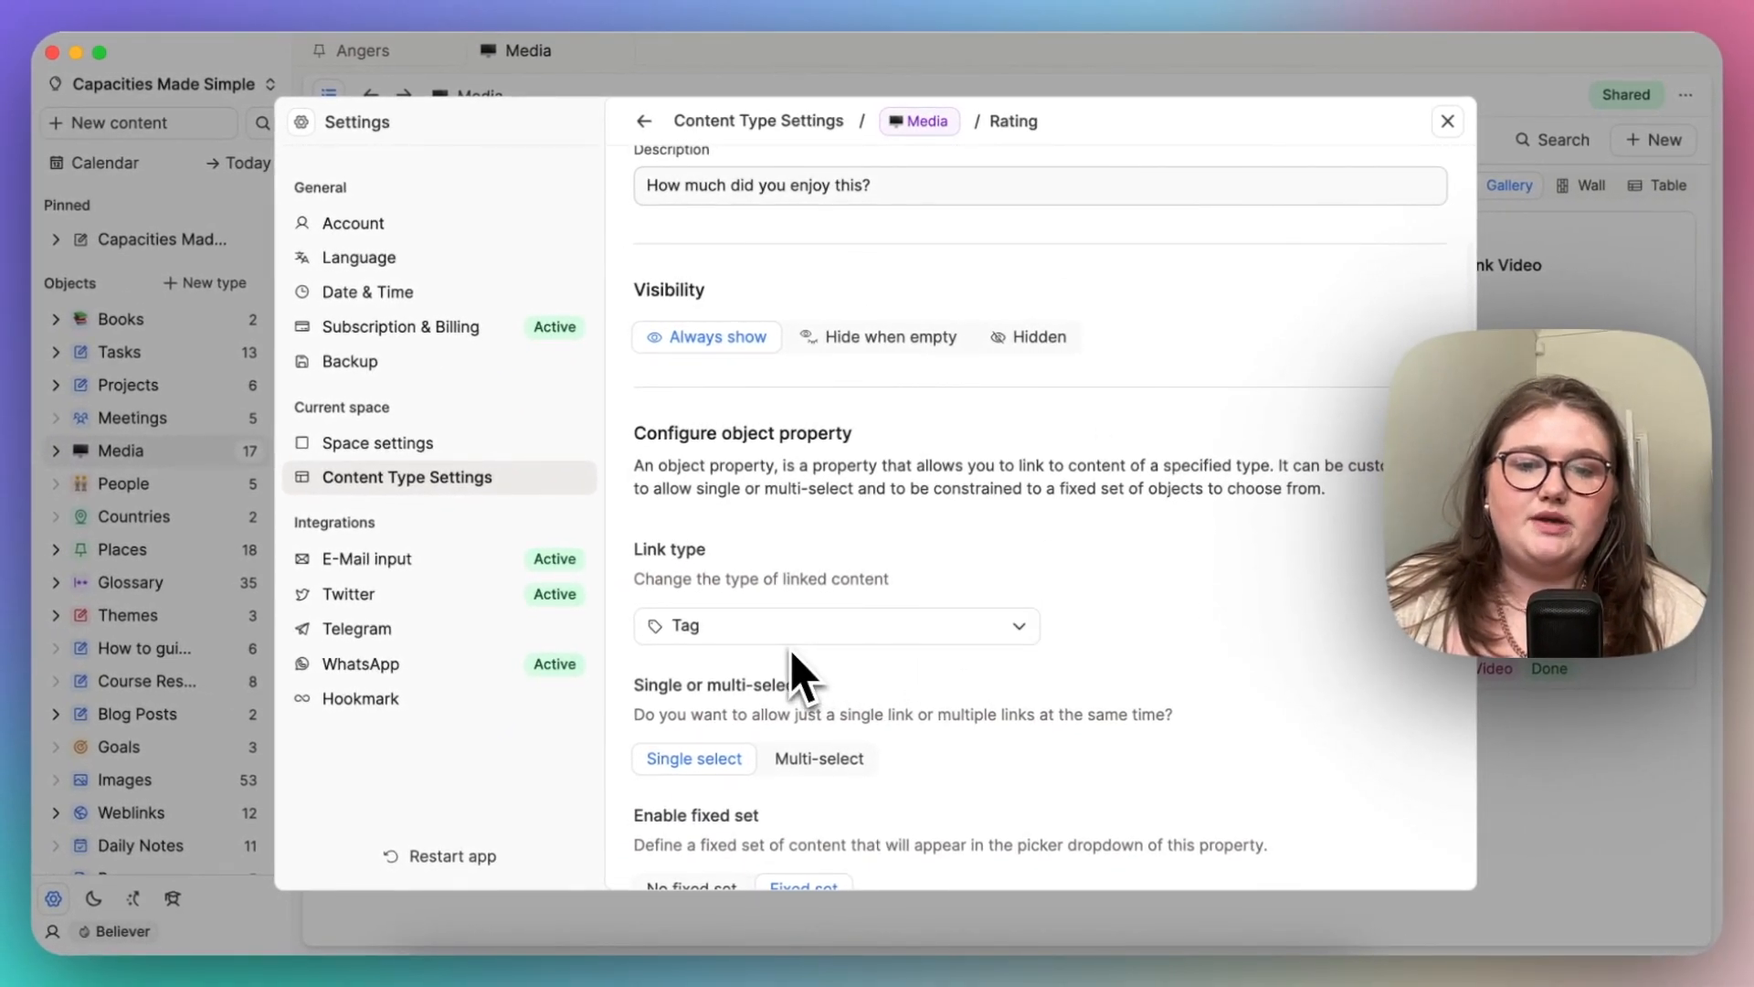
pyautogui.scroll(-3)
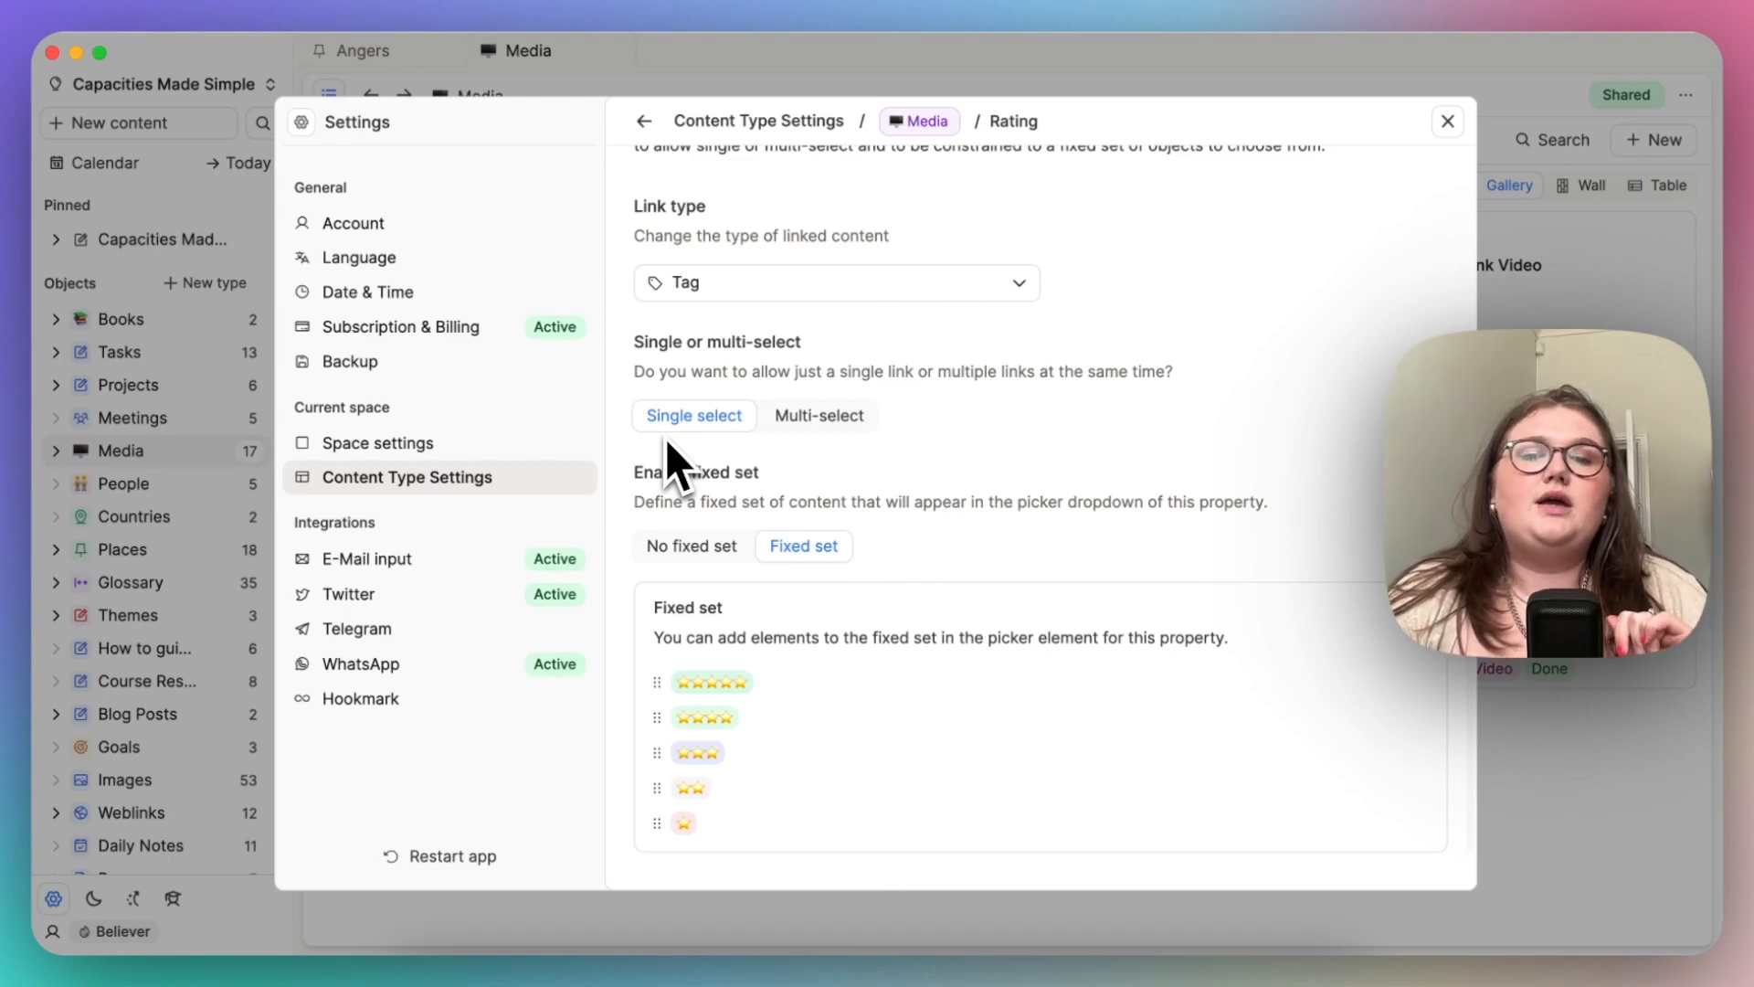
pyautogui.click(643, 121)
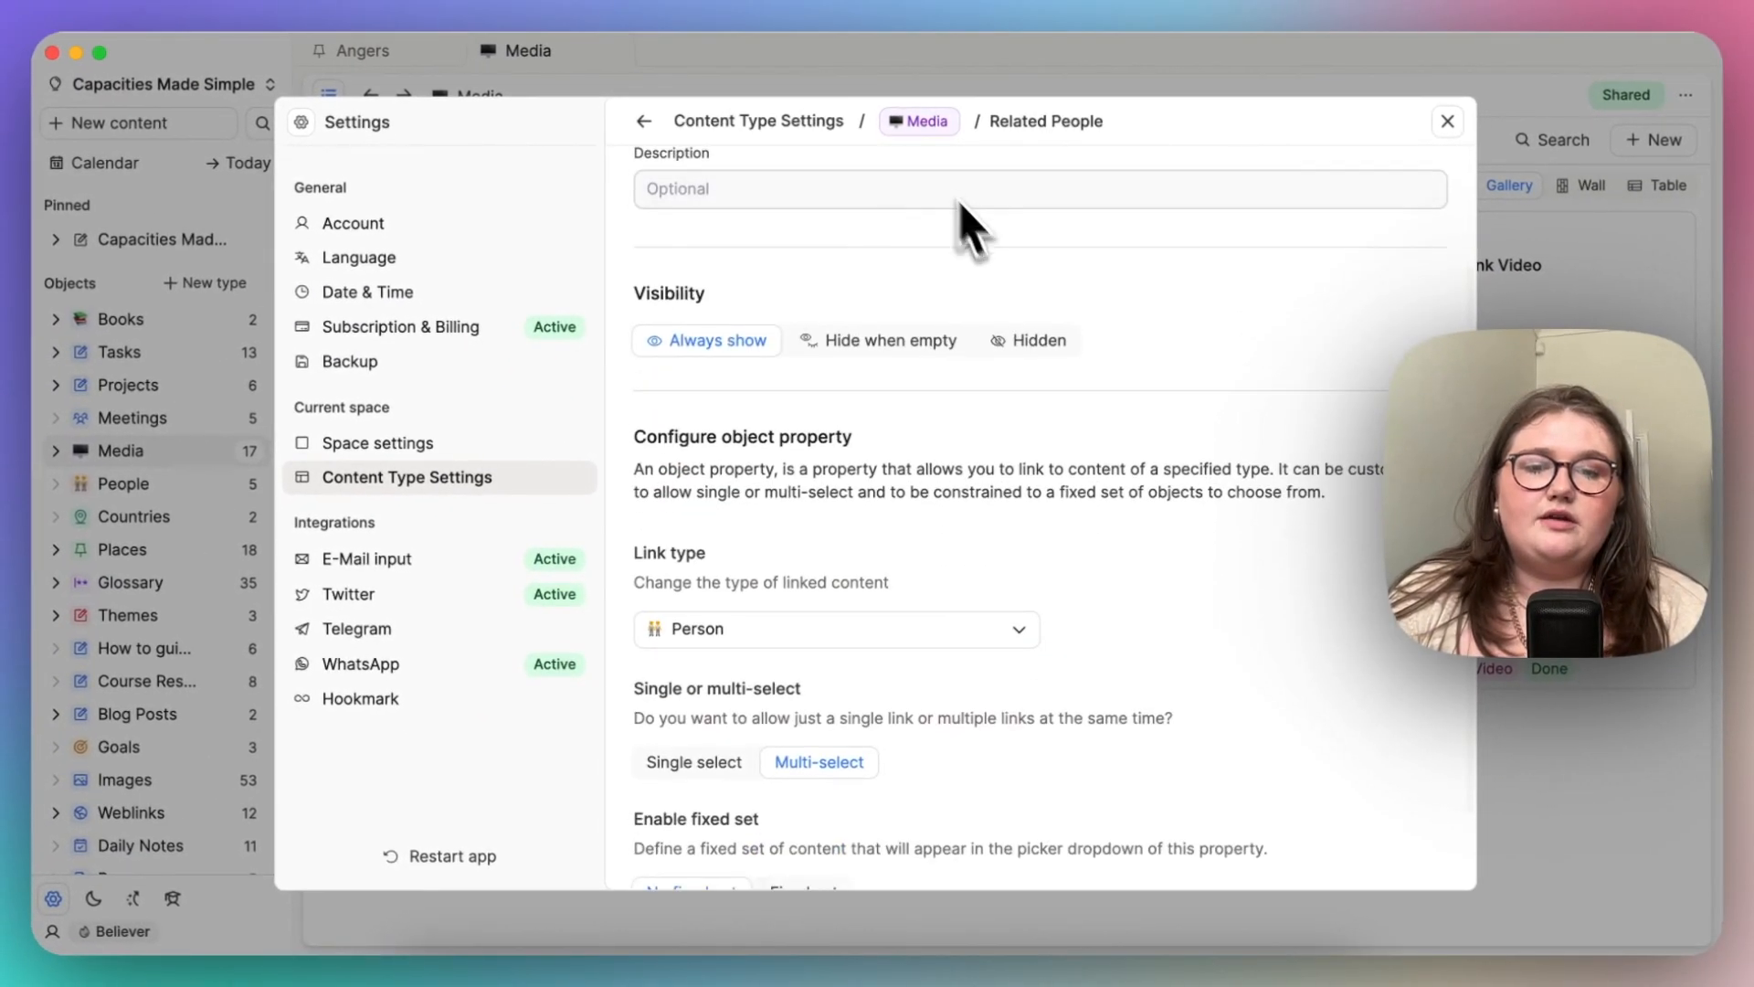
# Step: Leave Related People and show Rating as a single-select Tag with a fixed set
pyautogui.scroll(-3)
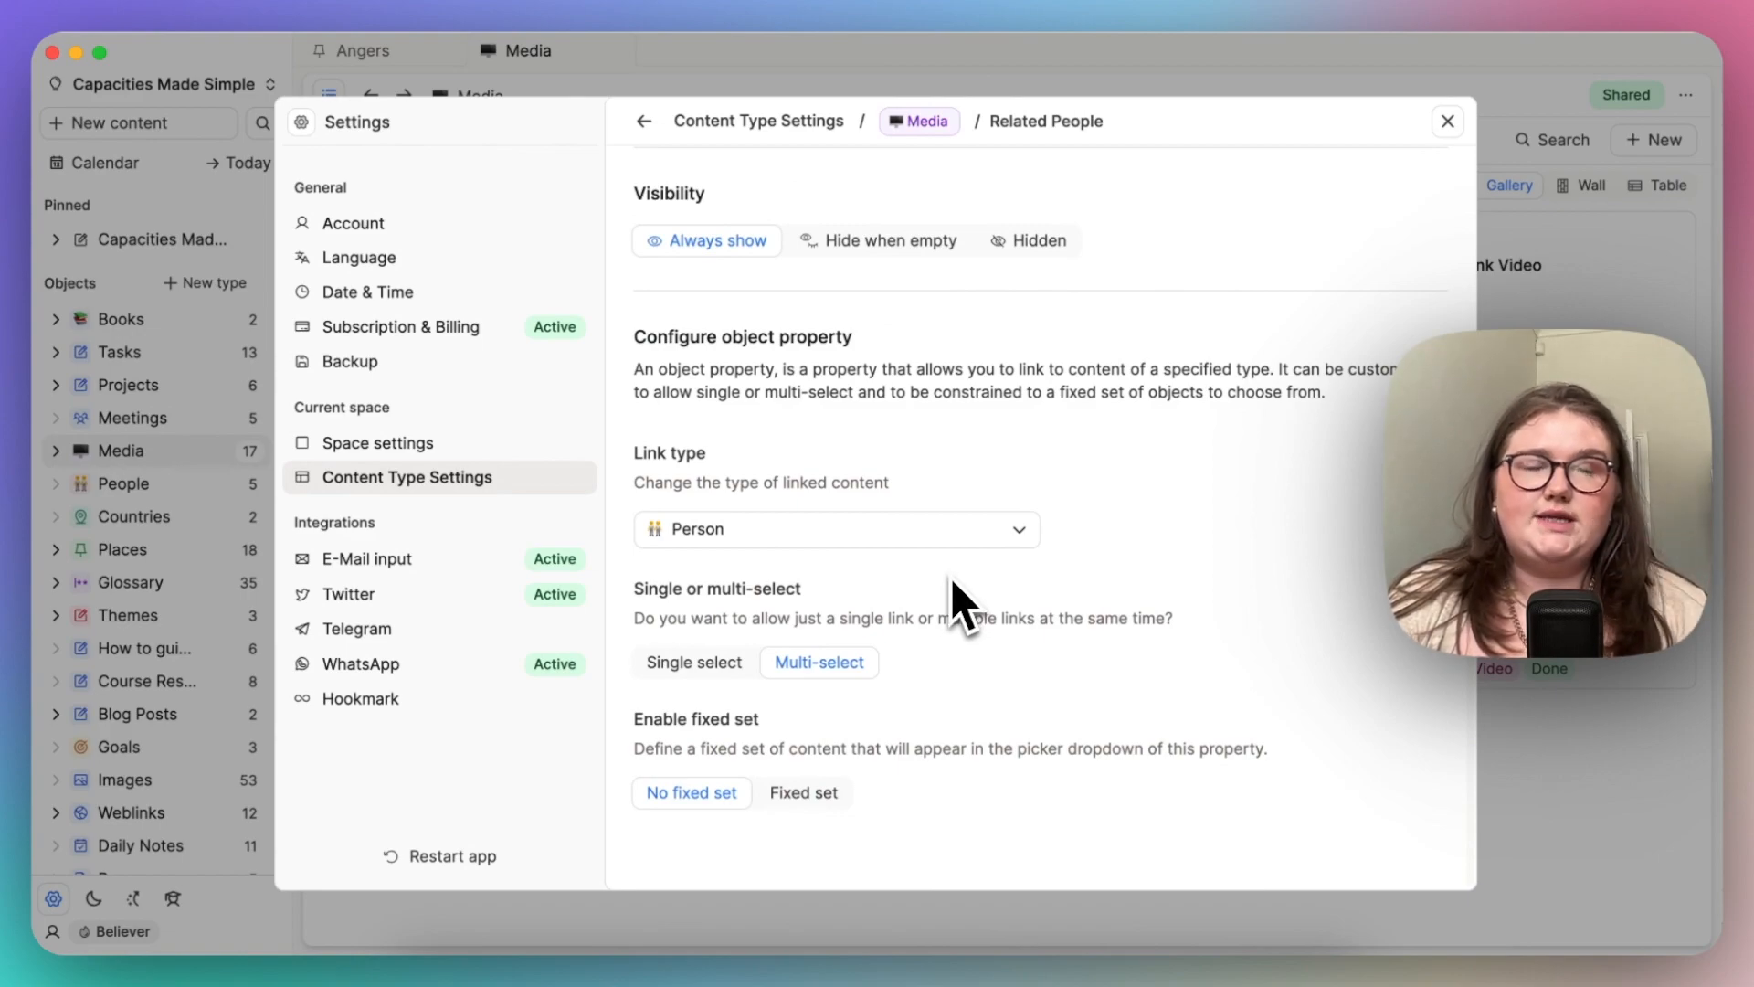
pyautogui.moveTo(895, 527)
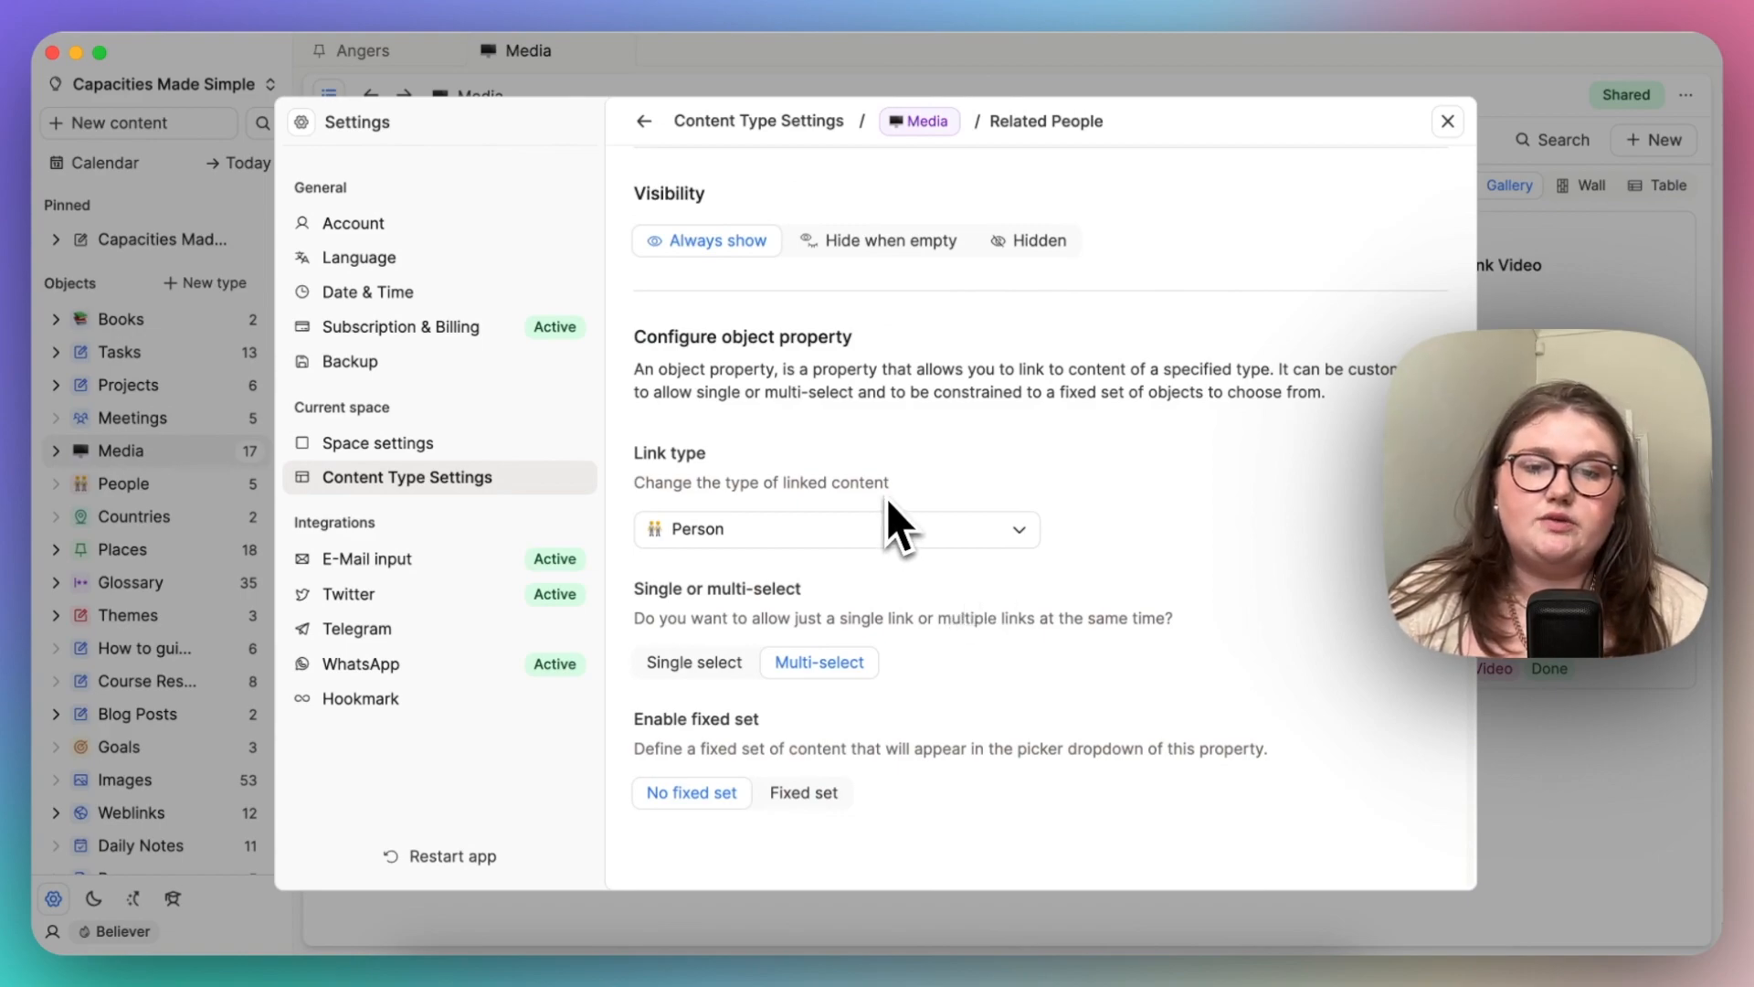
pyautogui.moveTo(739, 553)
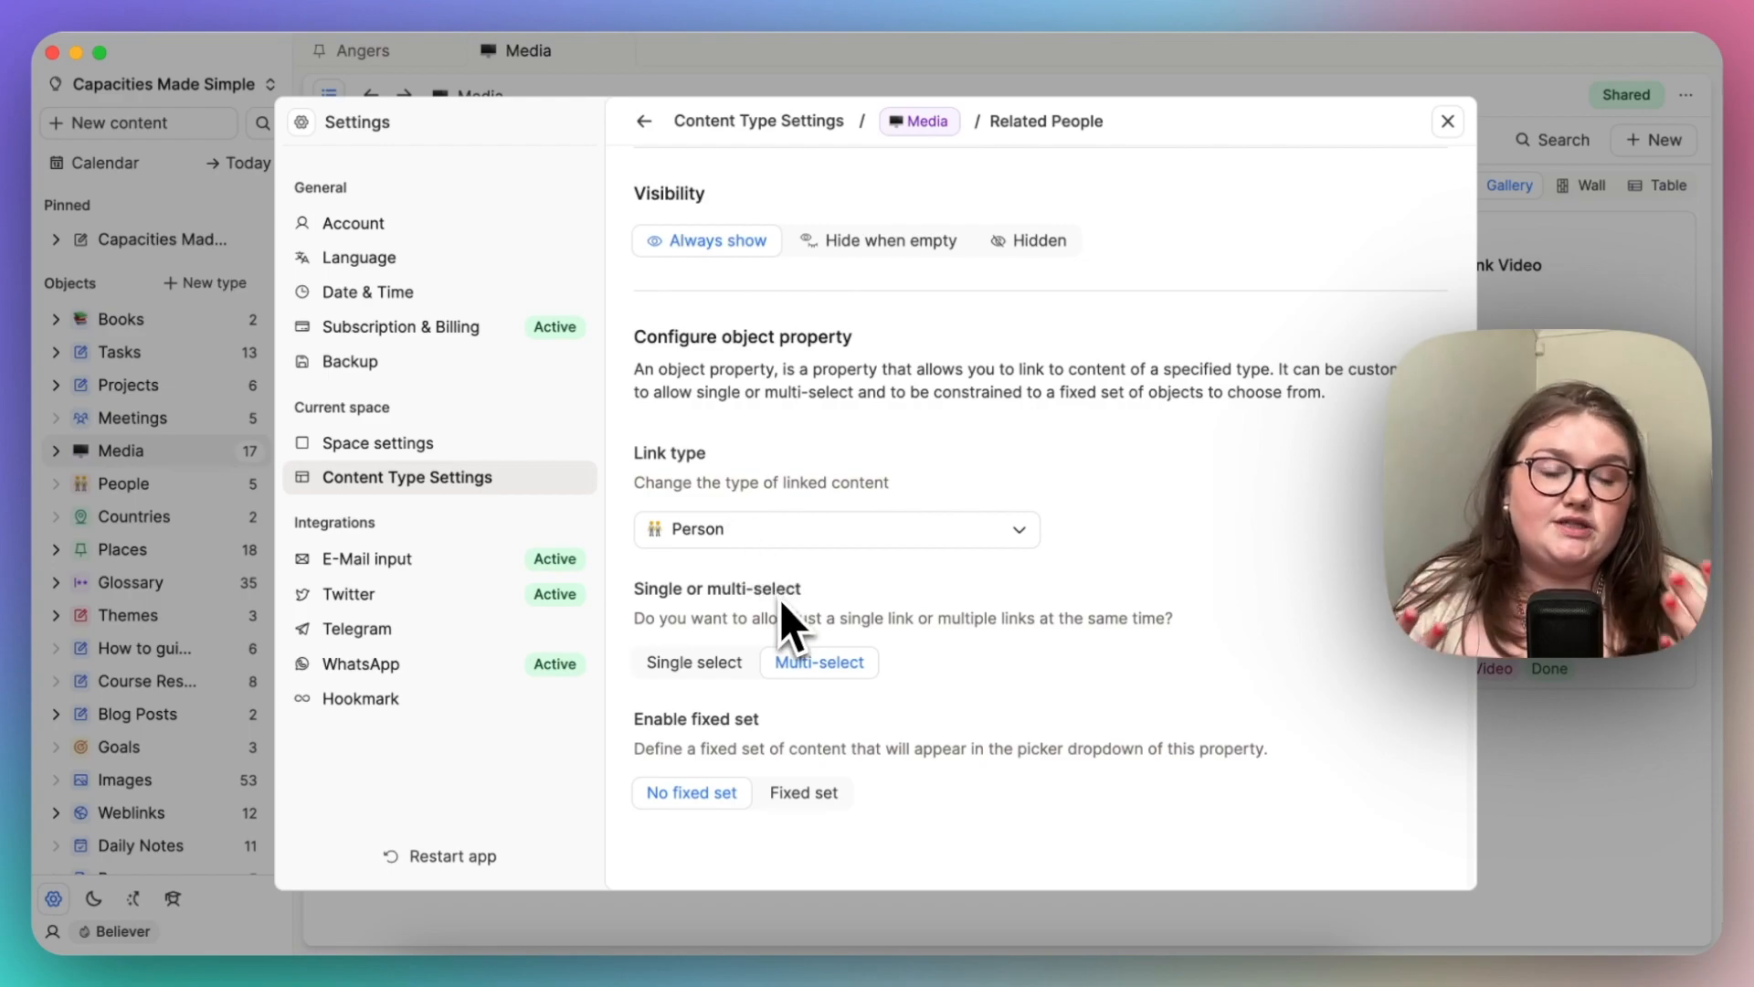
pyautogui.moveTo(803, 629)
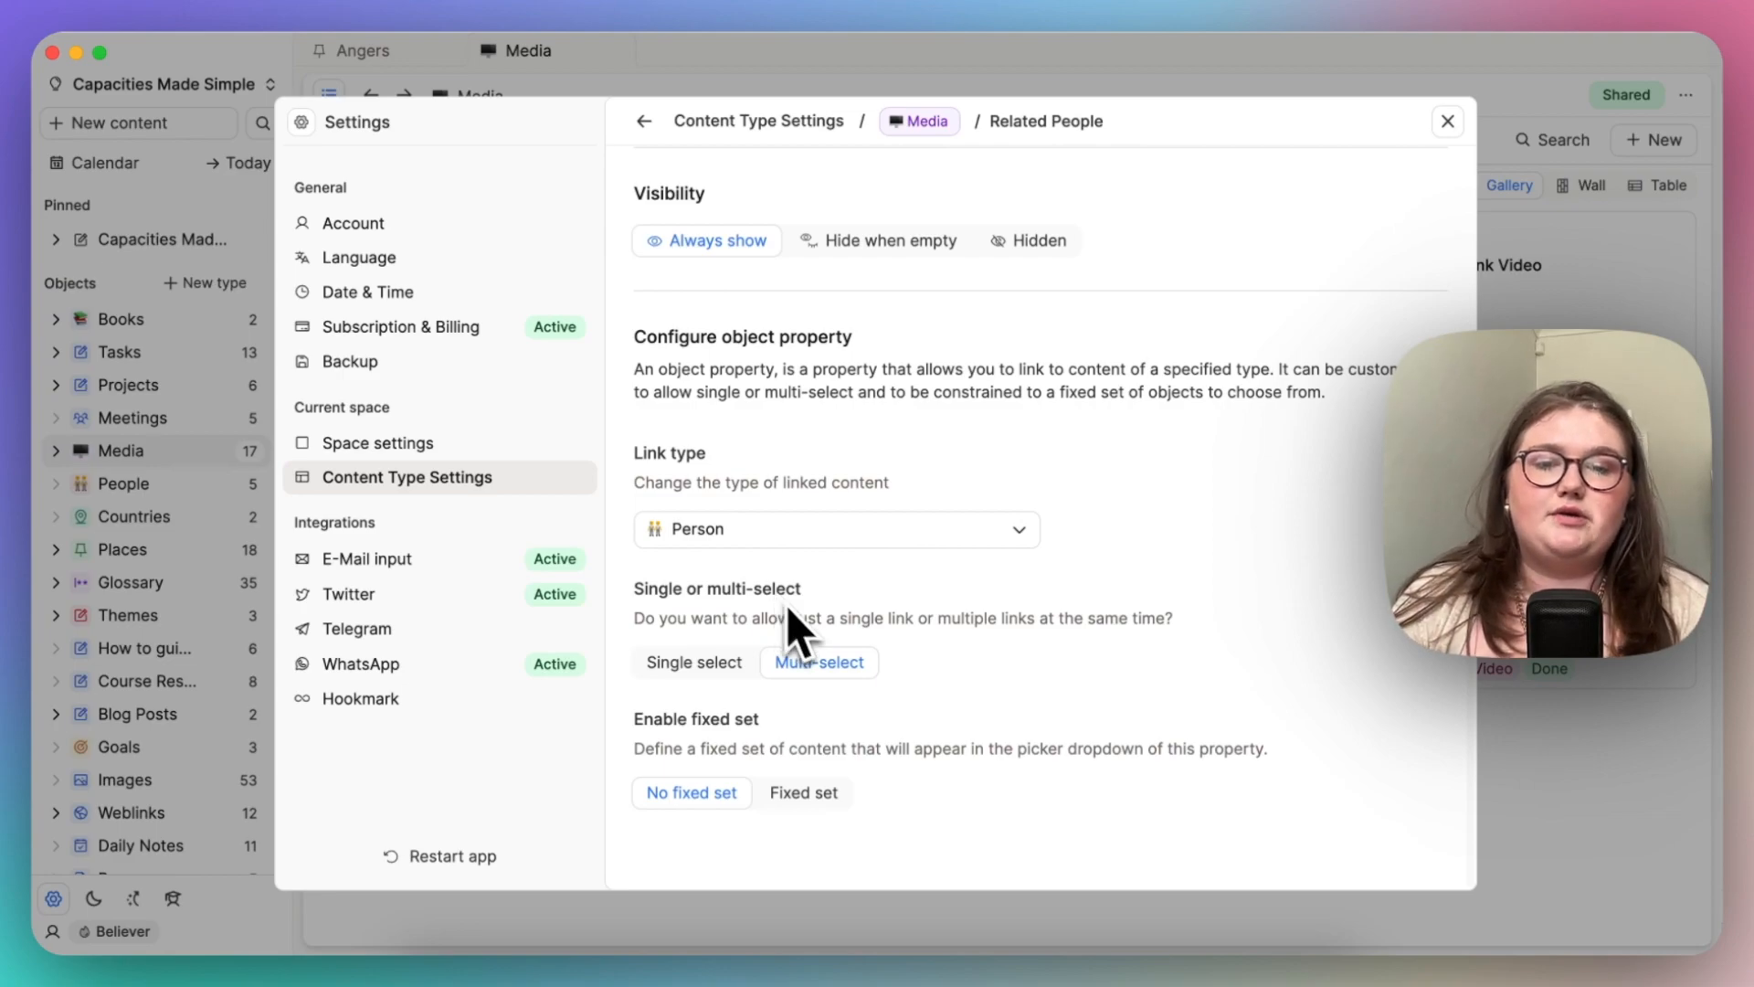
pyautogui.moveTo(828, 683)
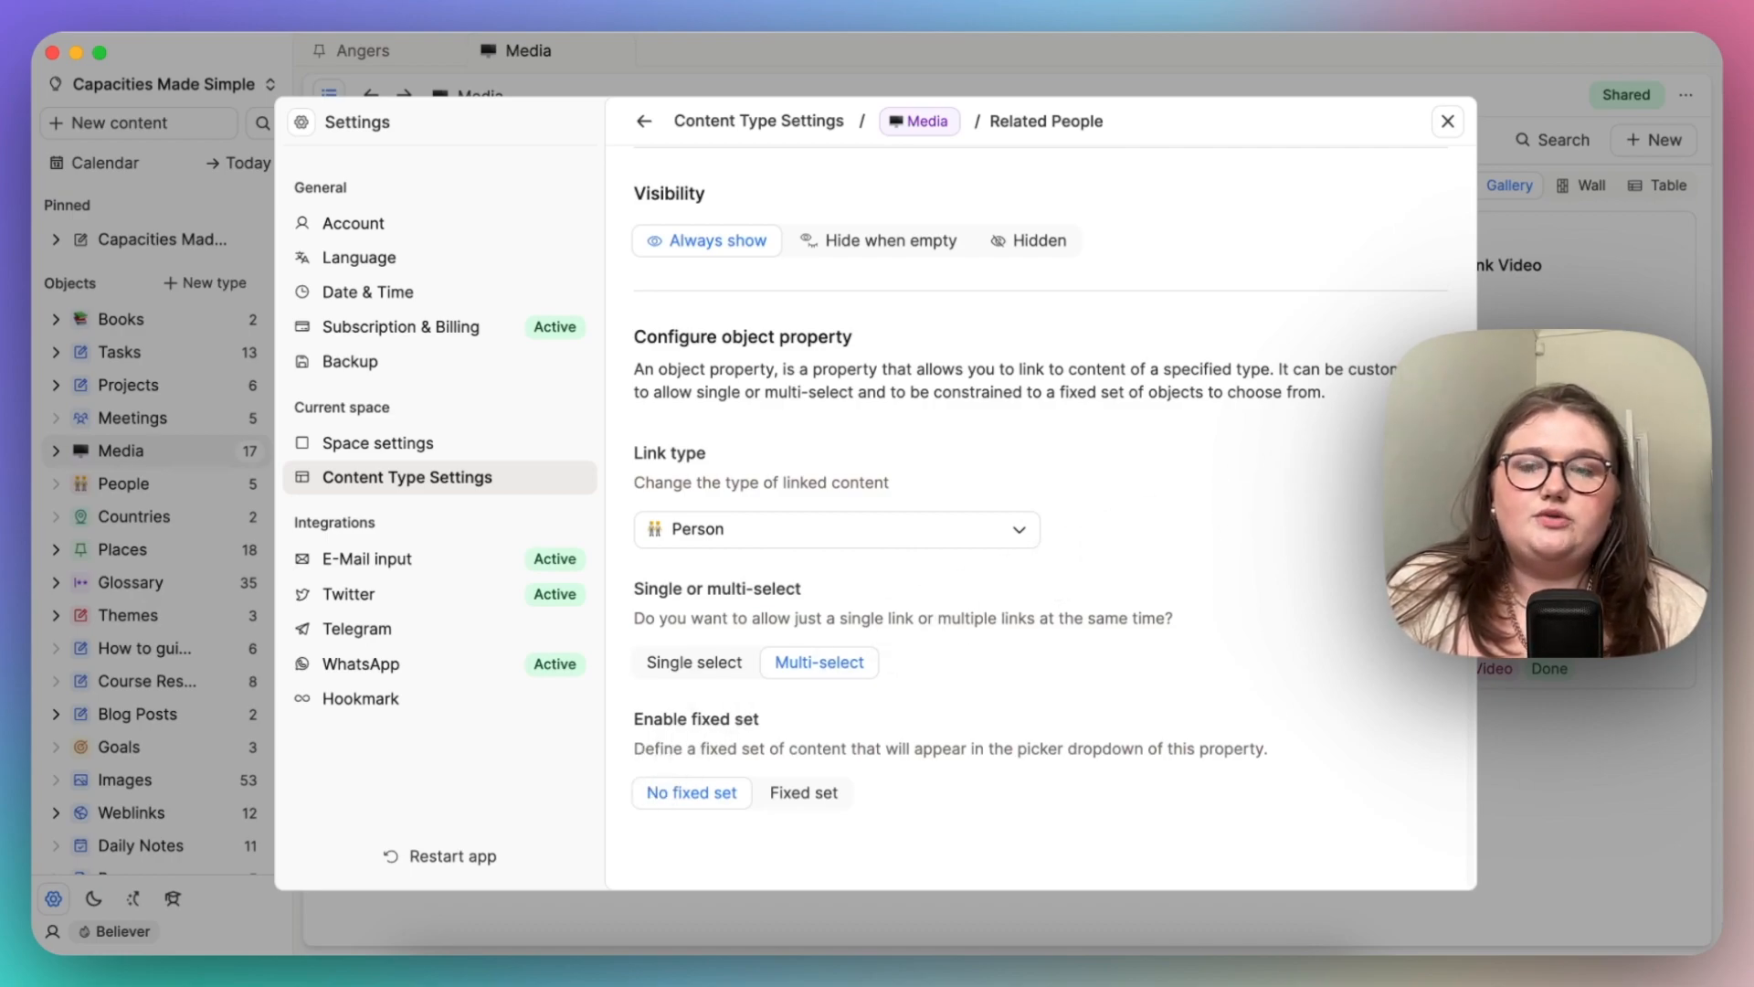
pyautogui.click(1446, 121)
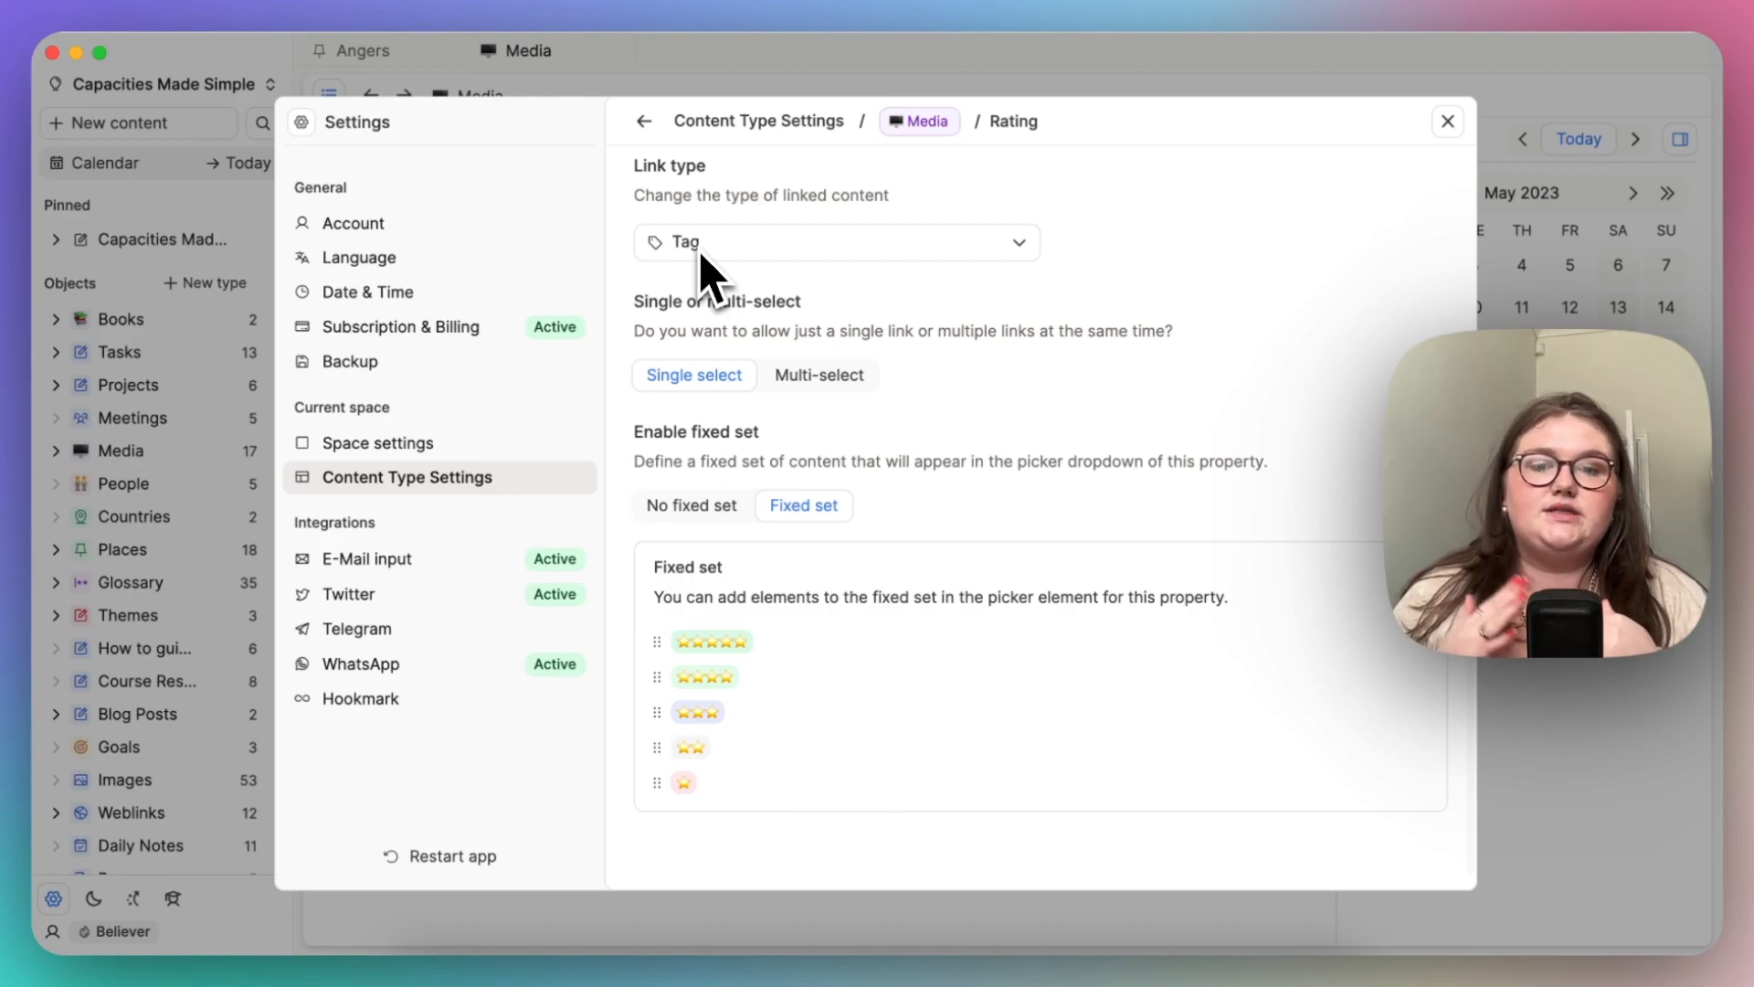
# Step: Close Settings and return to the Media space's Today page
pyautogui.click(1446, 120)
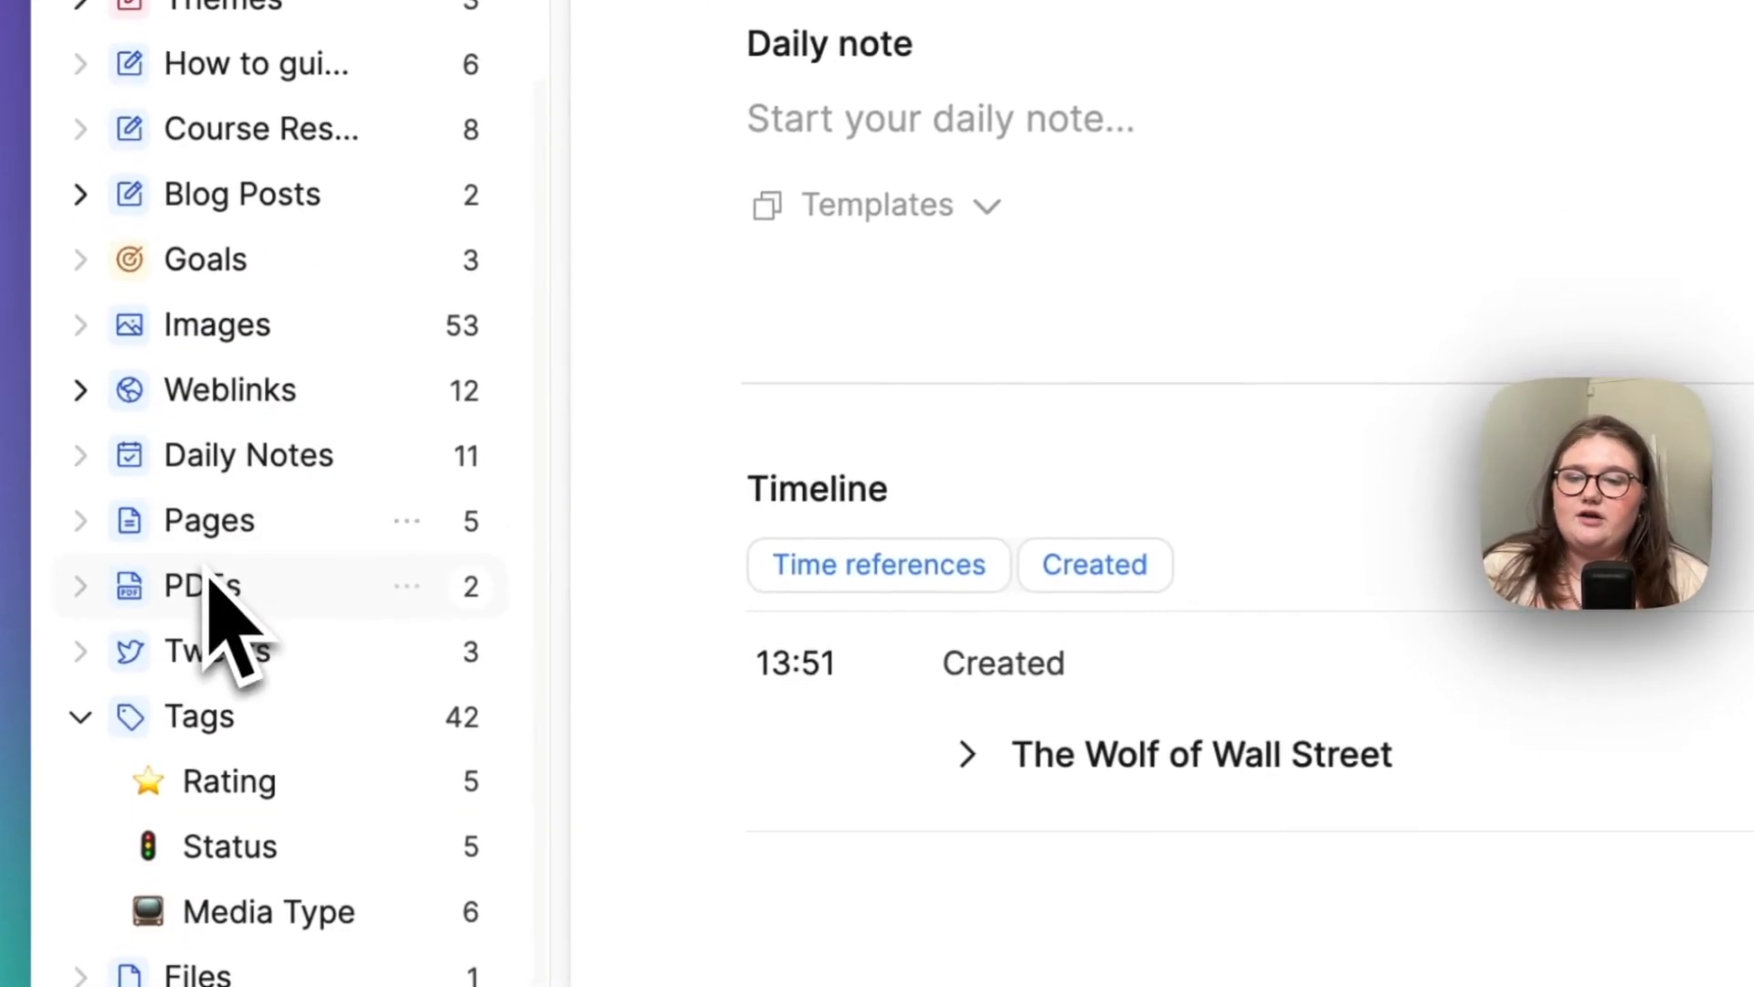
pyautogui.scroll(-3)
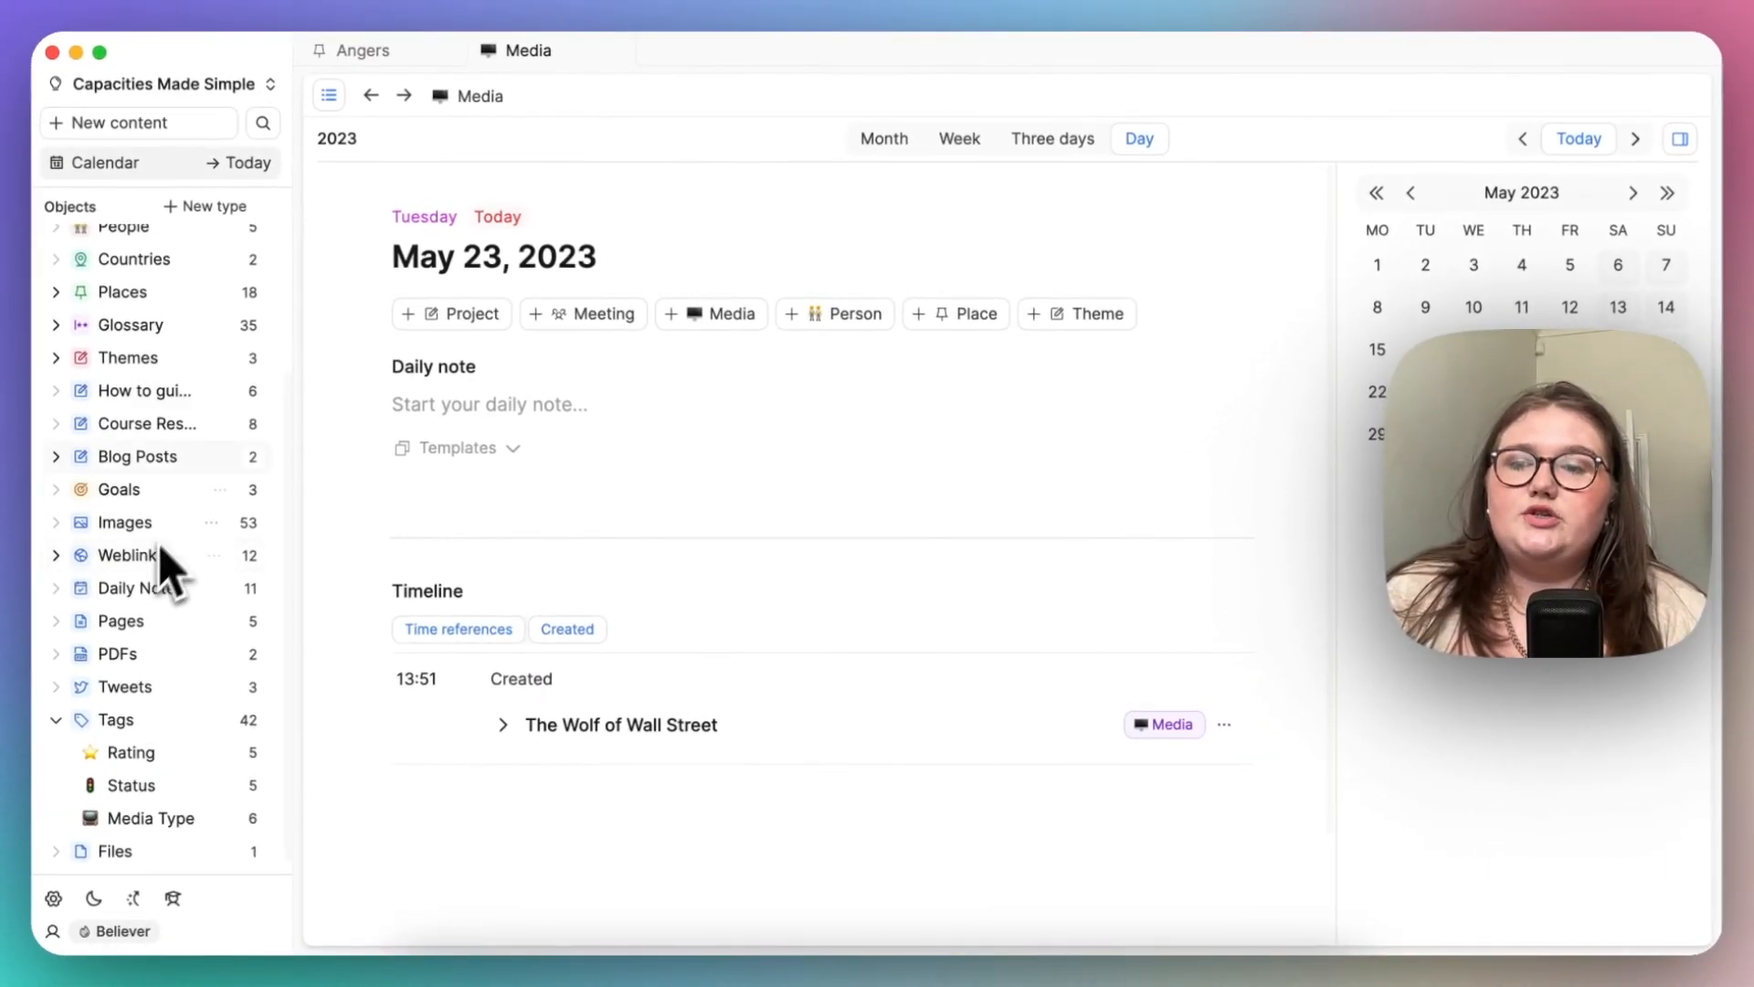
pyautogui.moveTo(201, 369)
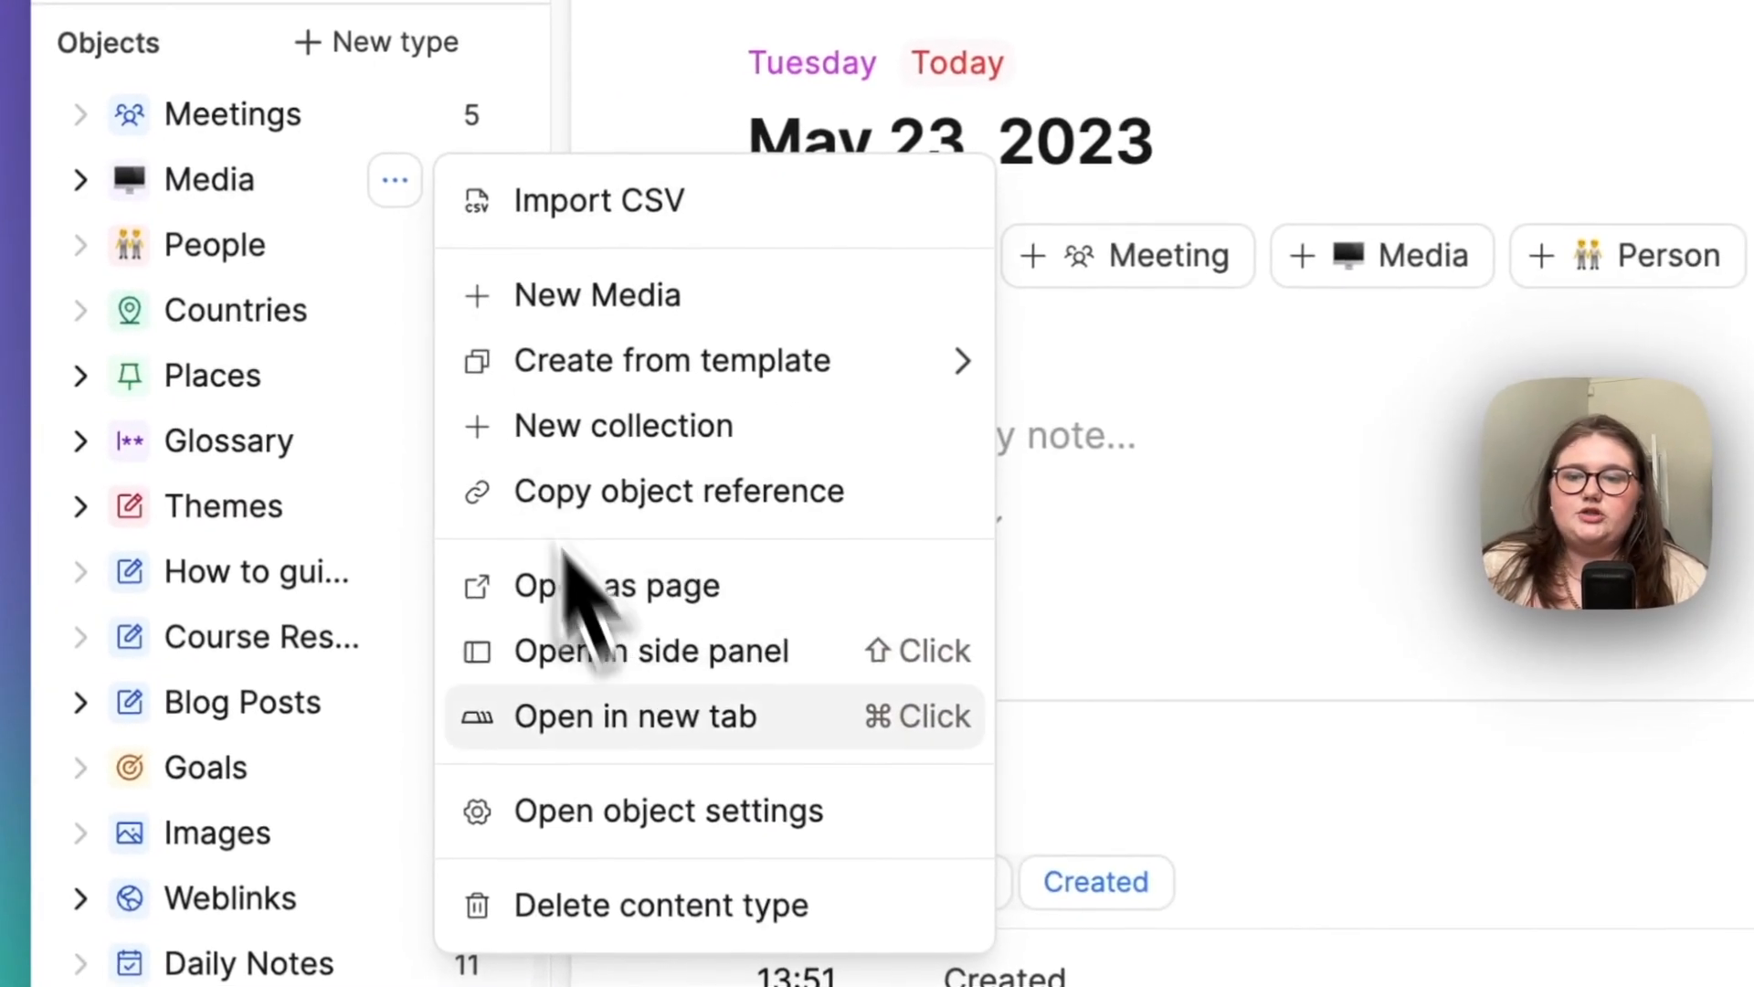
# Step: Create an untitled Media object and browse its Rating star choices in the content picker
pyautogui.click(668, 810)
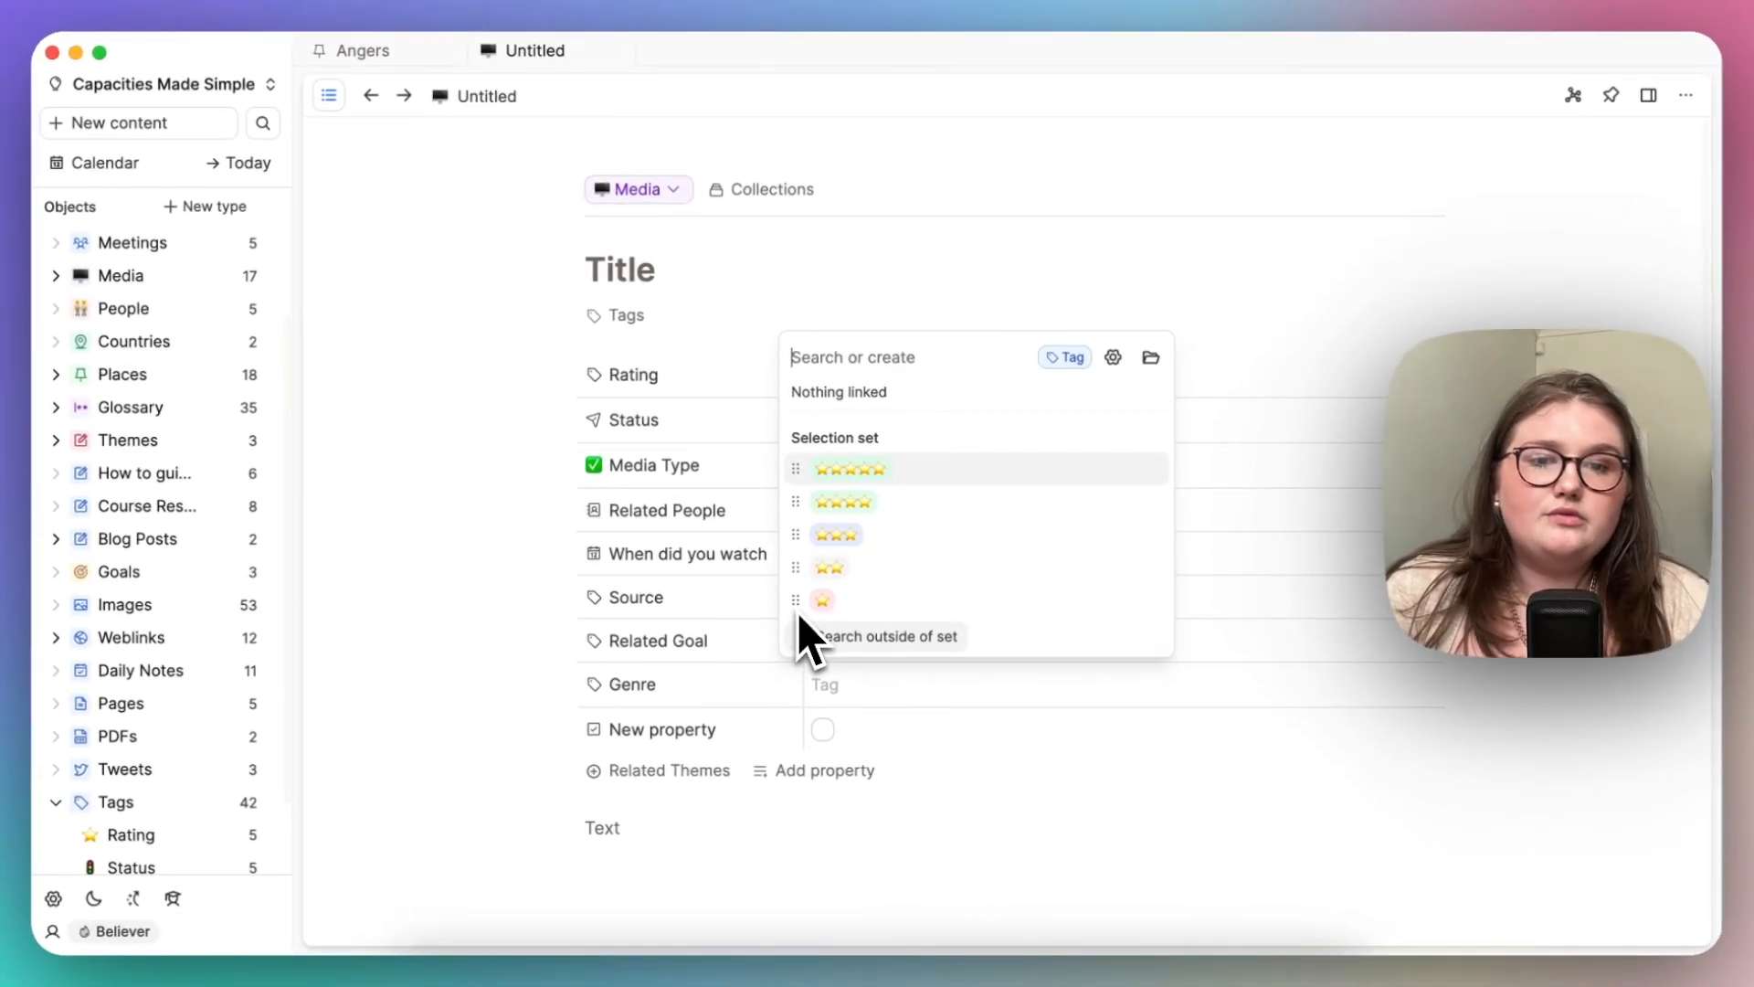
pyautogui.moveTo(1141, 448)
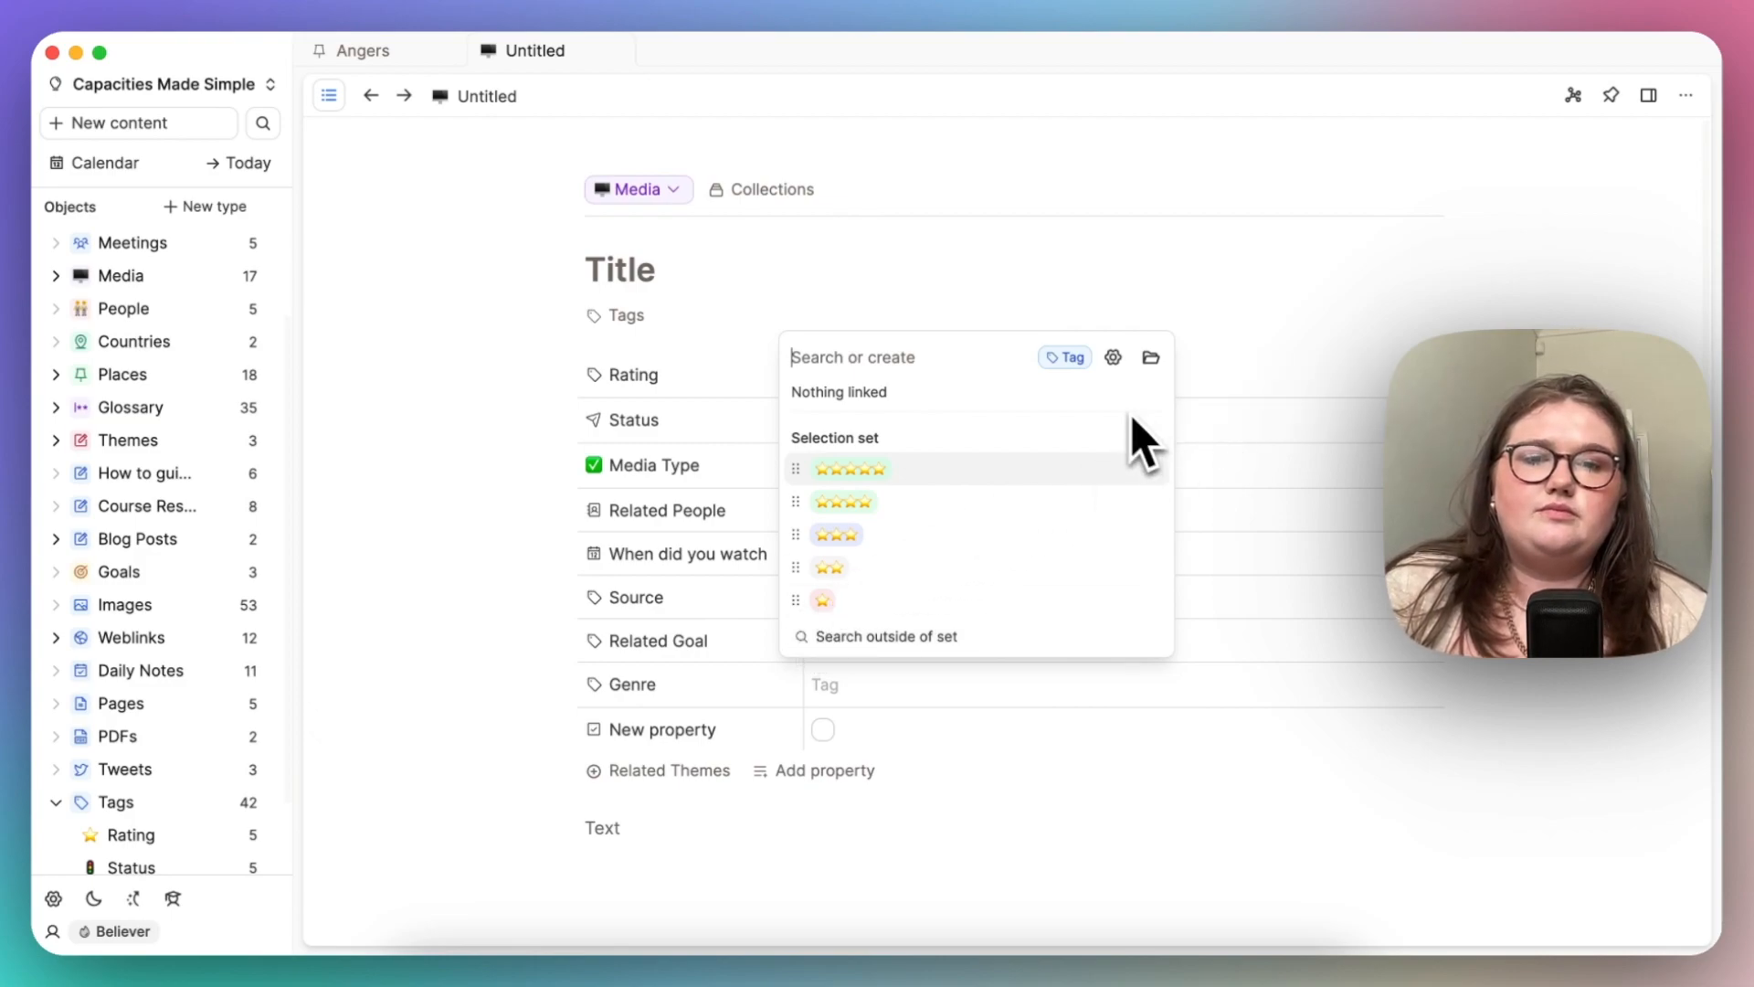
pyautogui.click(1112, 357)
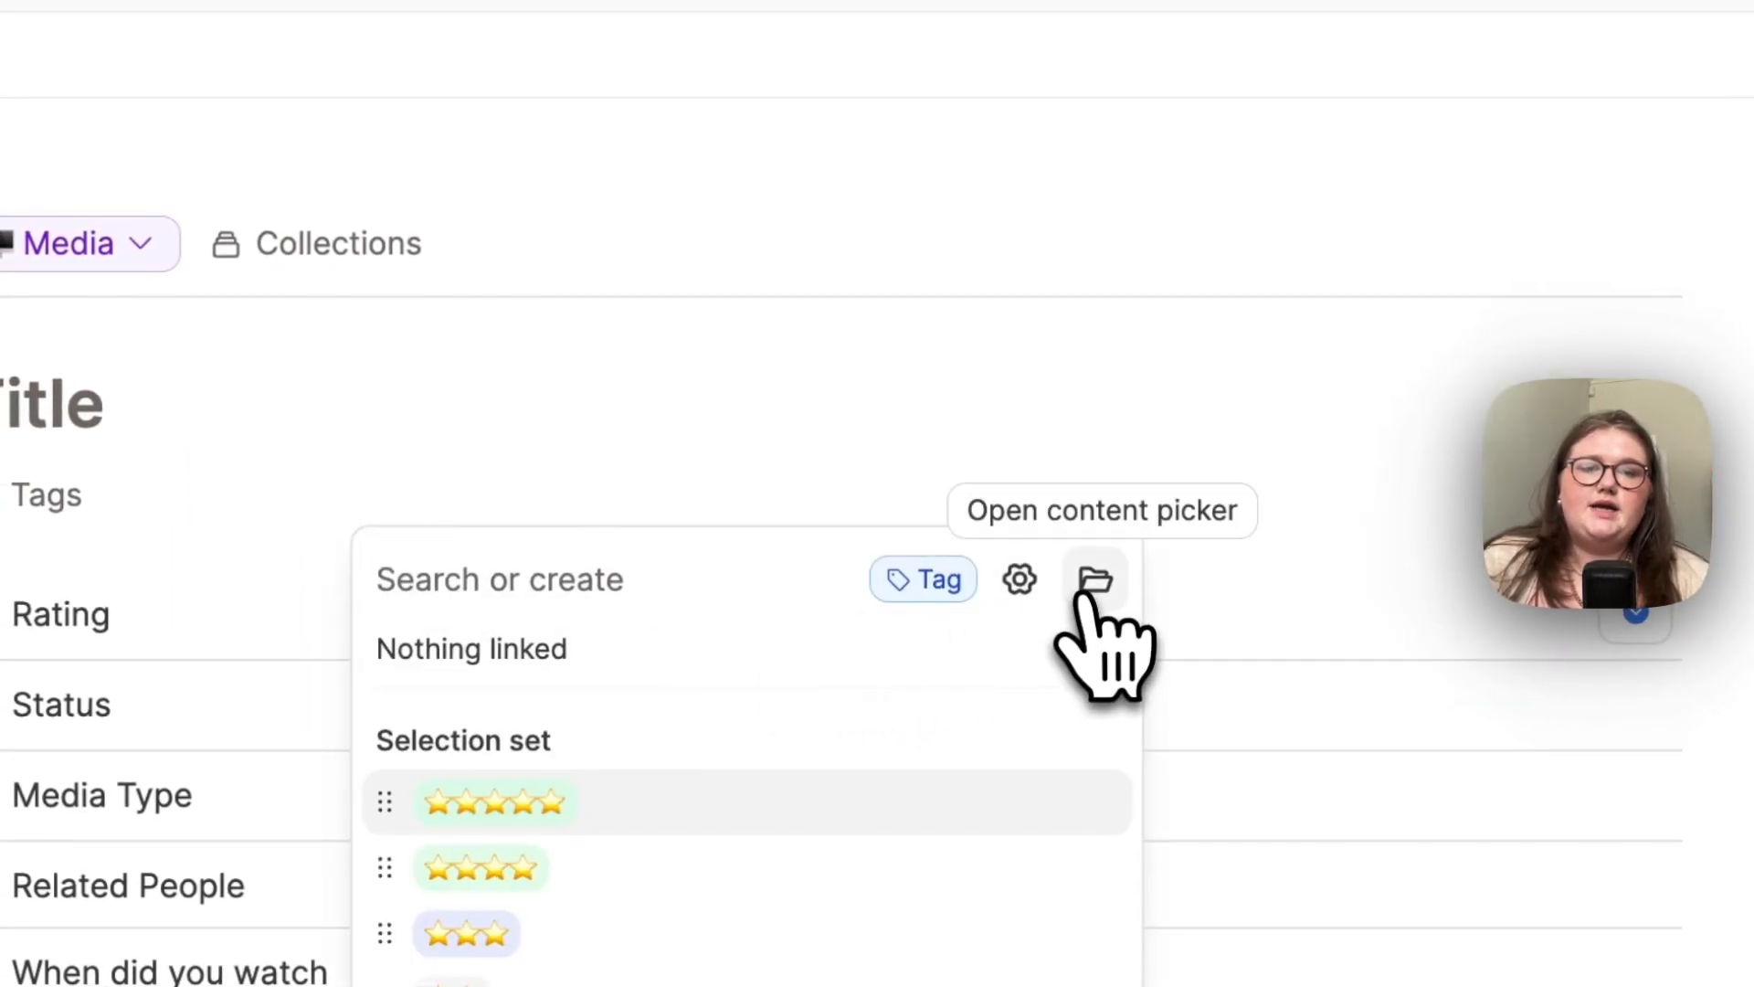
pyautogui.click(1094, 578)
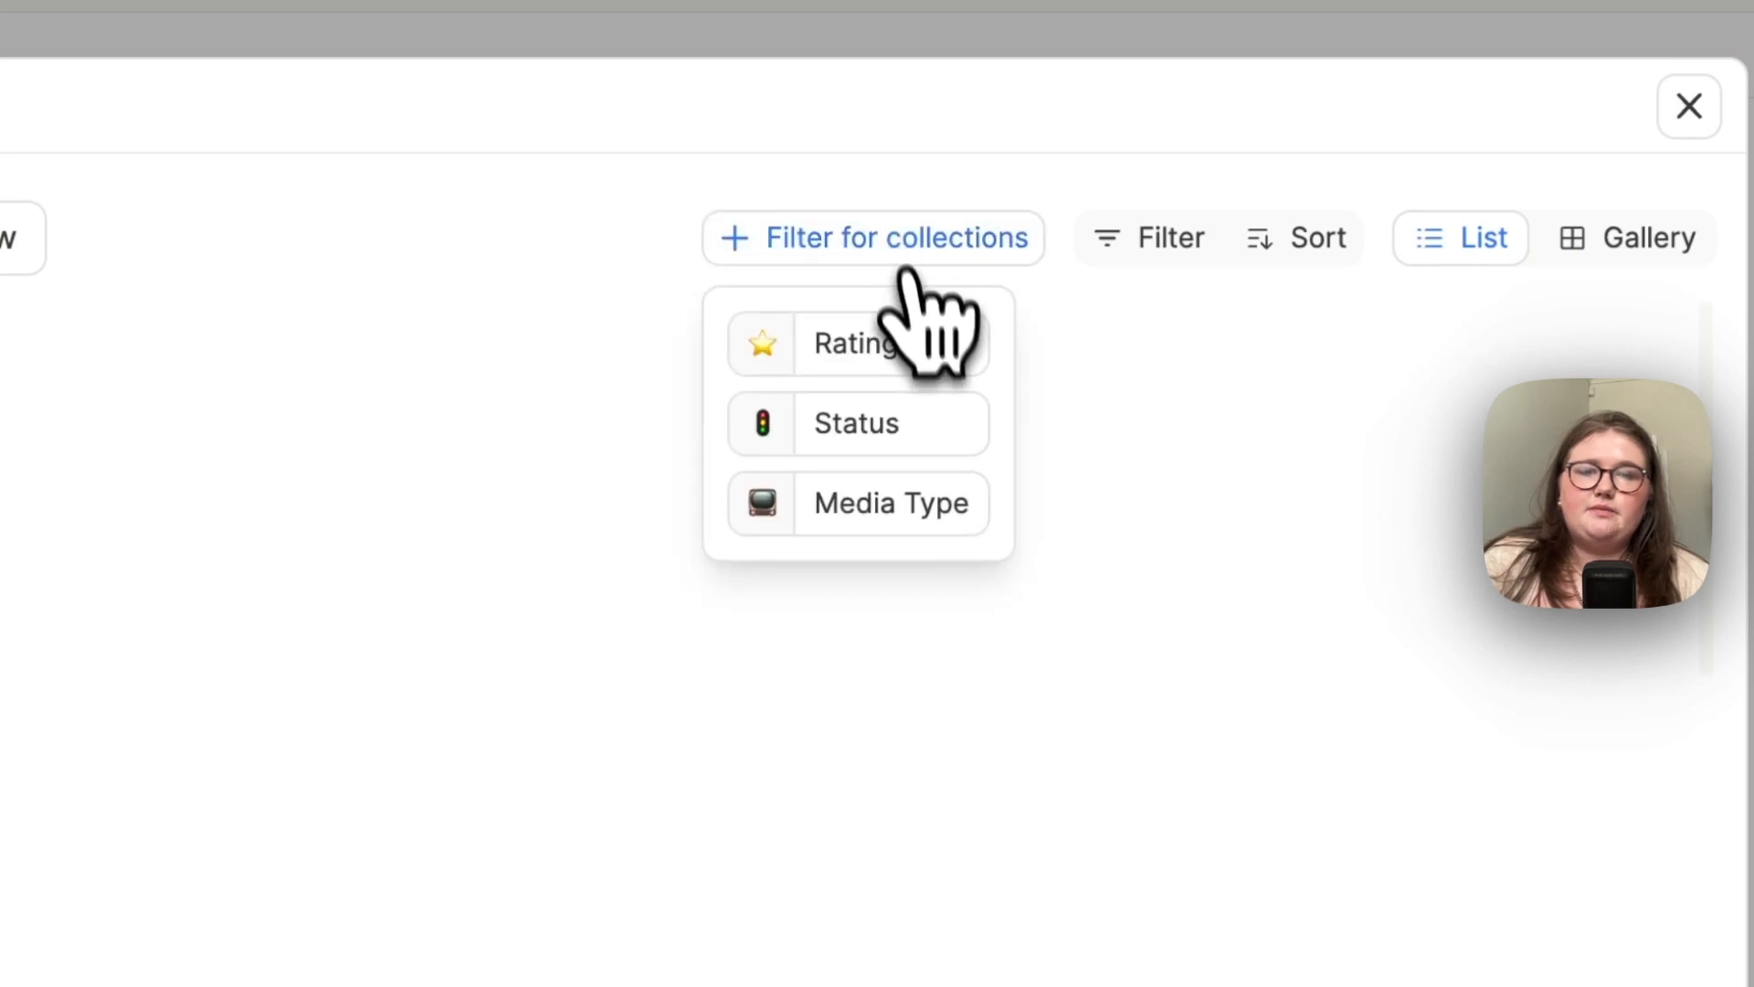
pyautogui.click(856, 343)
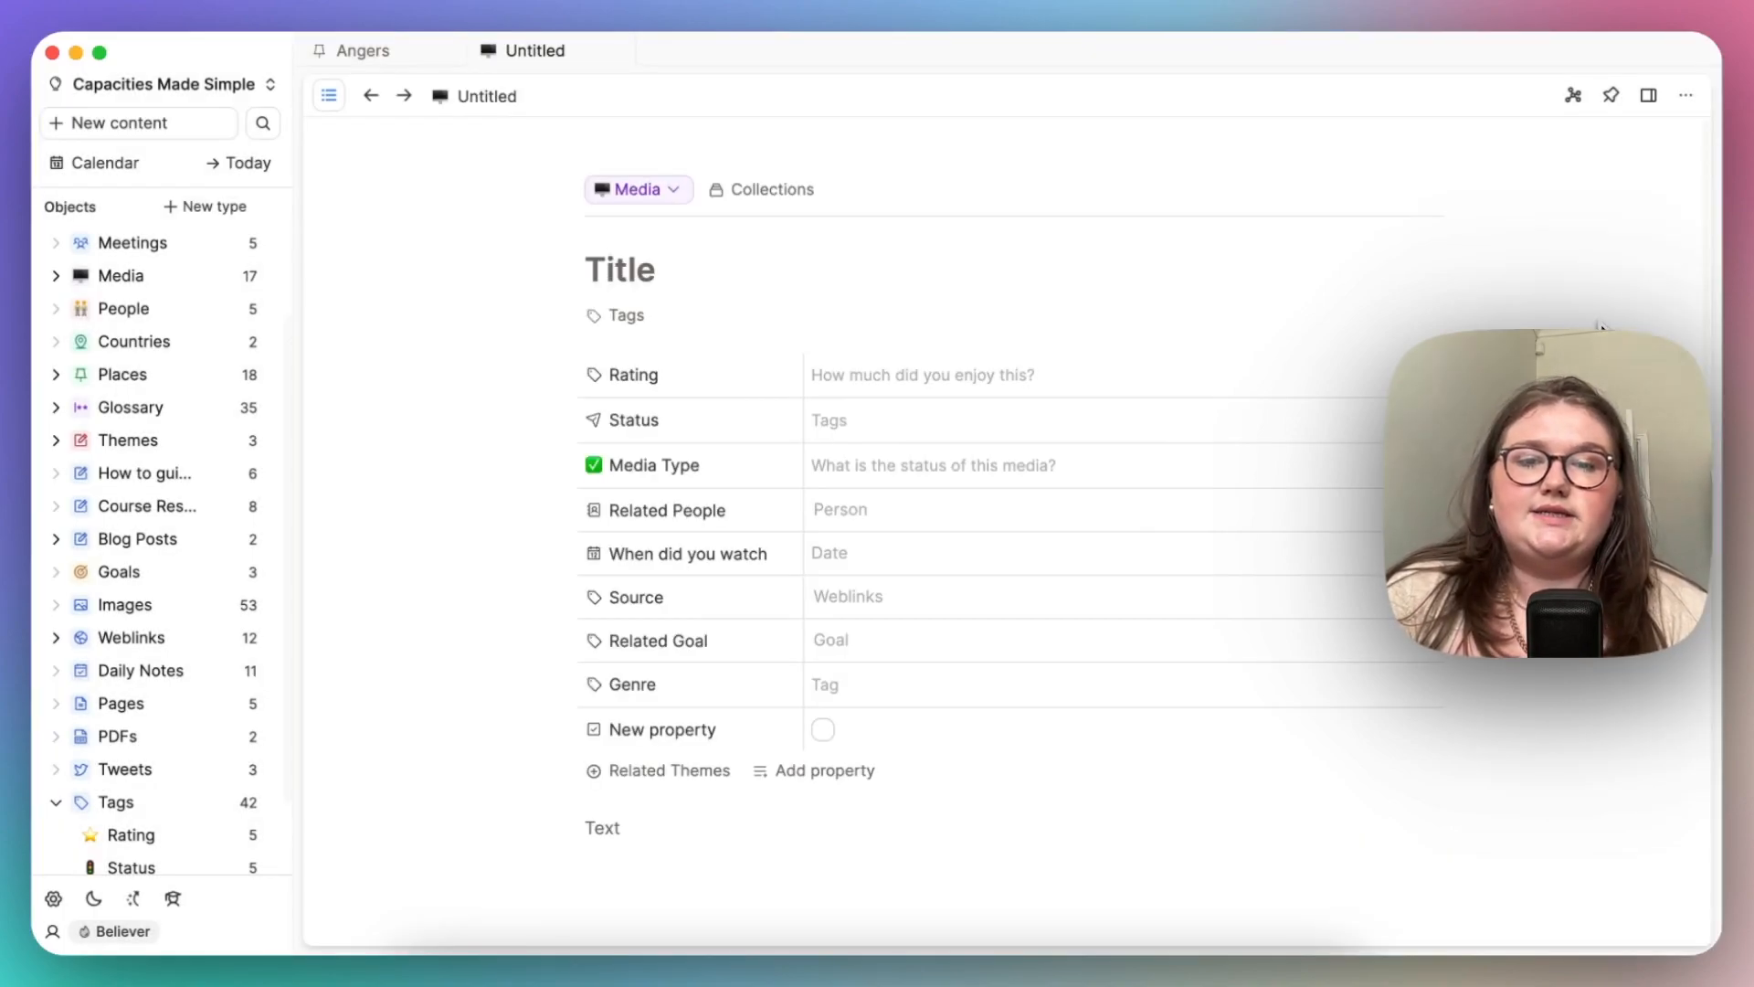
# Step: Peek at the Media Type property's settings from its options menu
pyautogui.click(656, 465)
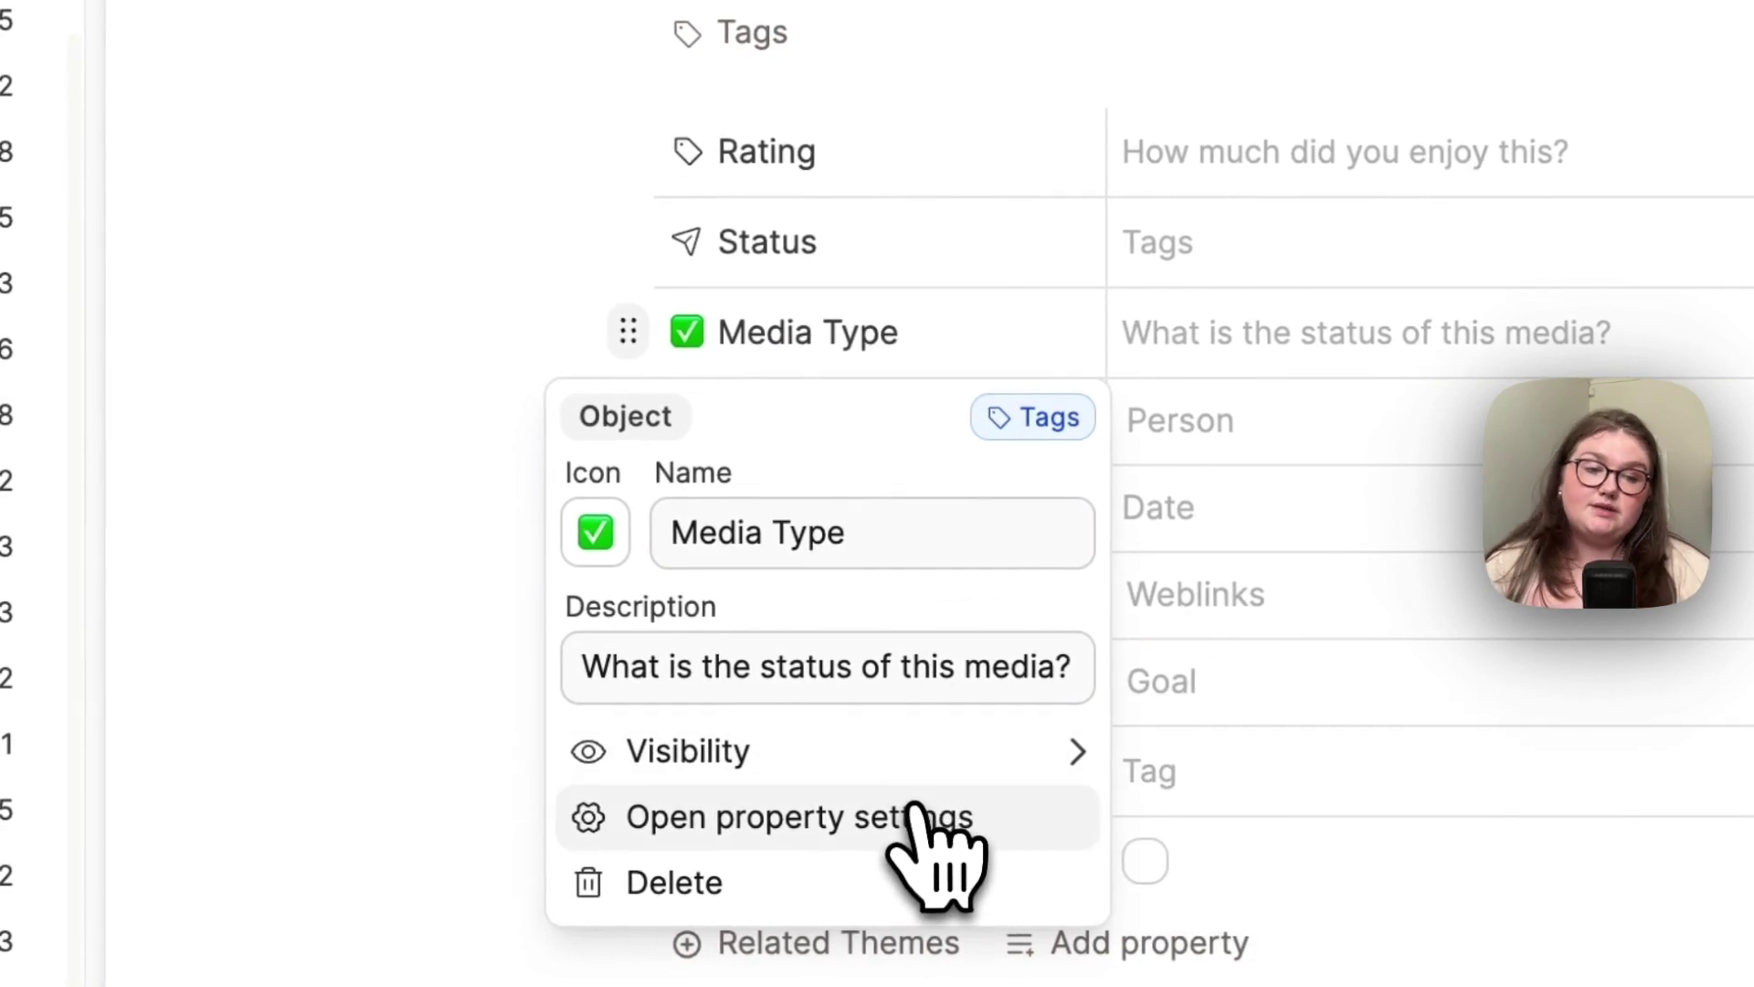
pyautogui.click(792, 817)
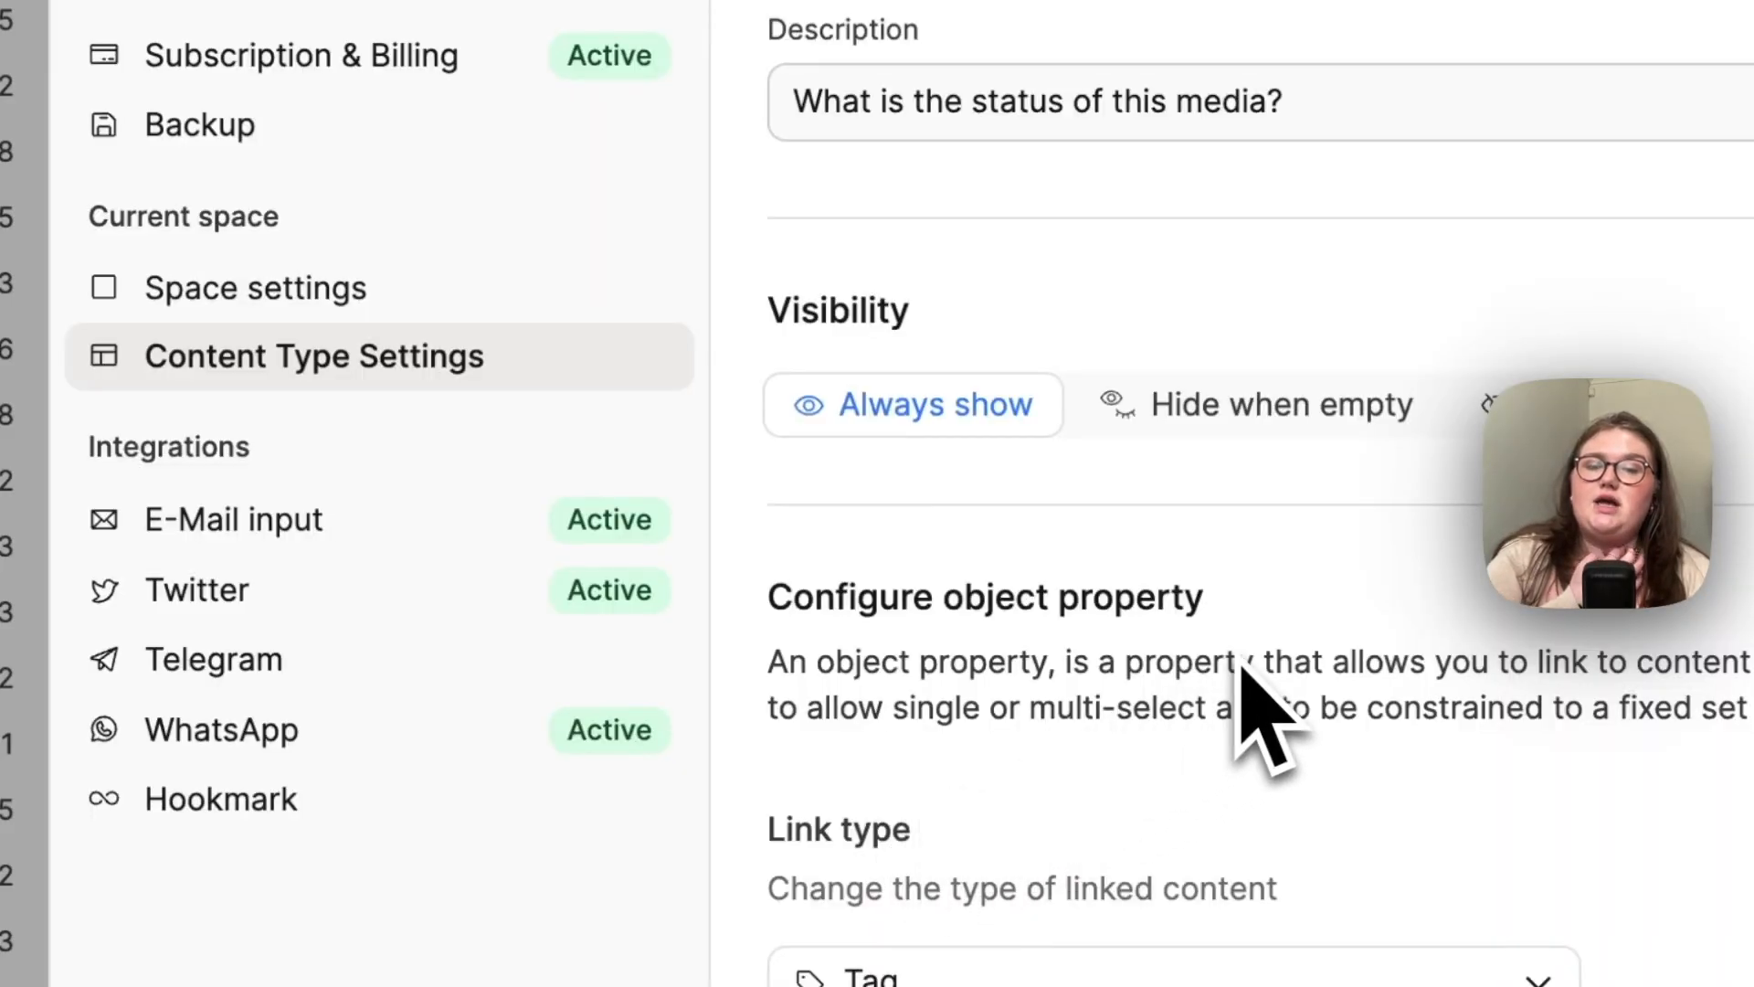
pyautogui.scroll(-3)
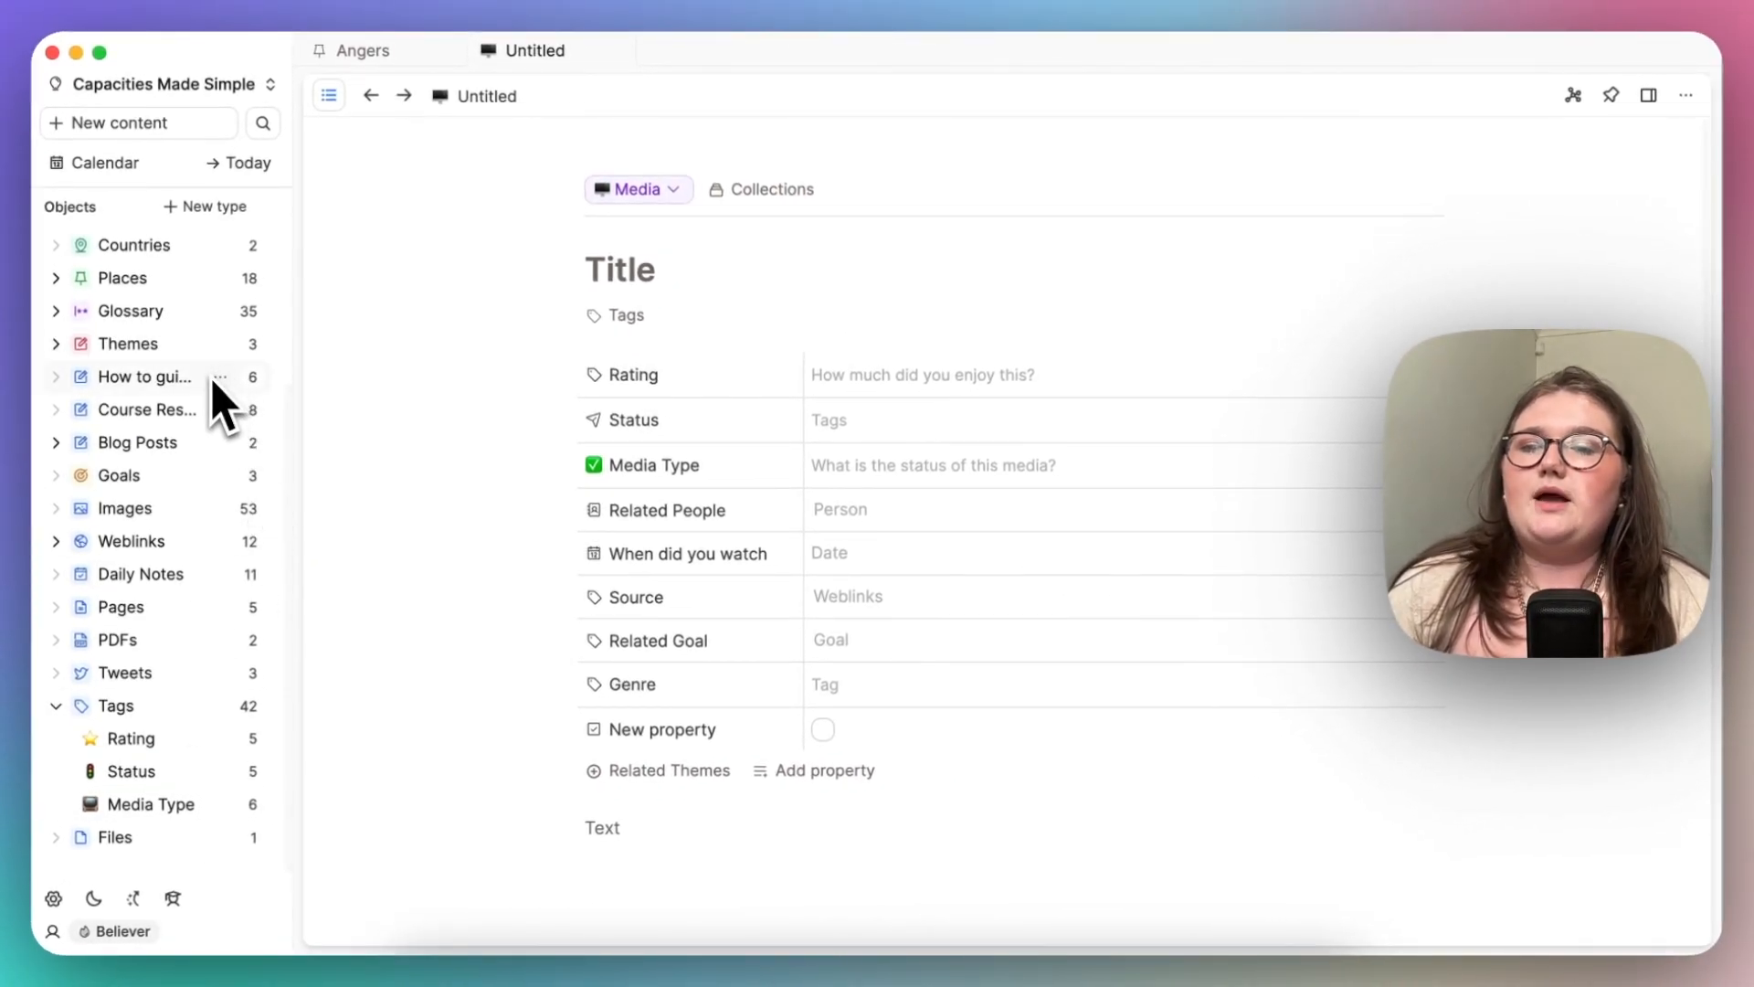
# Step: Review Media Type's multi-select fixed format set, go back to Media's settings, and close them
pyautogui.click(657, 465)
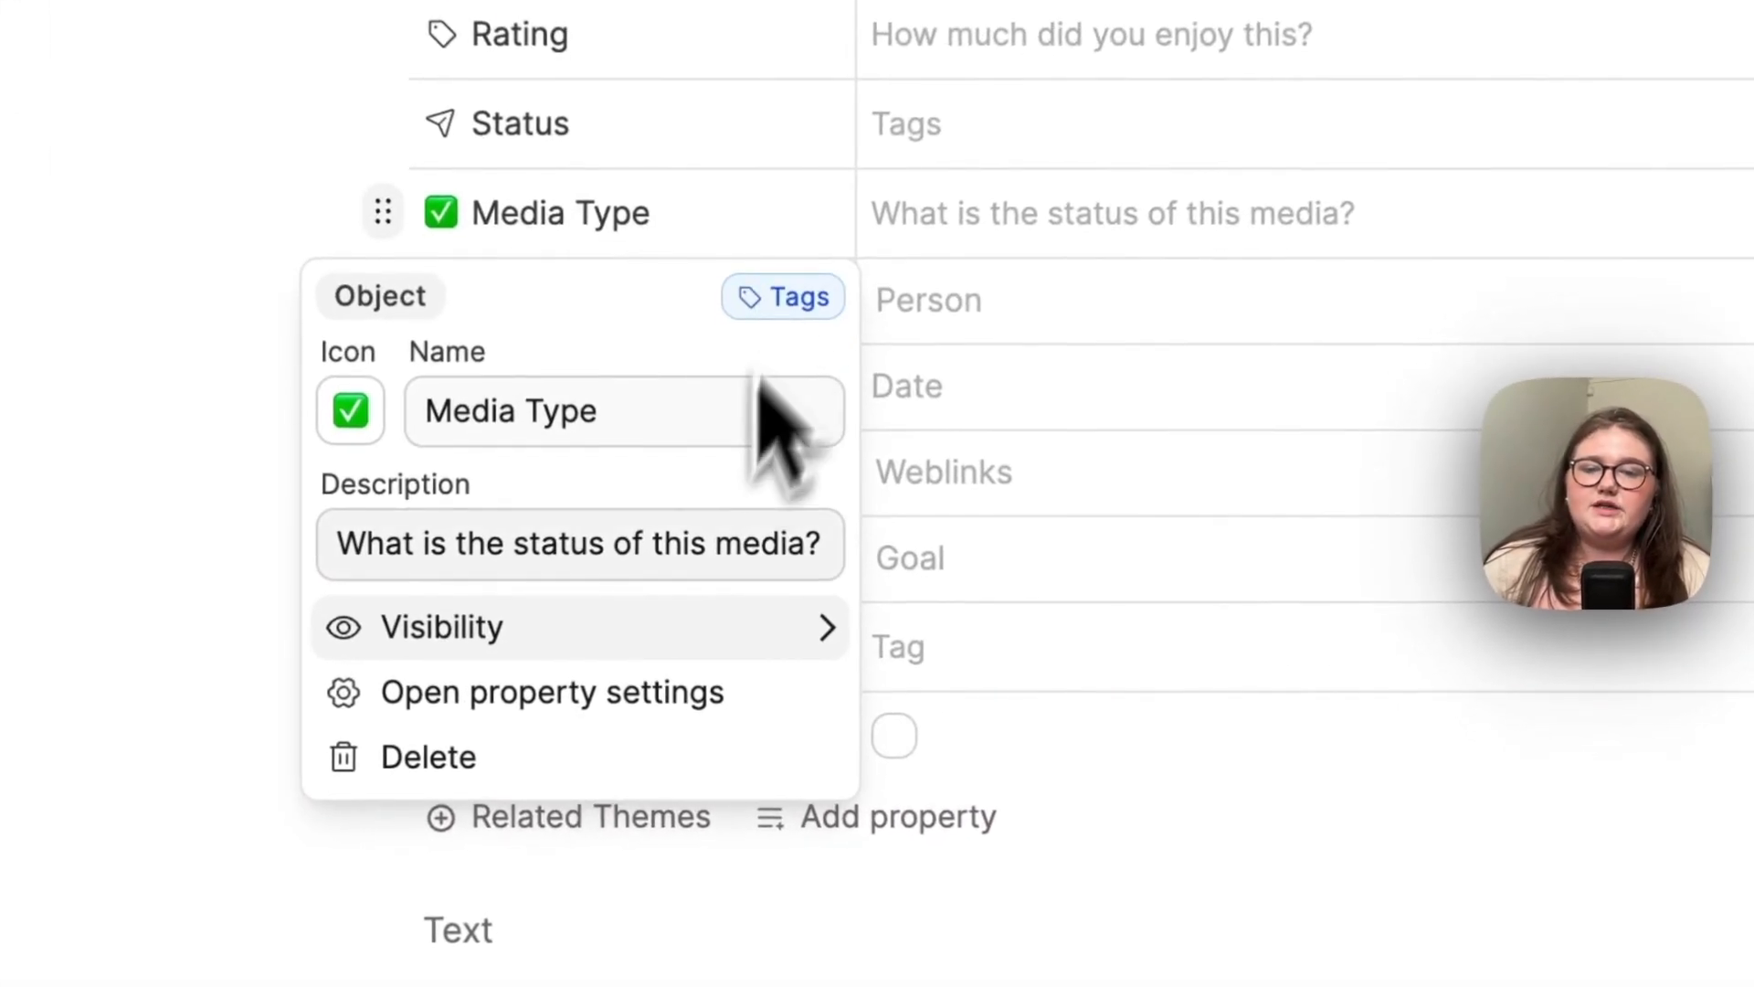
pyautogui.click(551, 692)
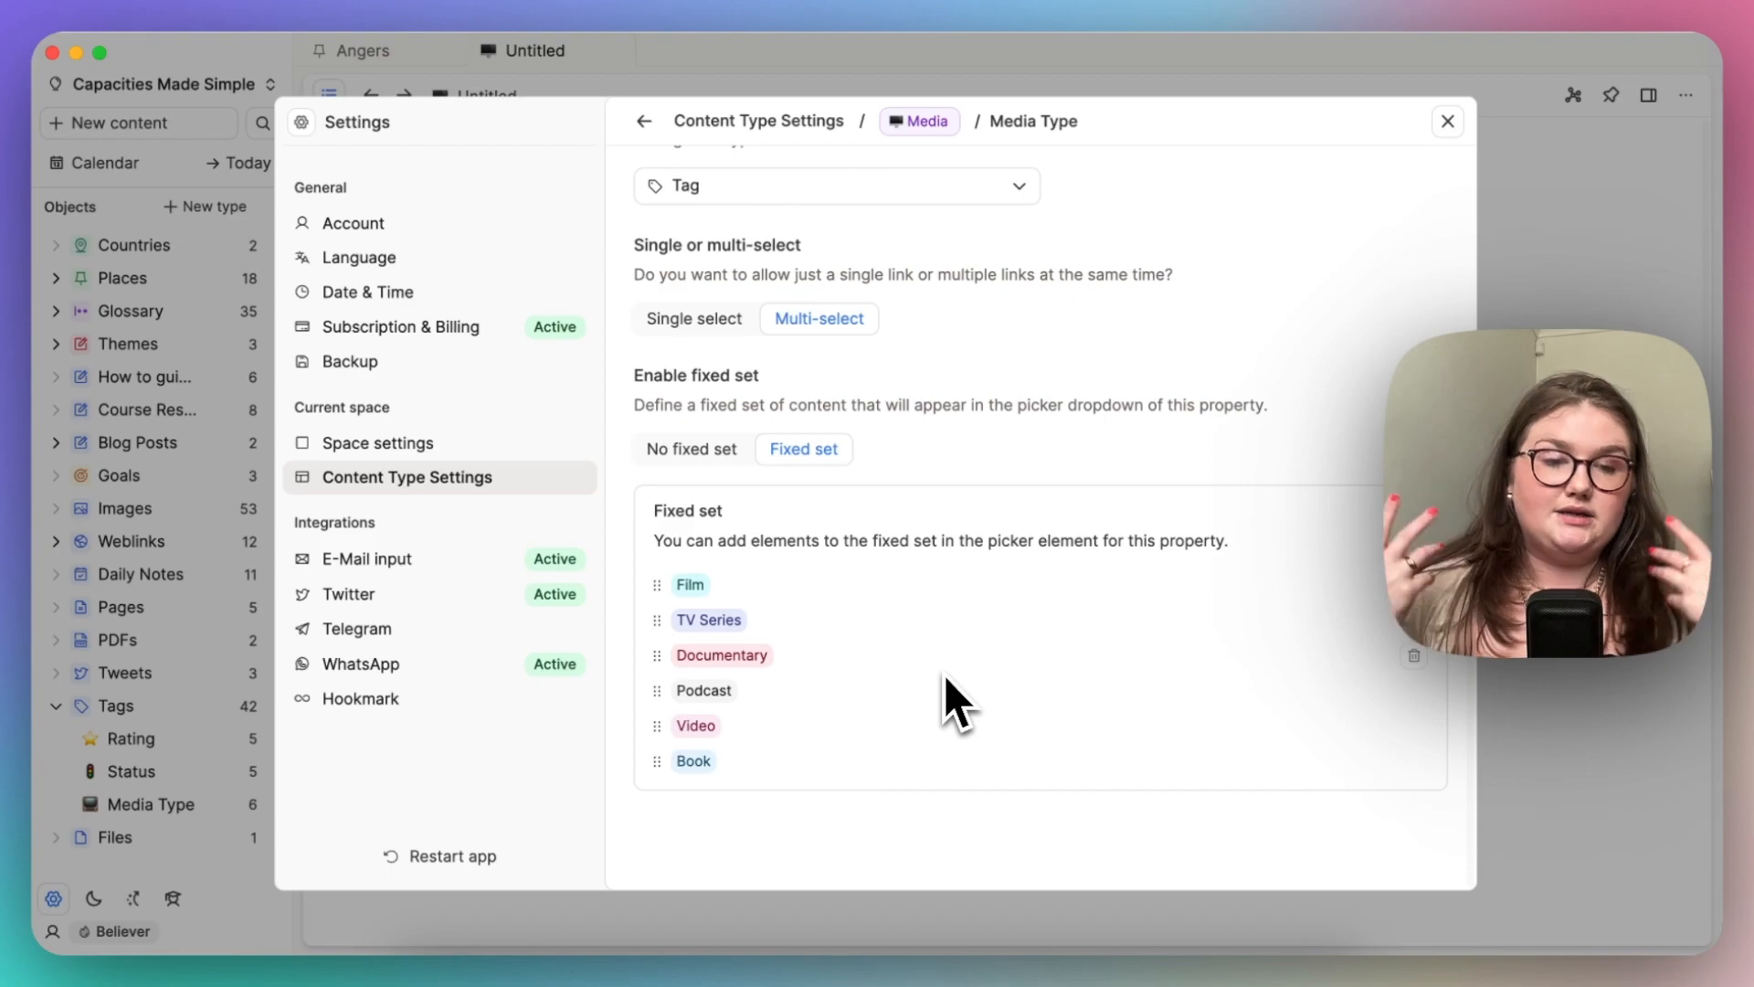
pyautogui.moveTo(839, 487)
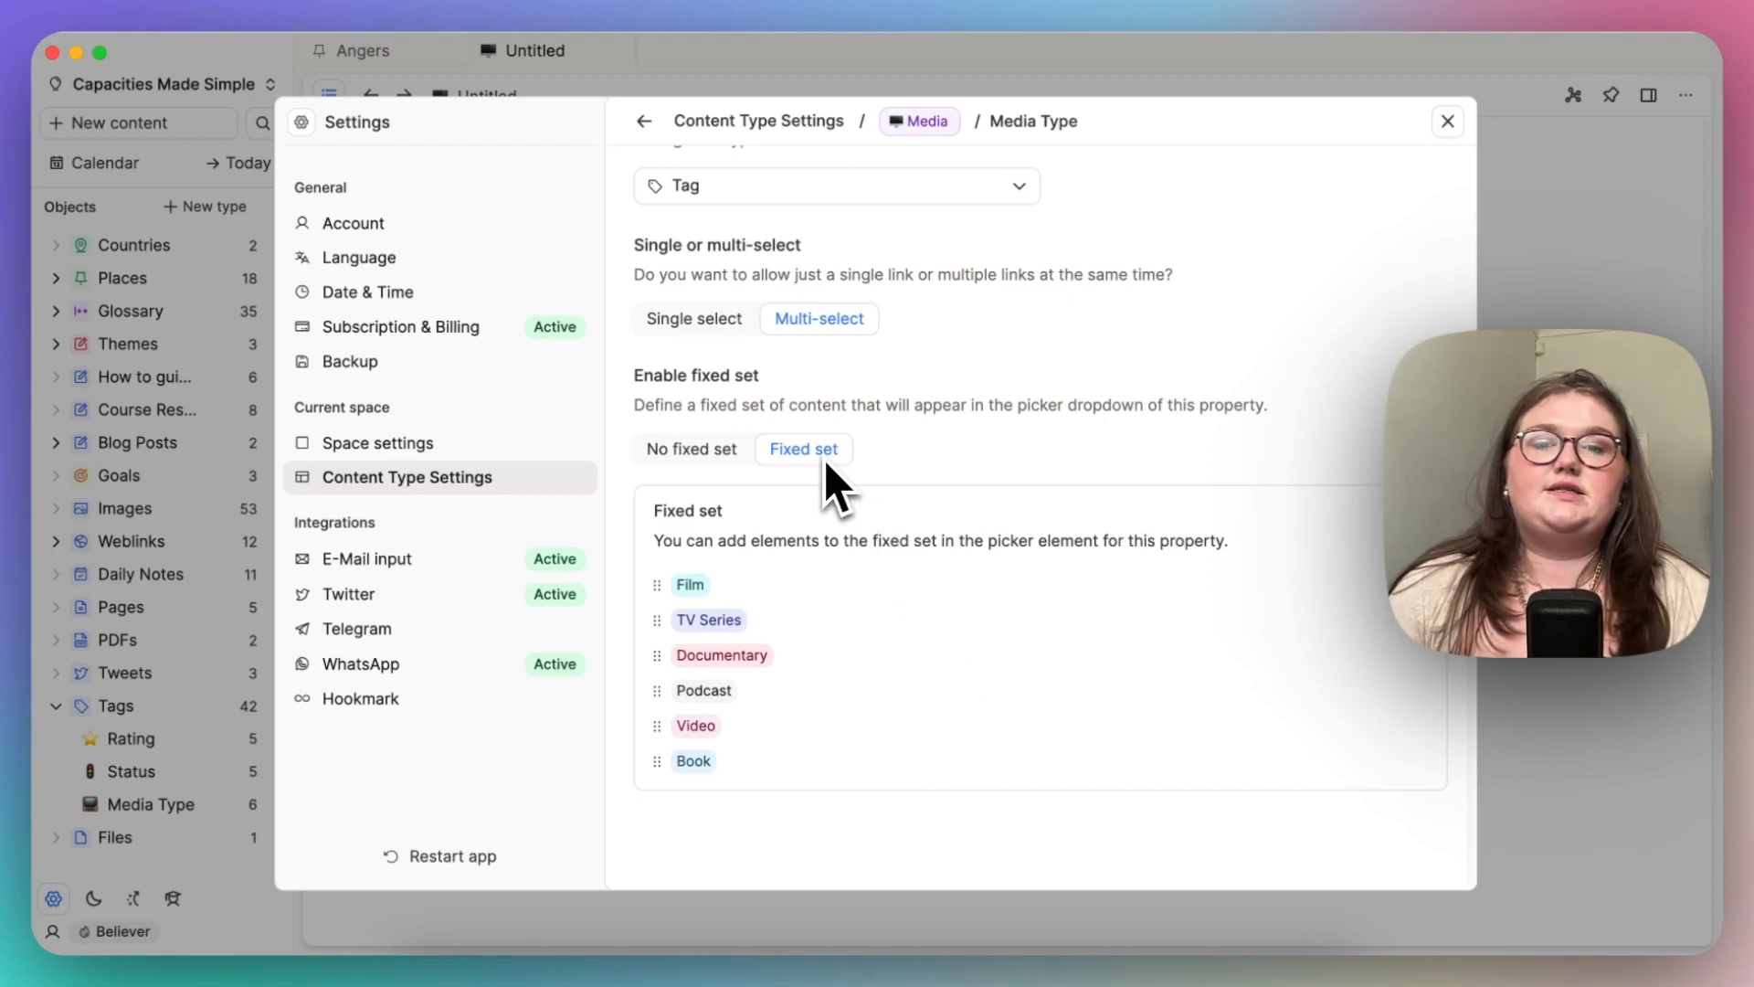
pyautogui.moveTo(872, 335)
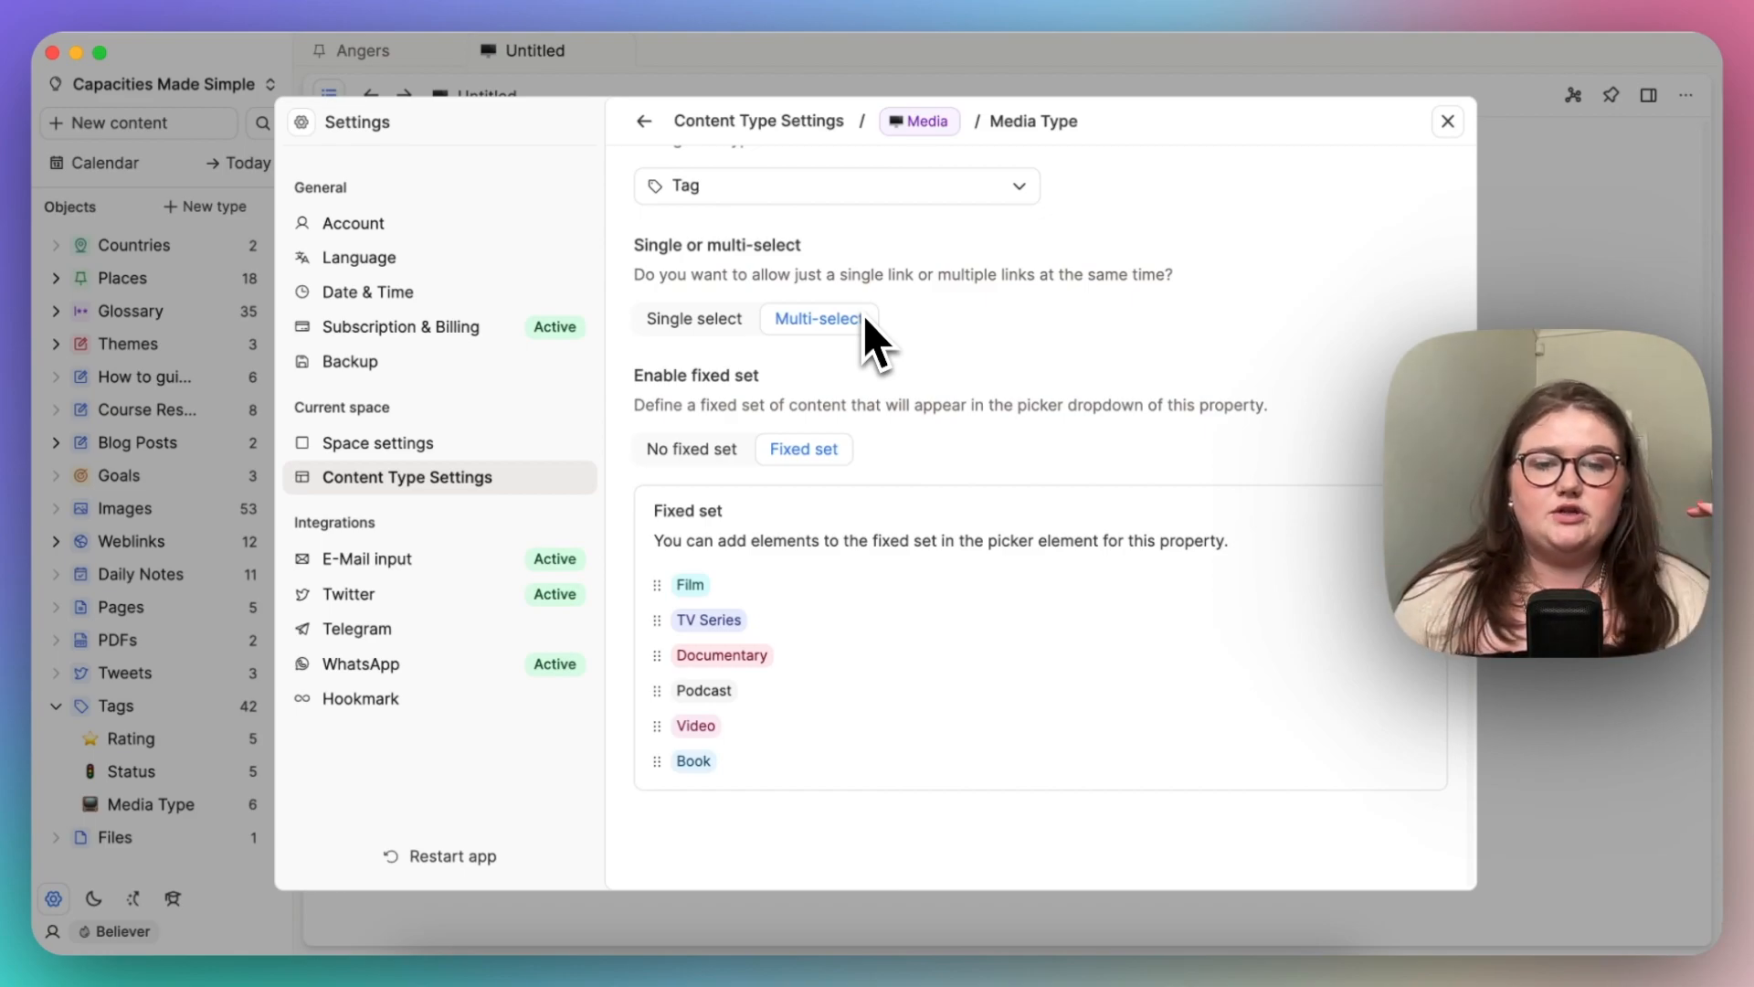
pyautogui.moveTo(867, 352)
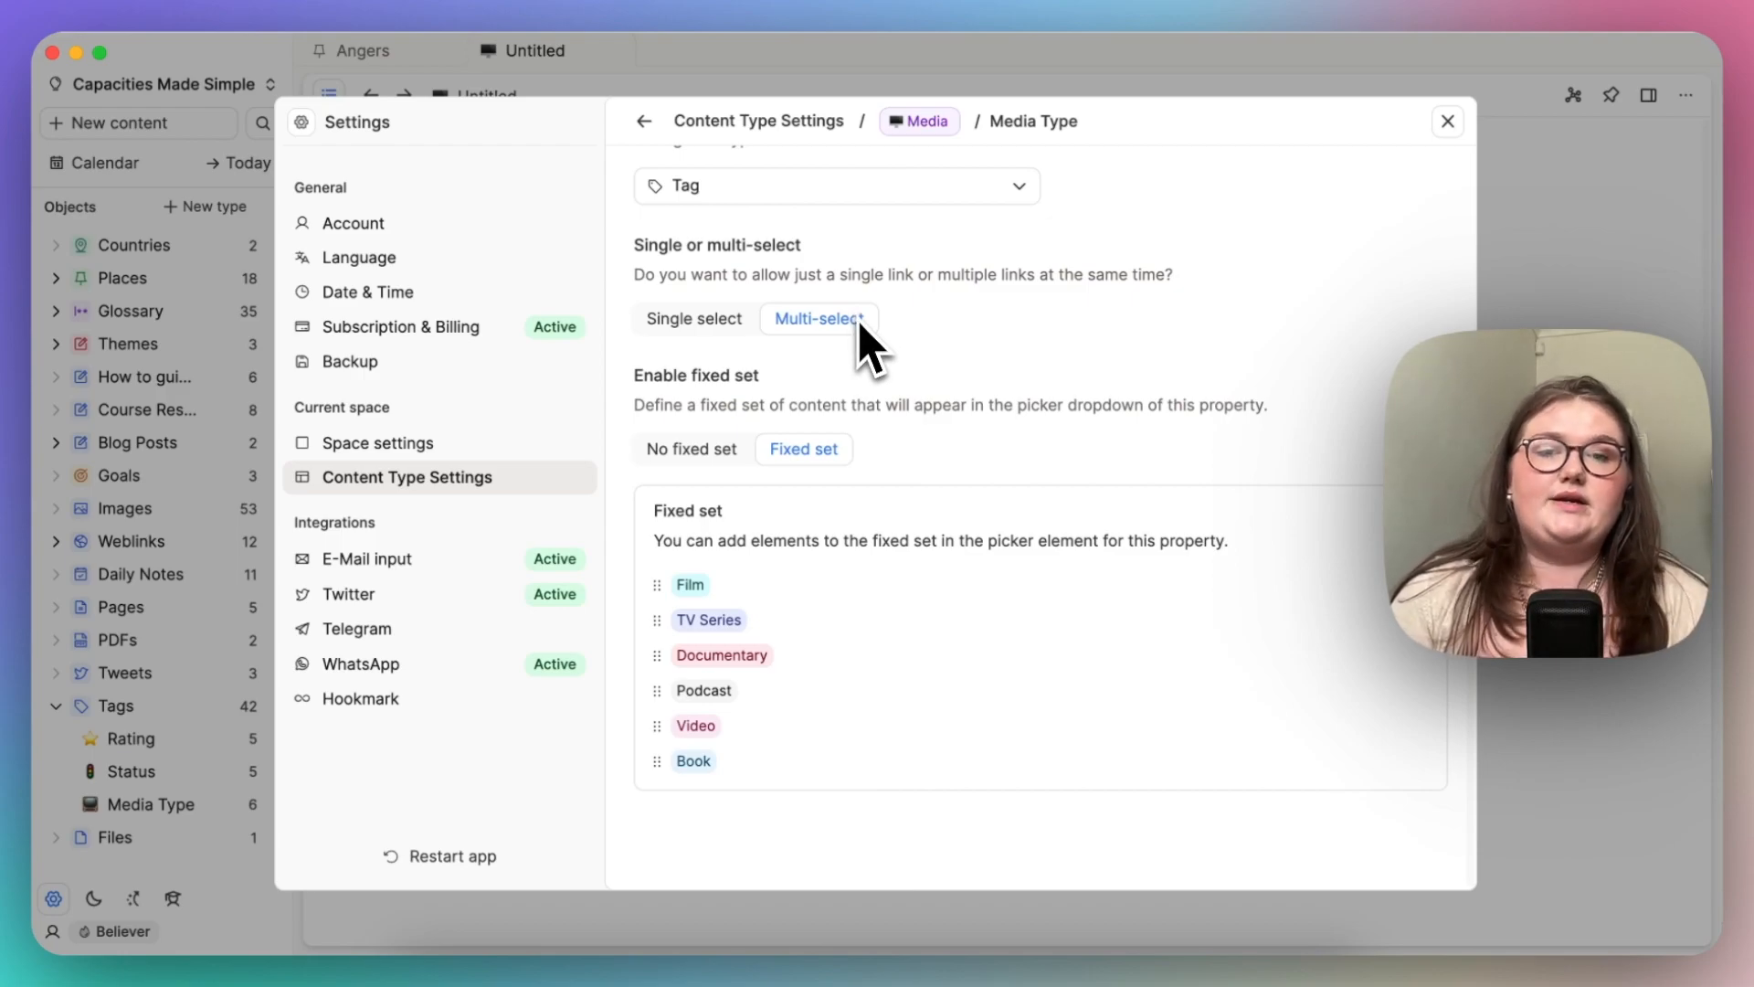
pyautogui.click(645, 121)
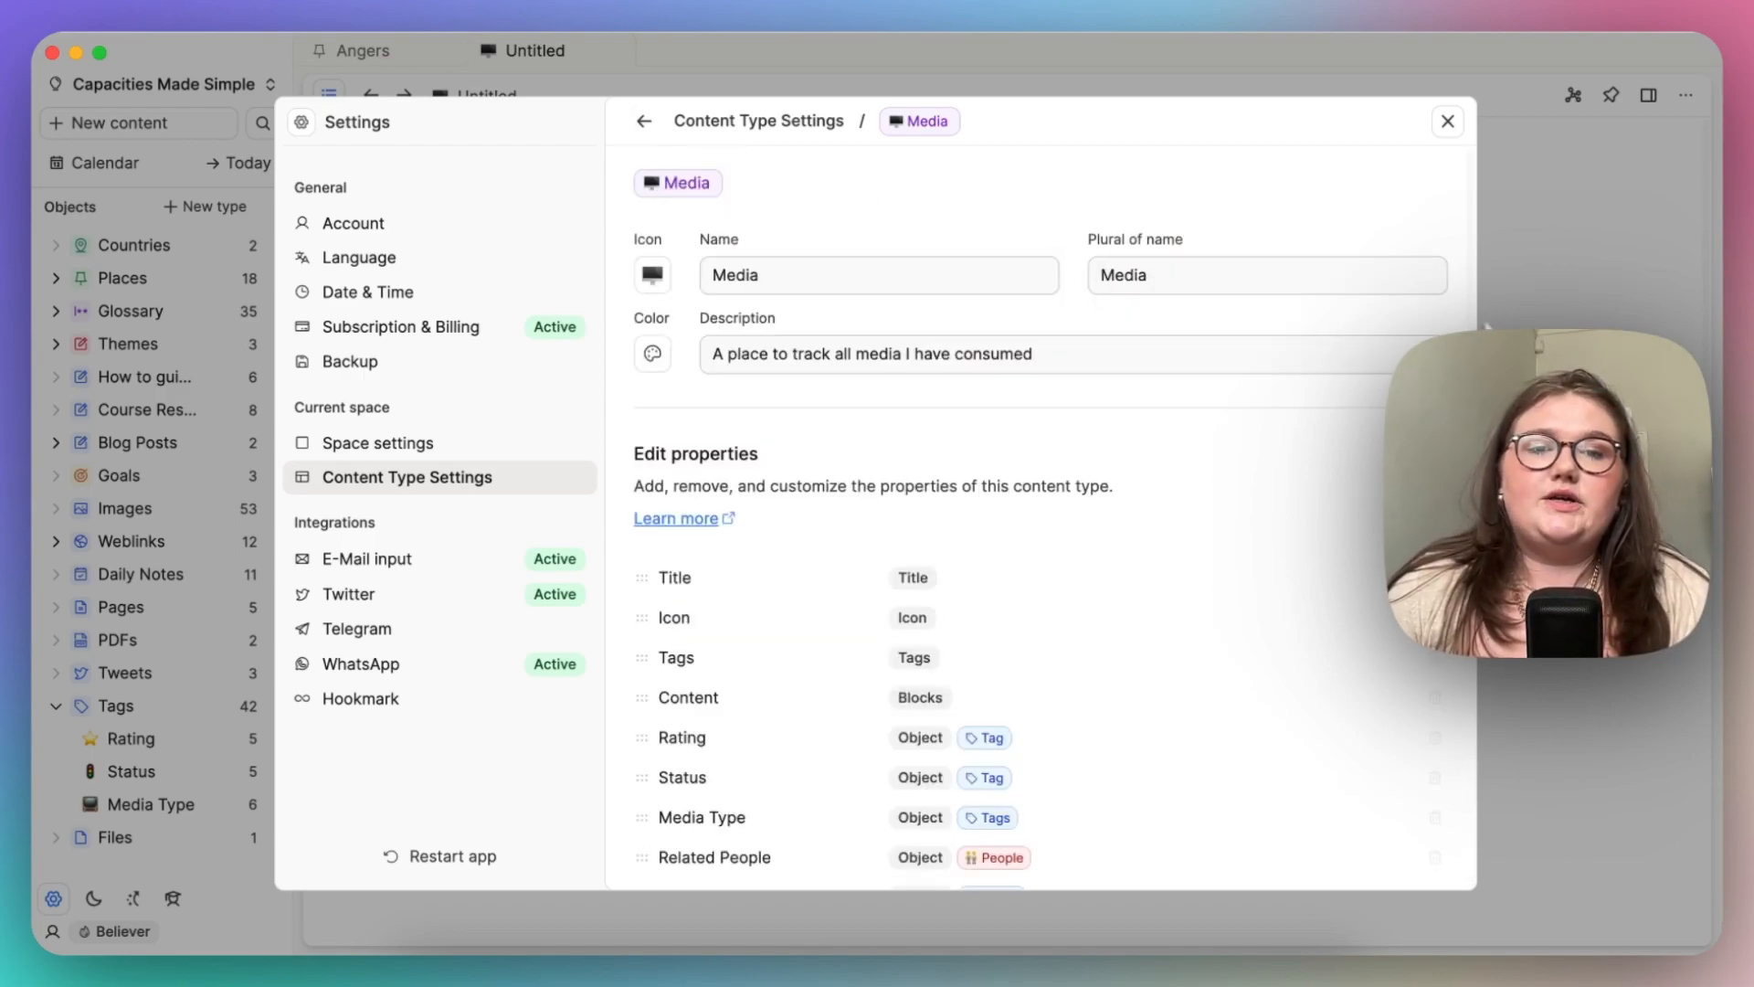
pyautogui.scroll(-3)
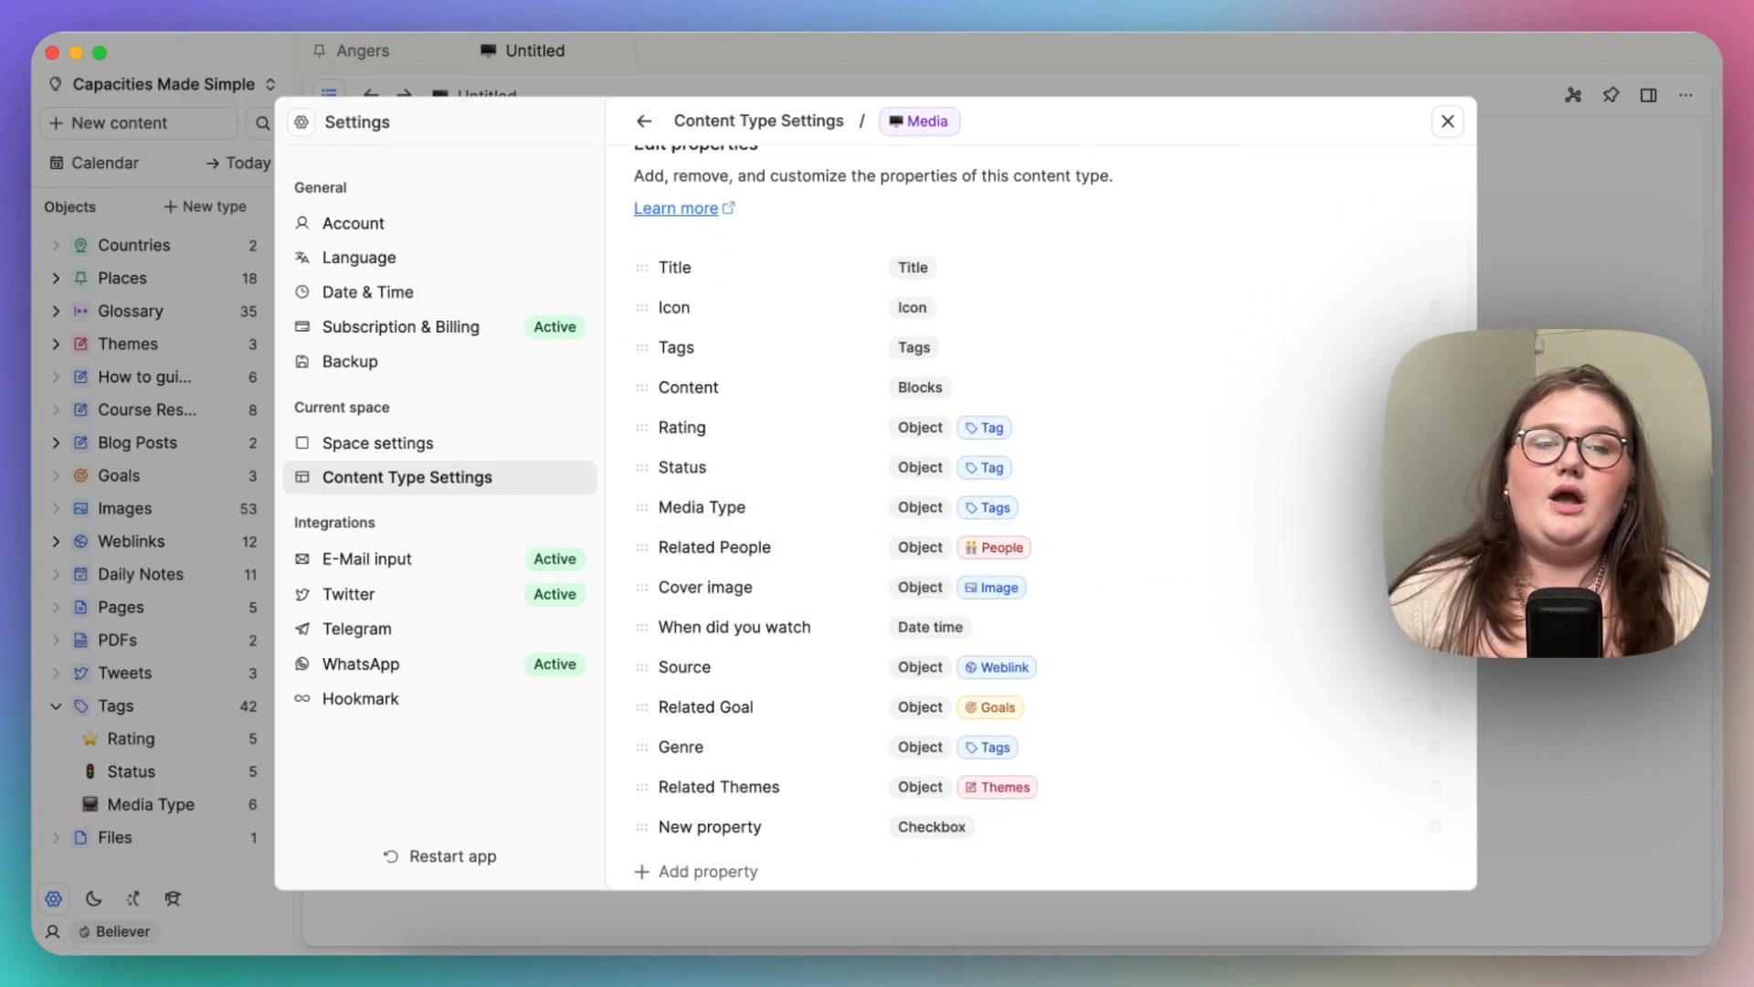
pyautogui.click(1446, 120)
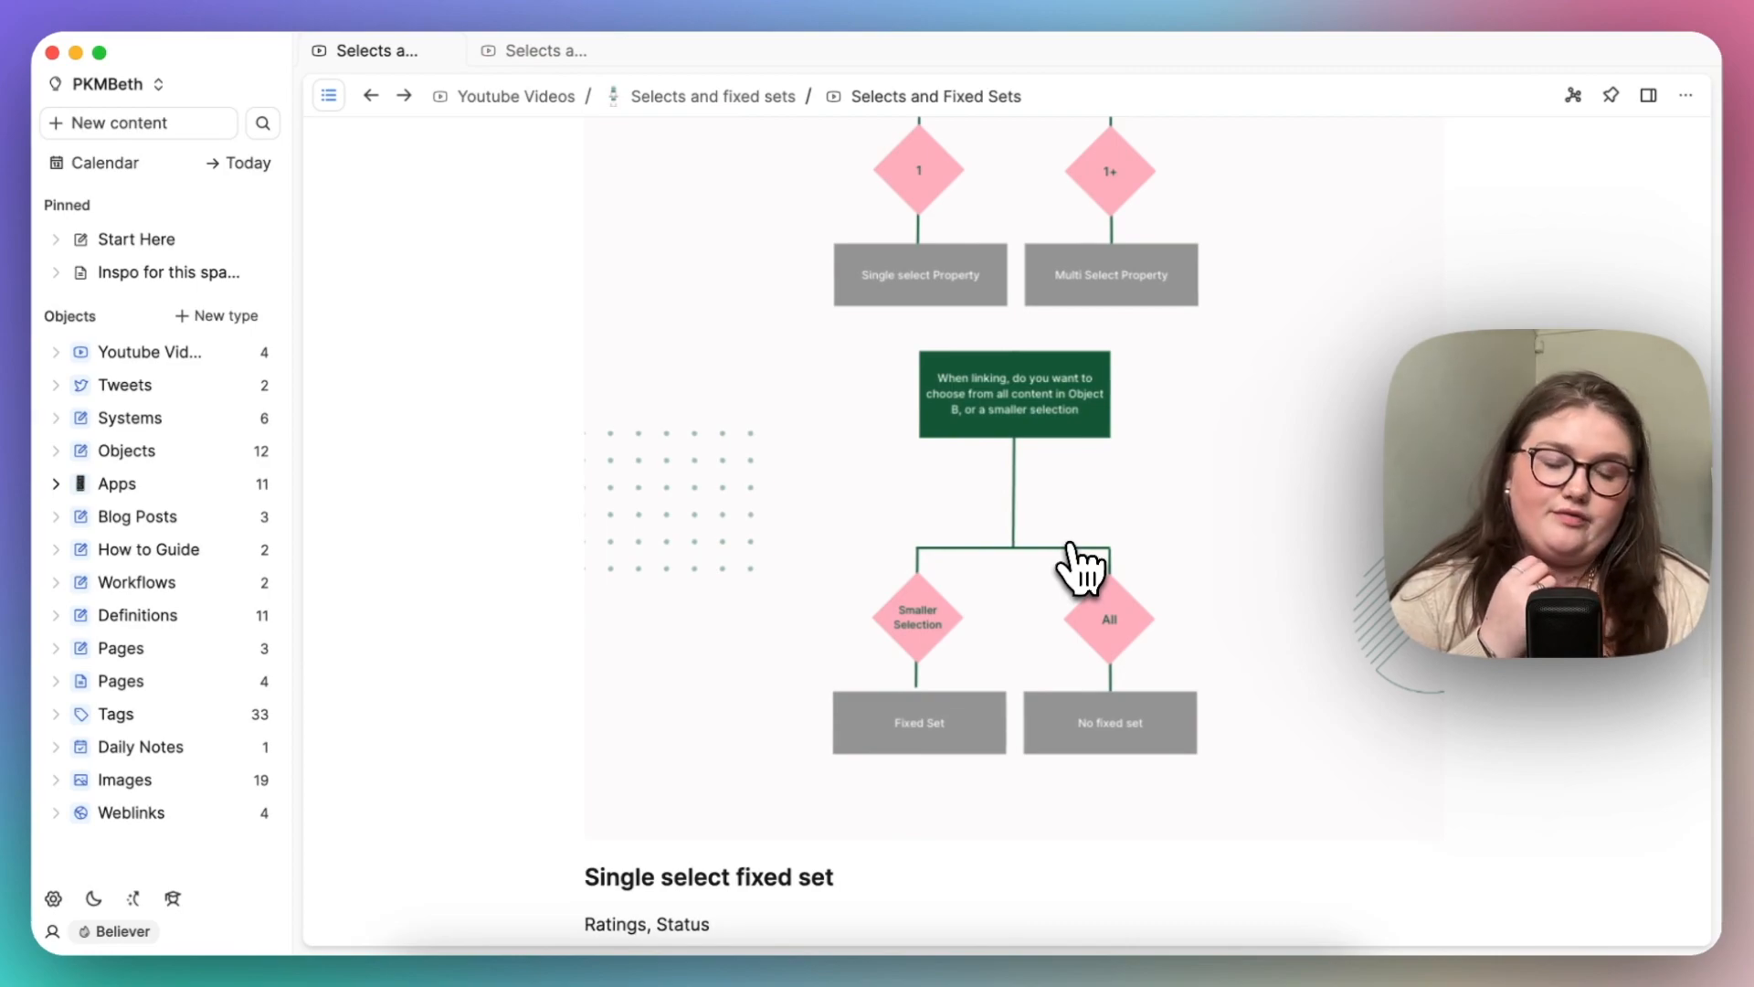
pyautogui.scroll(-3)
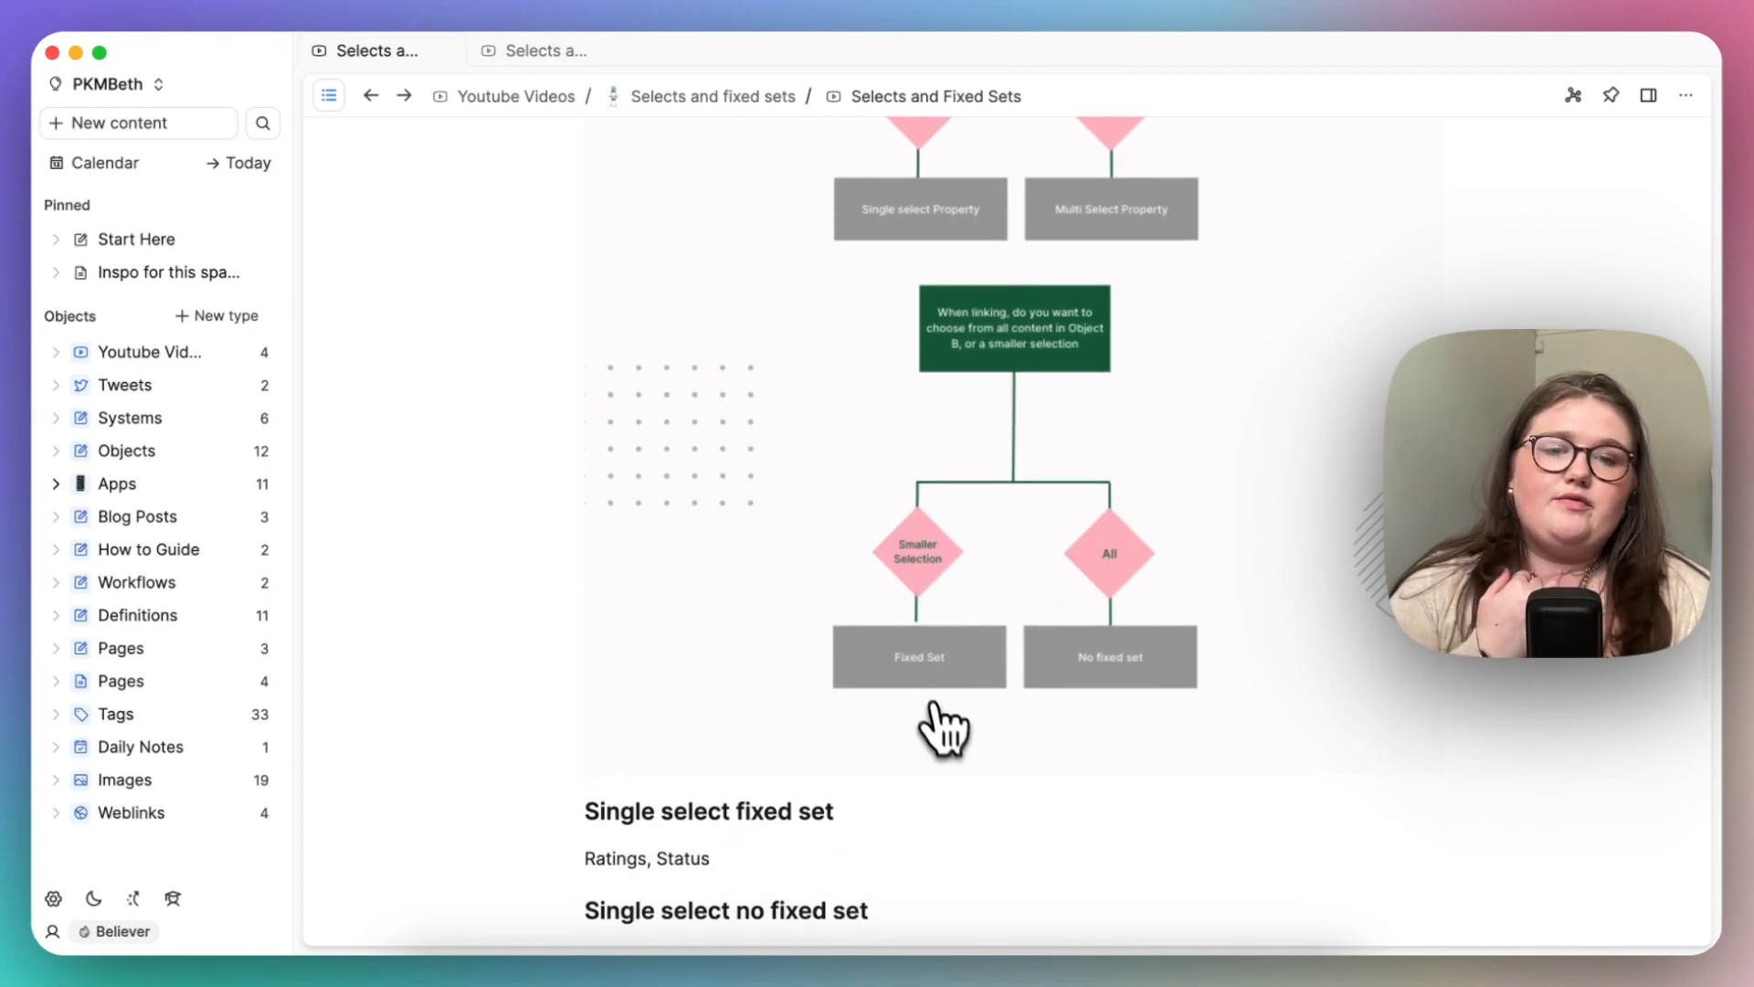
pyautogui.moveTo(1072, 604)
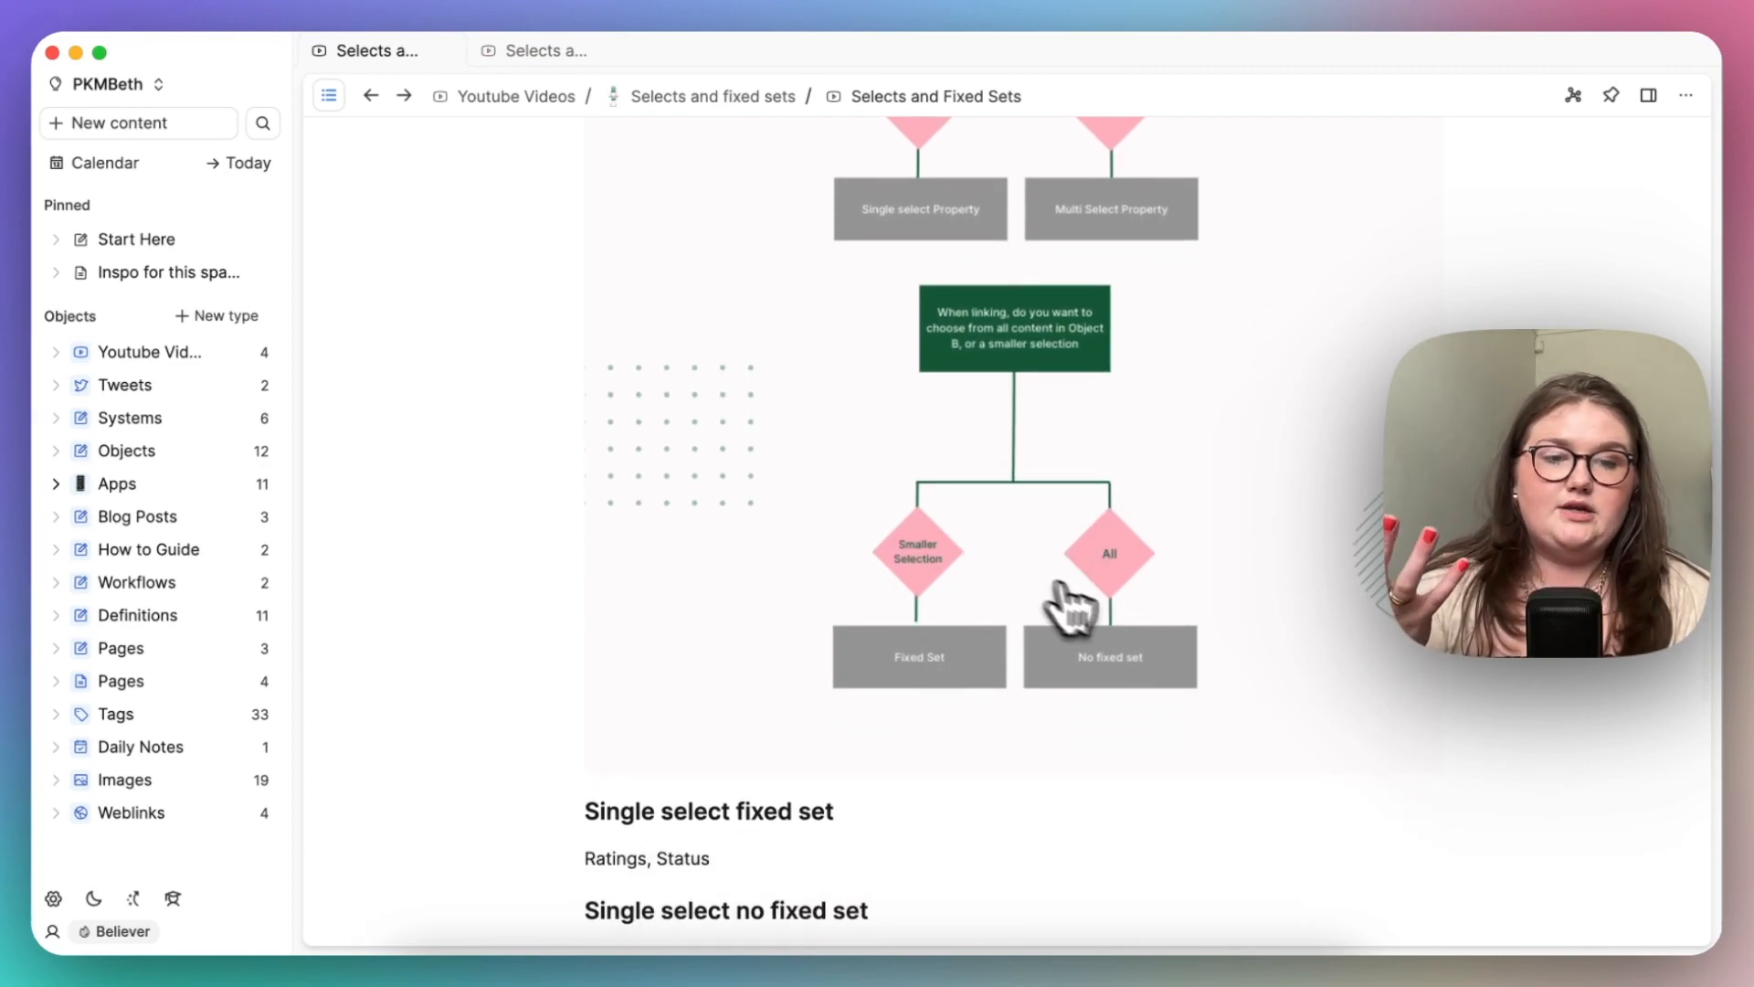
pyautogui.moveTo(1113, 621)
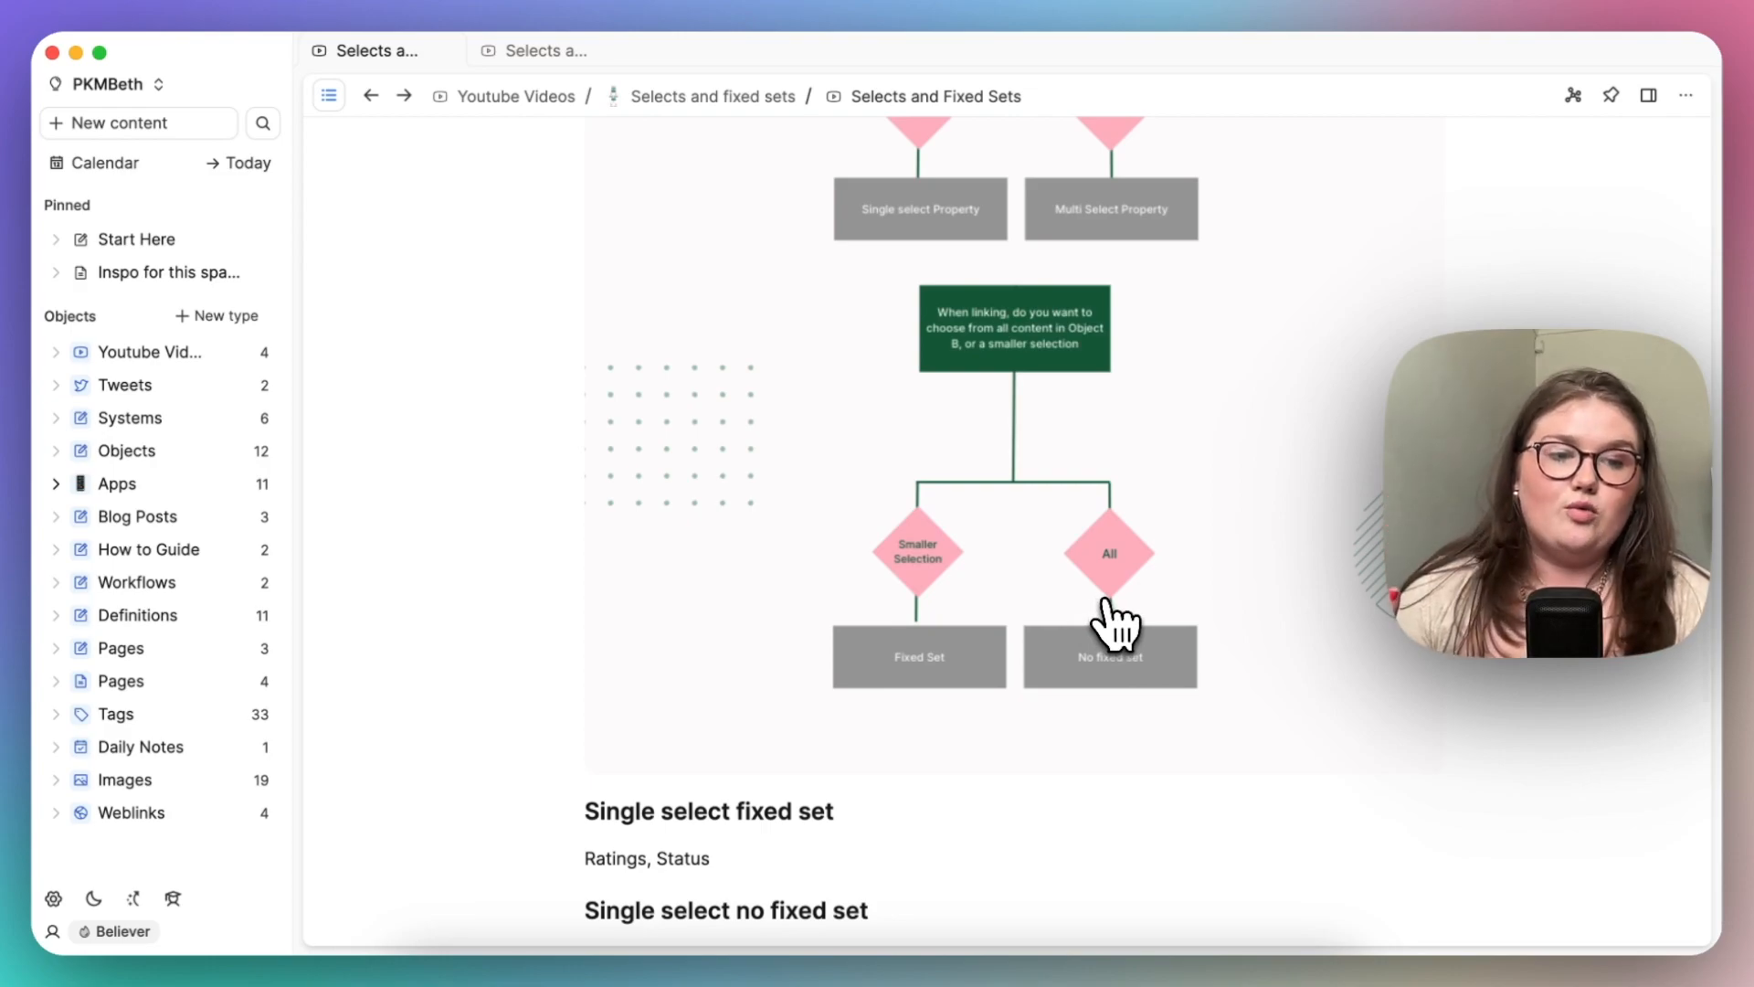
pyautogui.scroll(-3)
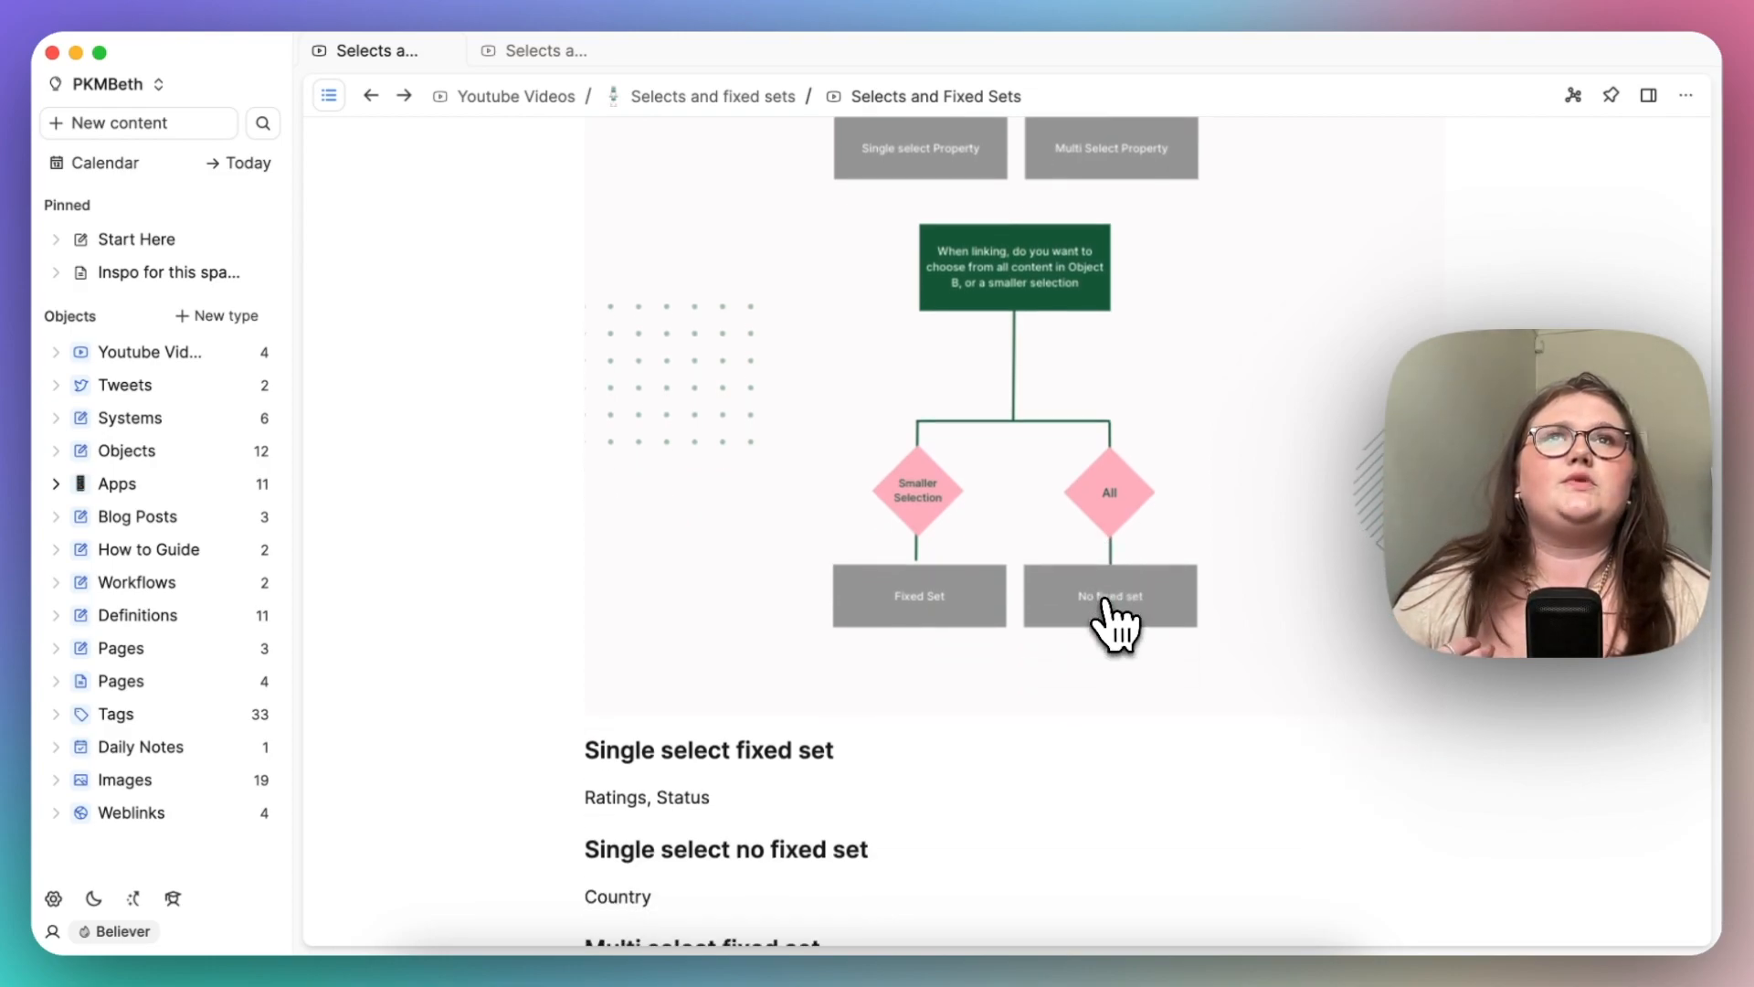
pyautogui.scroll(-3)
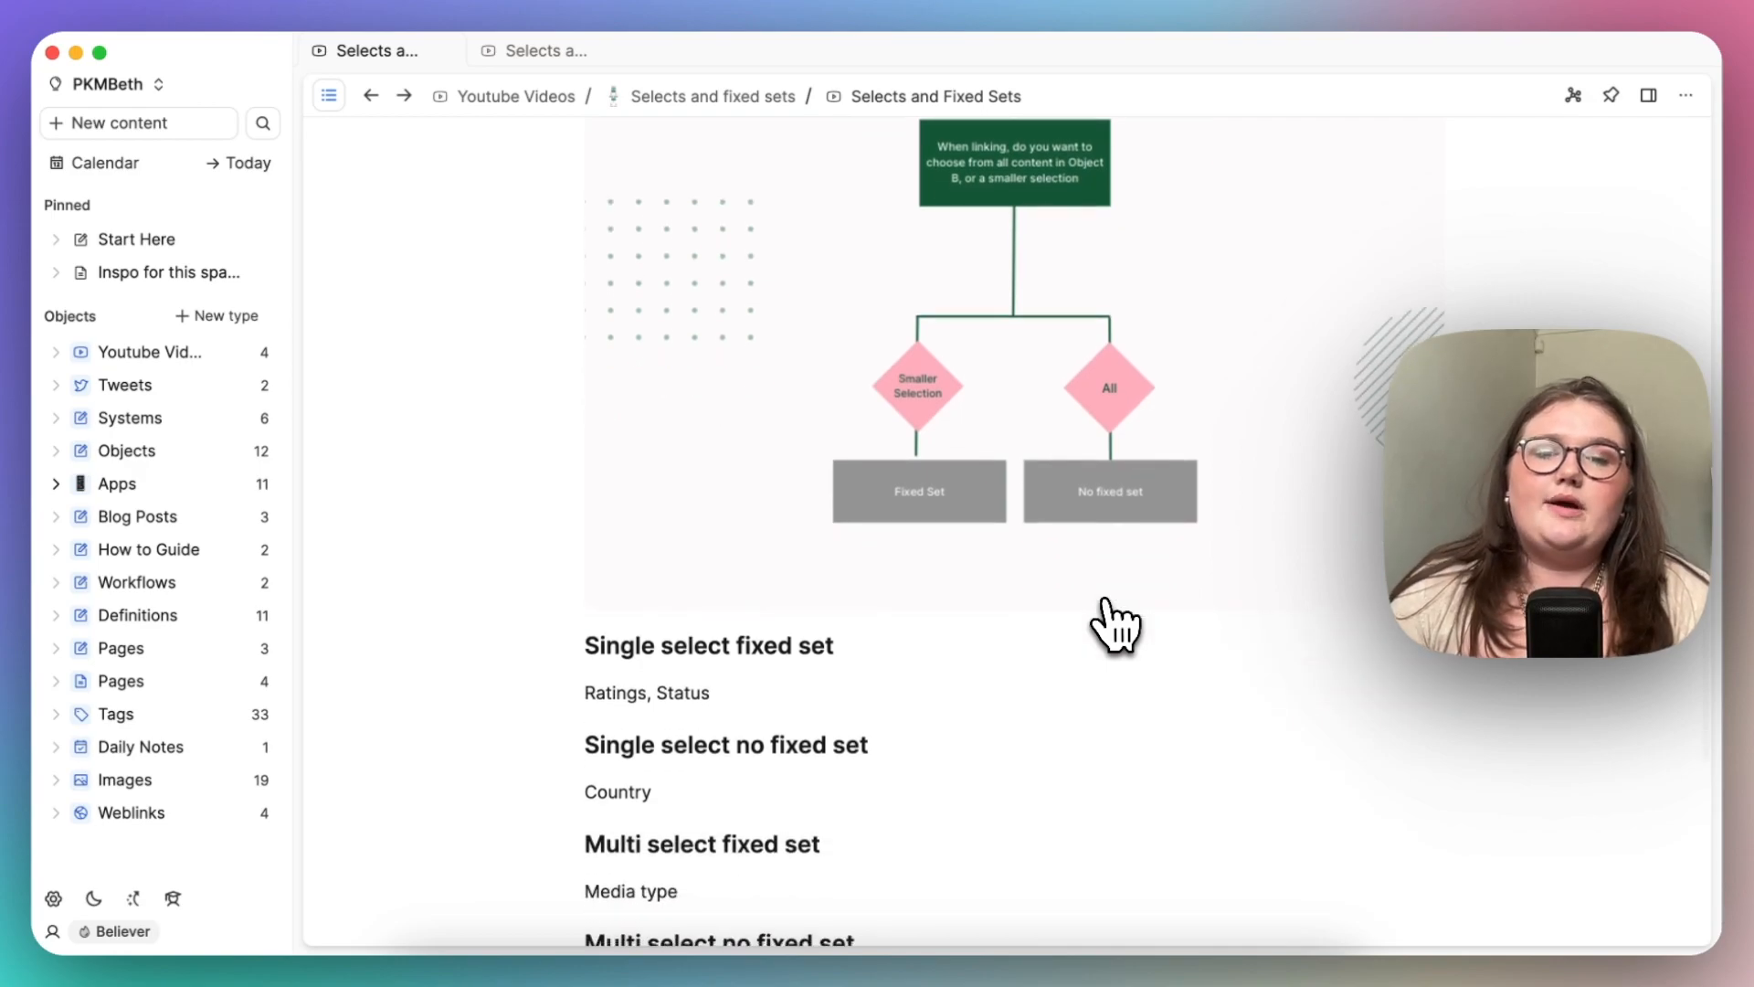
pyautogui.scroll(-3)
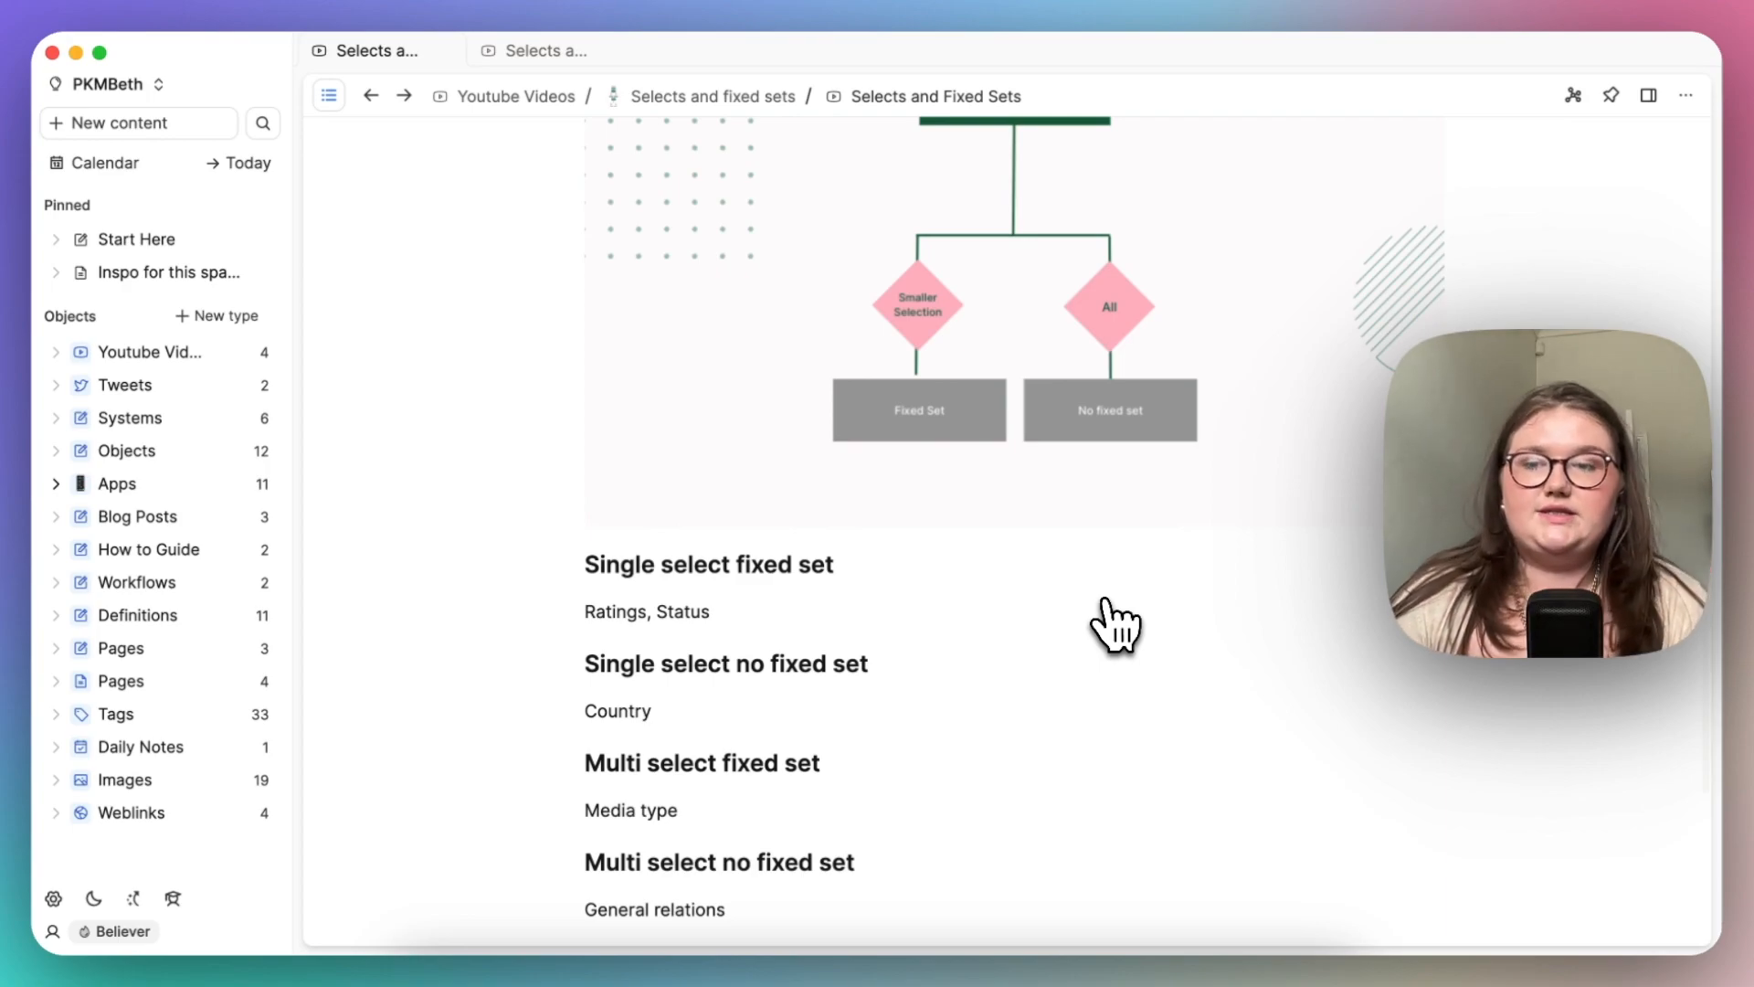
# Step: Switch to Capacities Made Simple and open the Angers place from Places
pyautogui.click(154, 84)
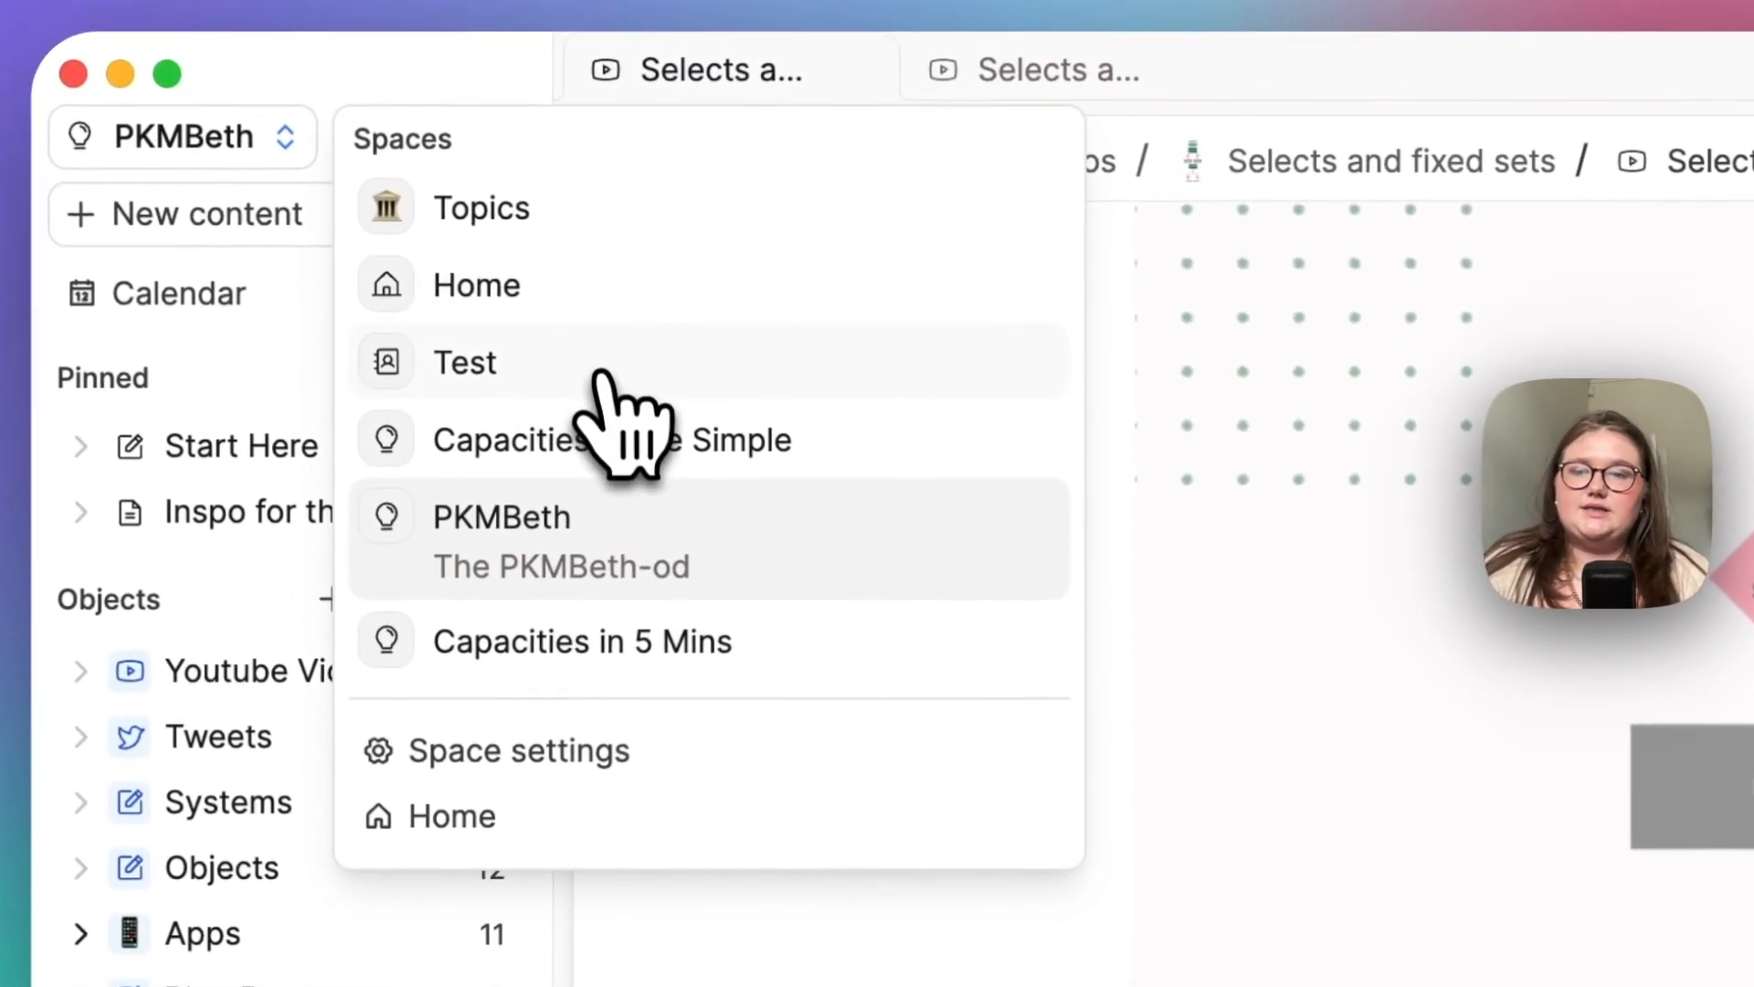
pyautogui.click(612, 439)
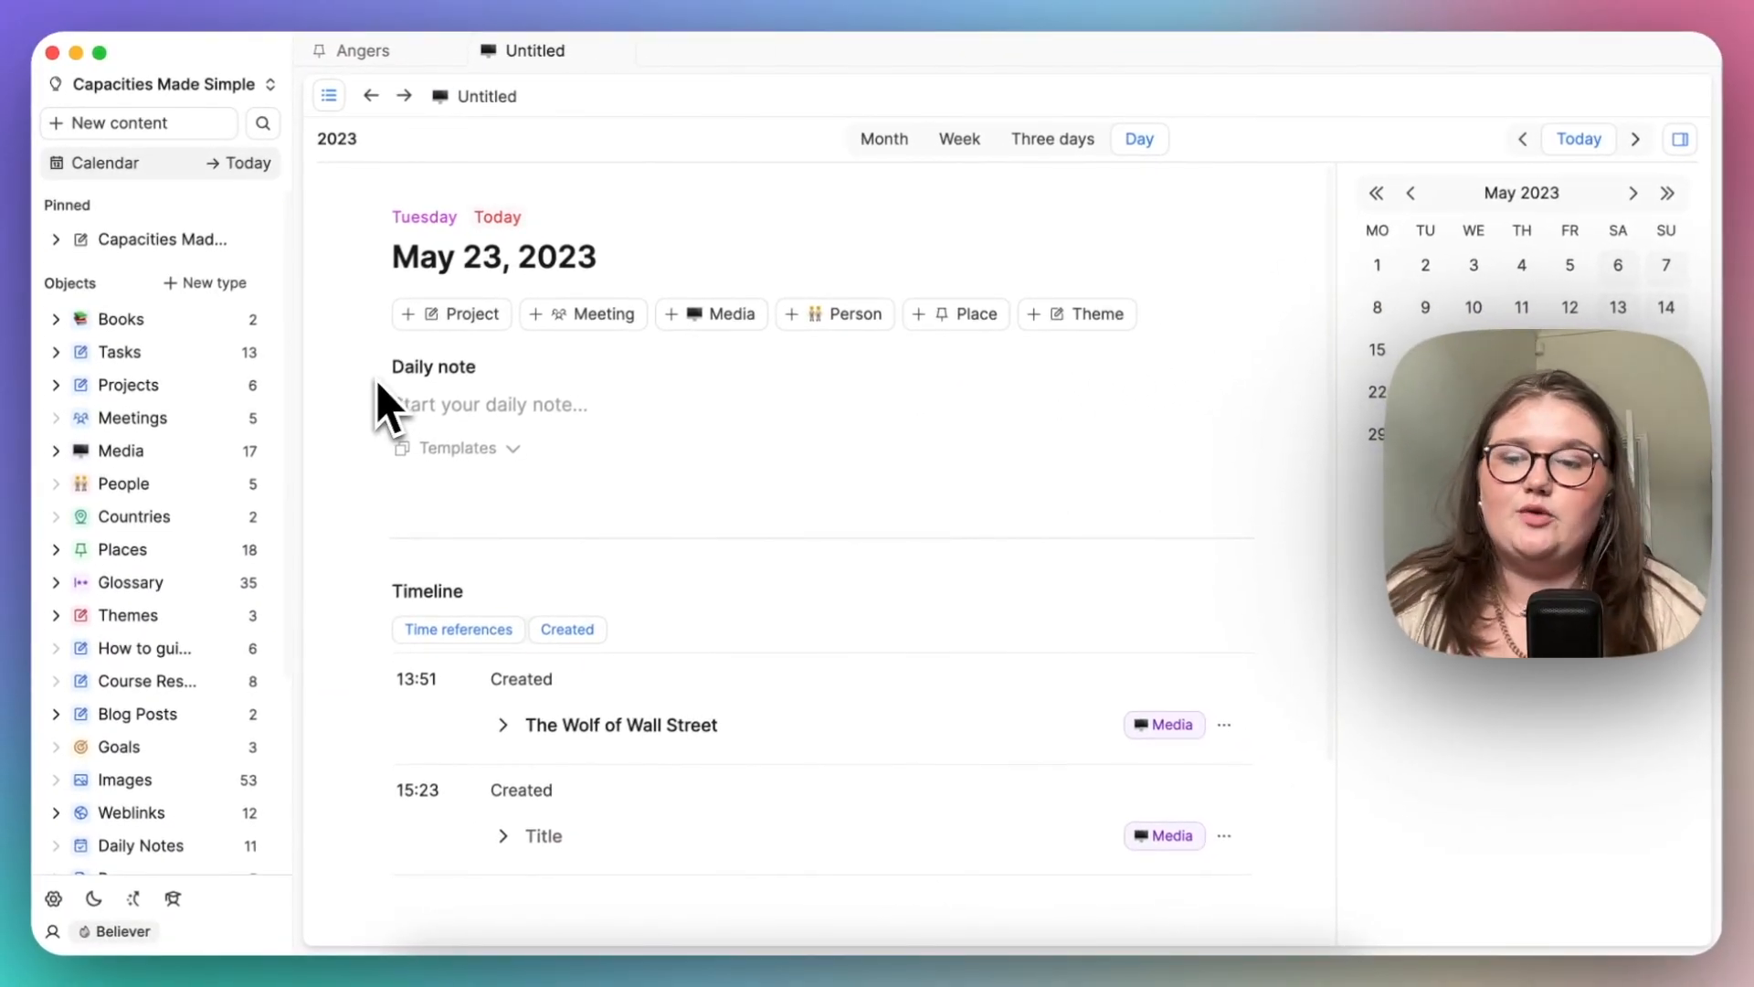
pyautogui.moveTo(235, 591)
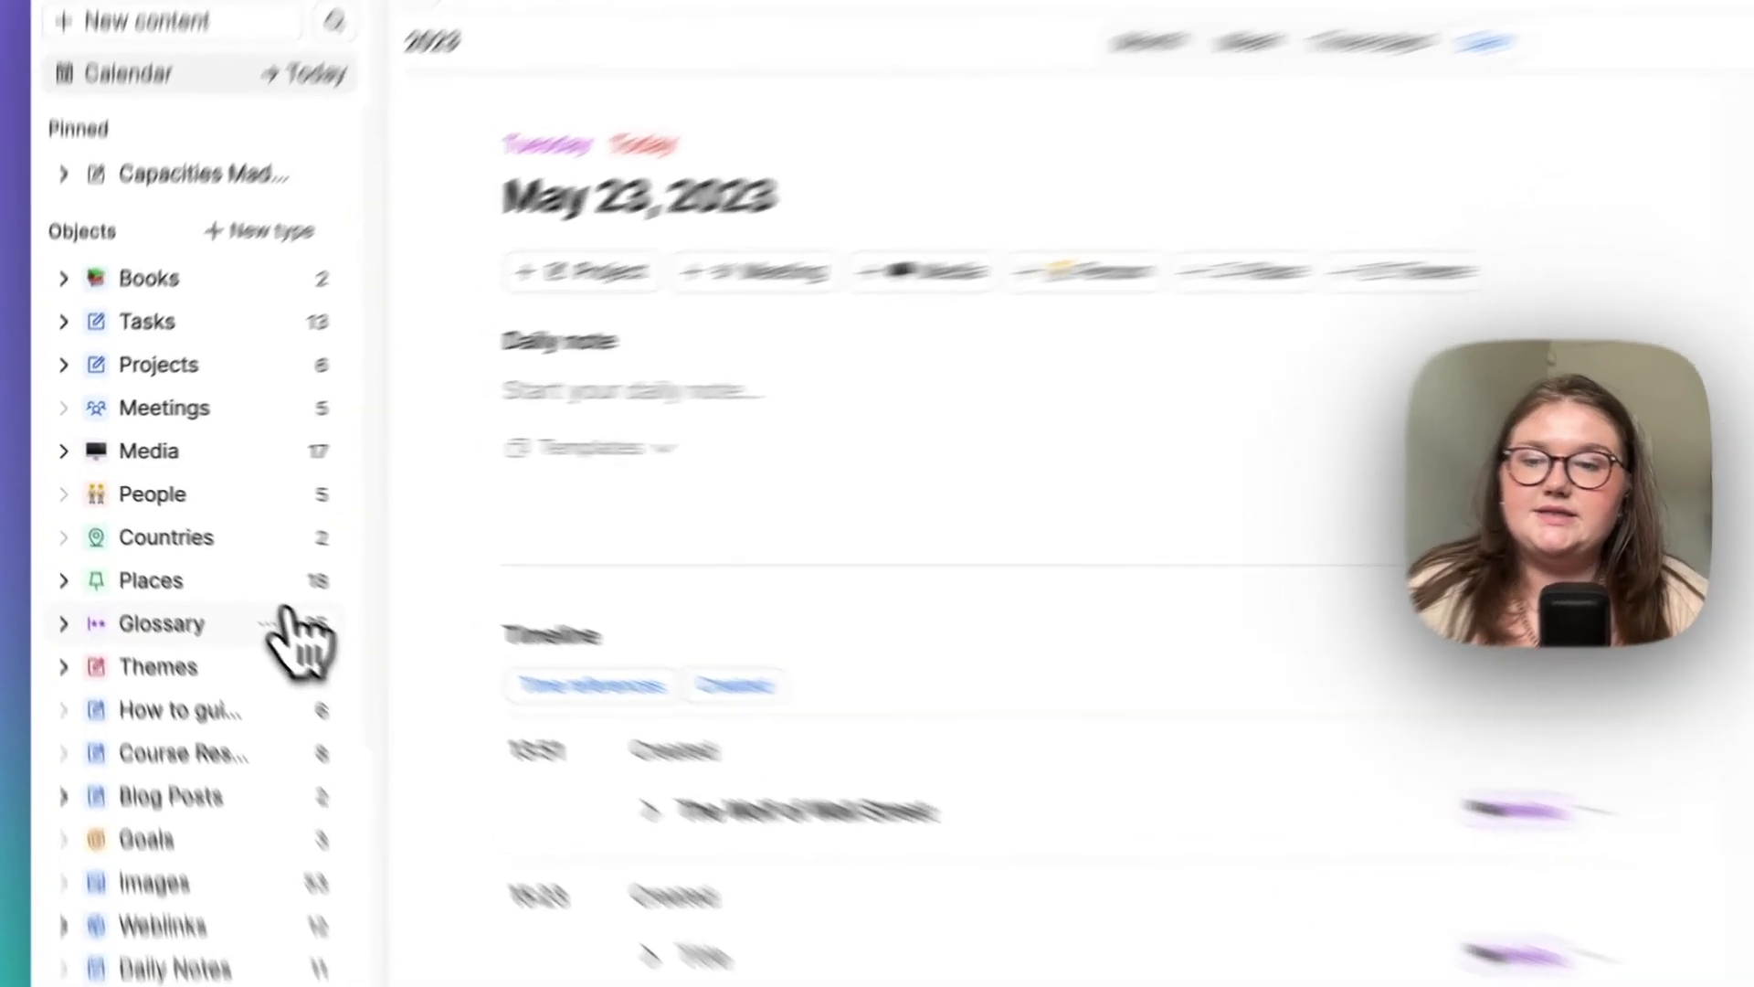
pyautogui.click(149, 580)
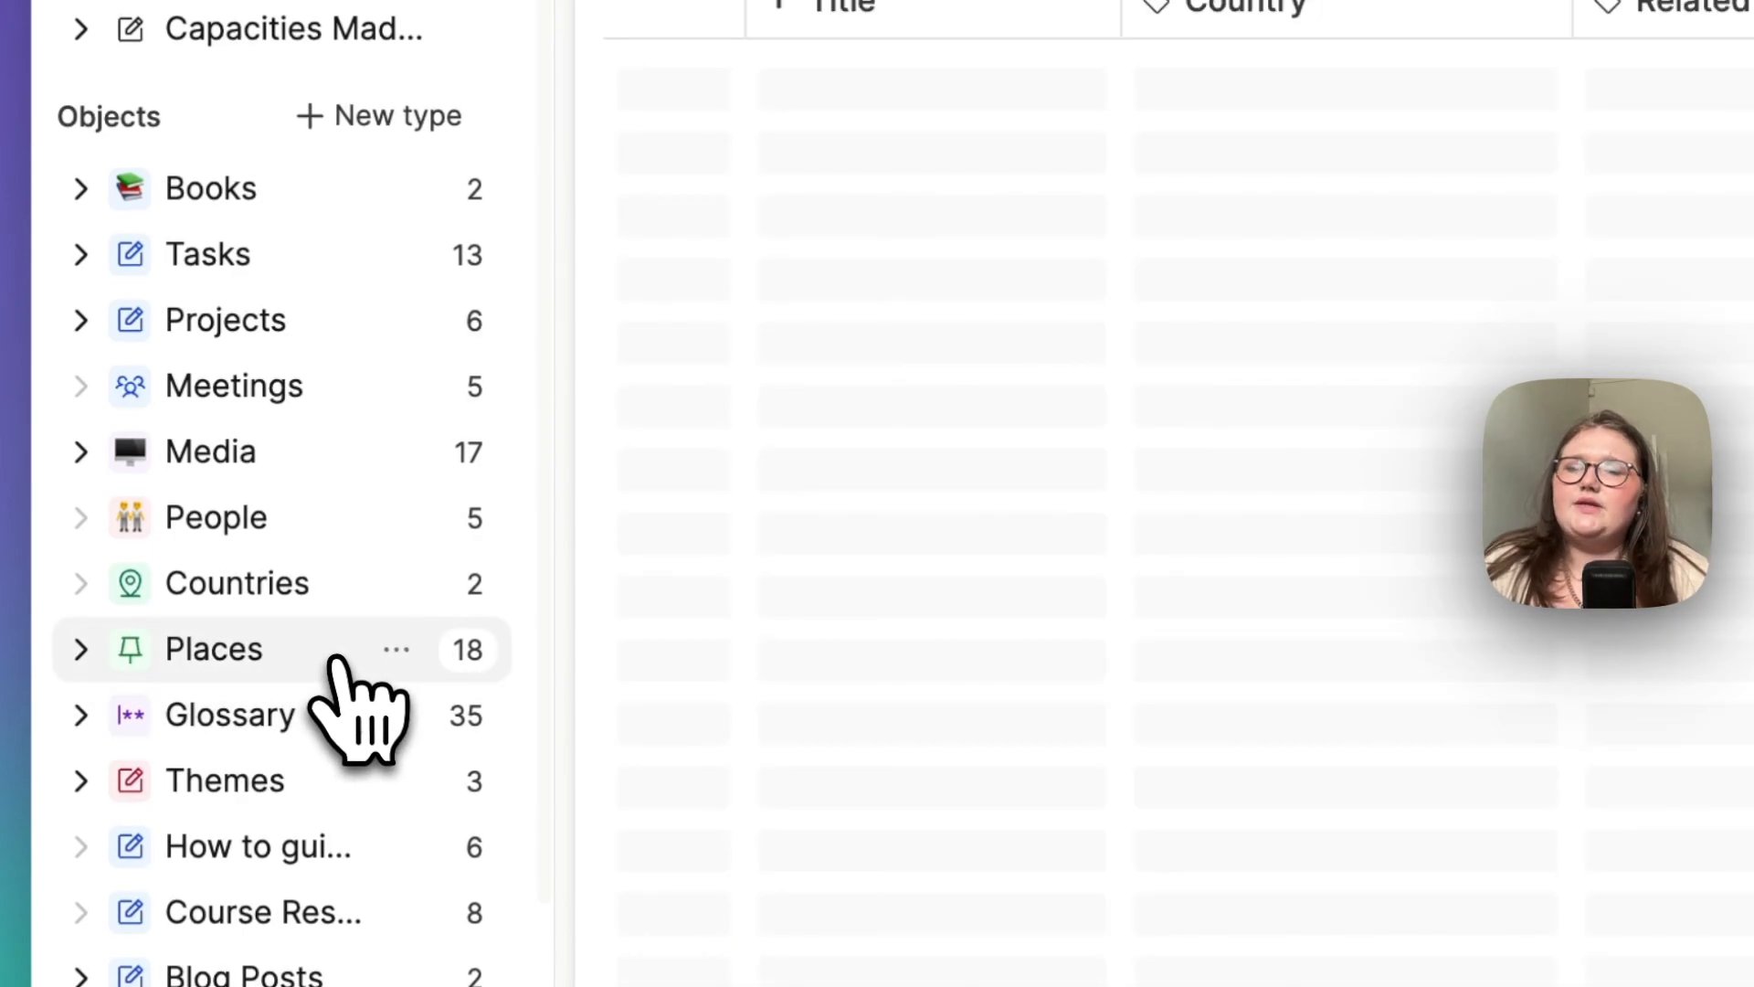
pyautogui.click(213, 649)
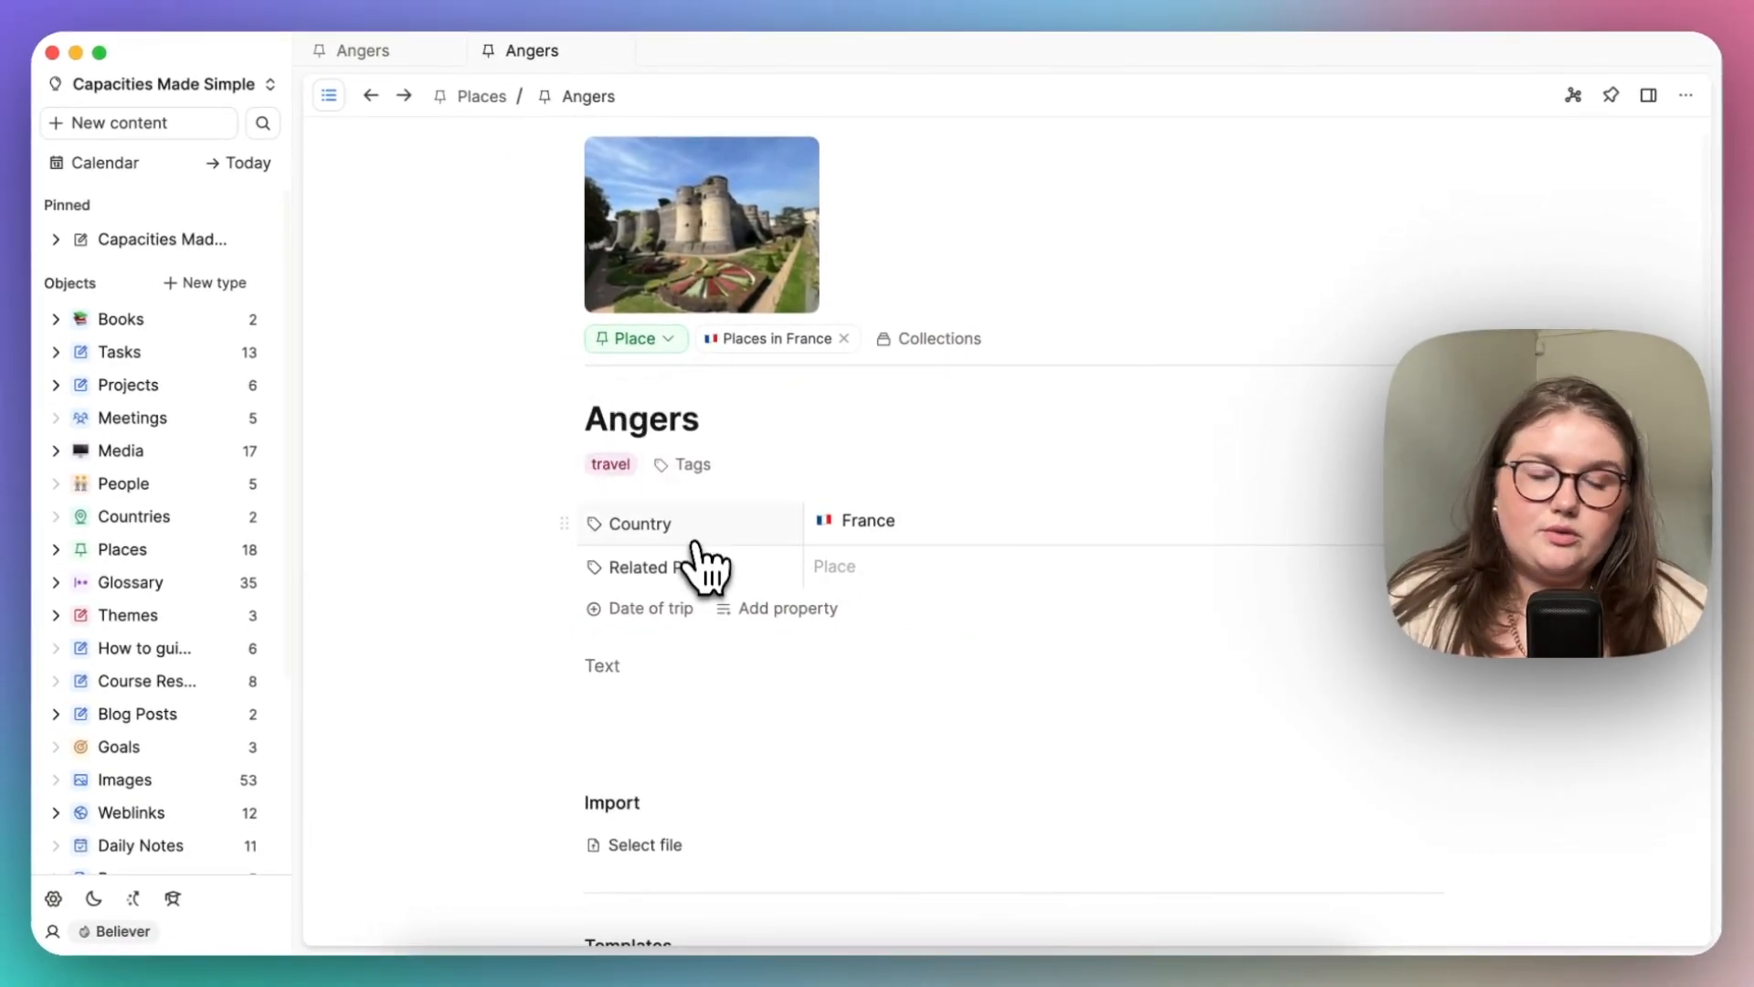
# Step: Show Country's settings as a single-select Country link without a fixed set, then close them
pyautogui.click(636, 523)
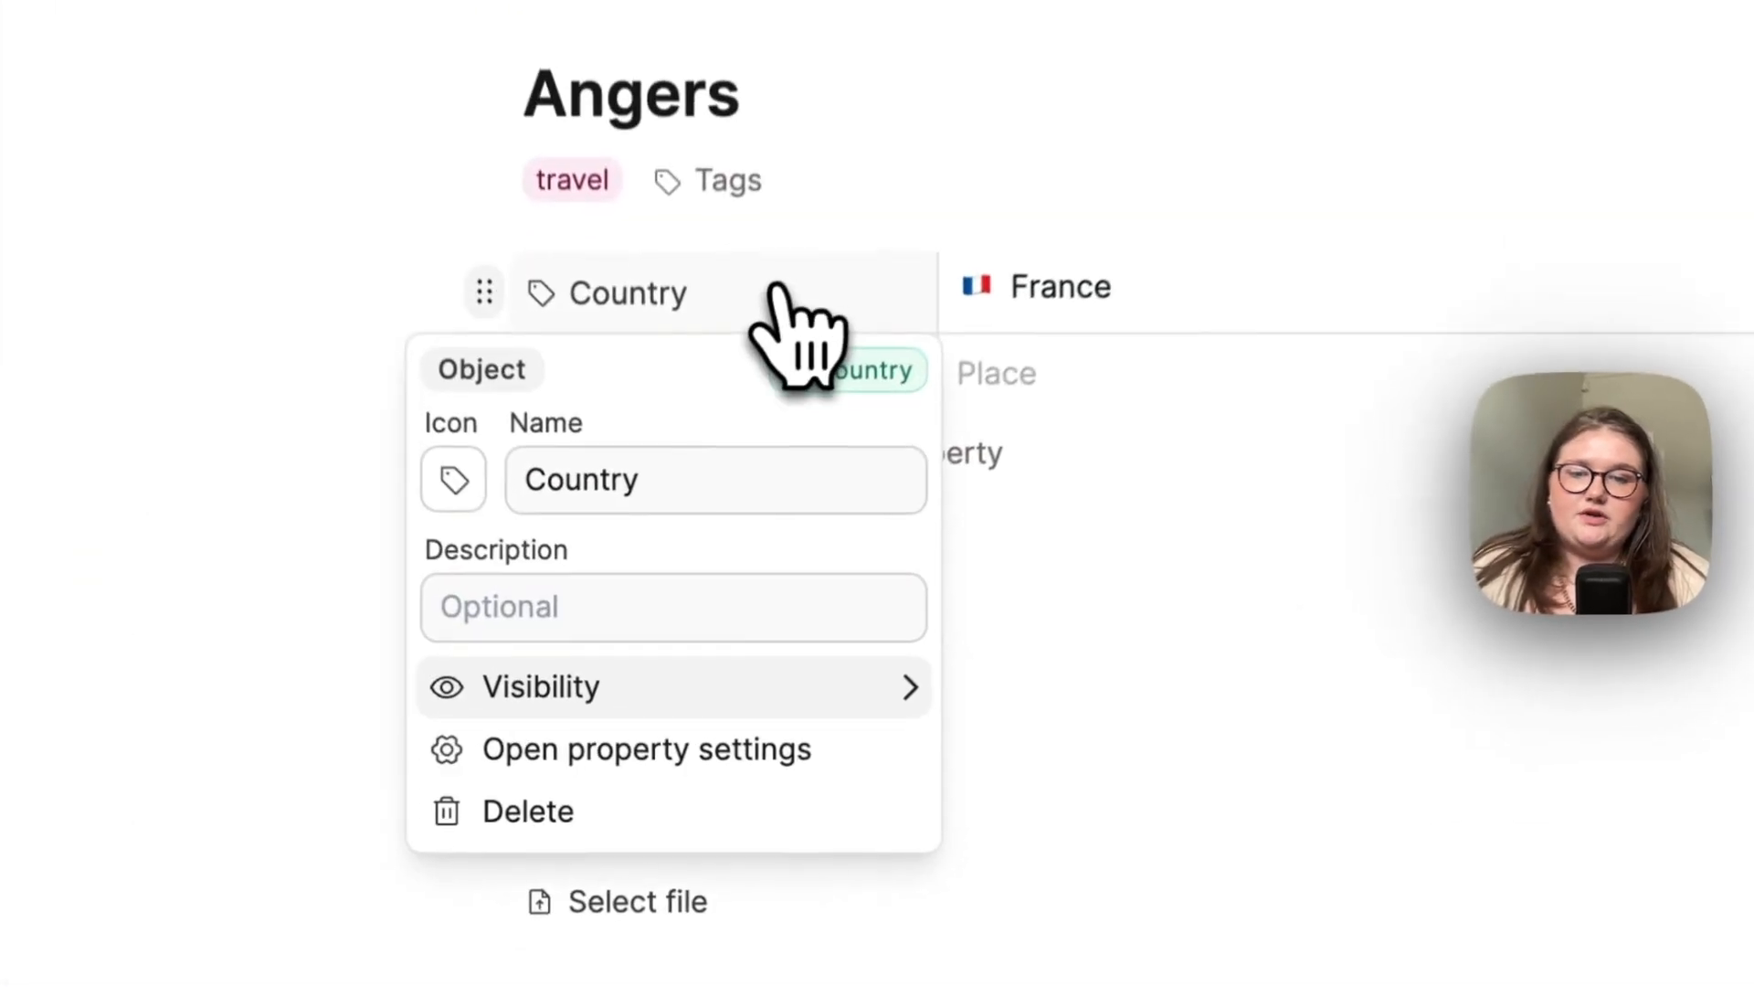
pyautogui.click(647, 748)
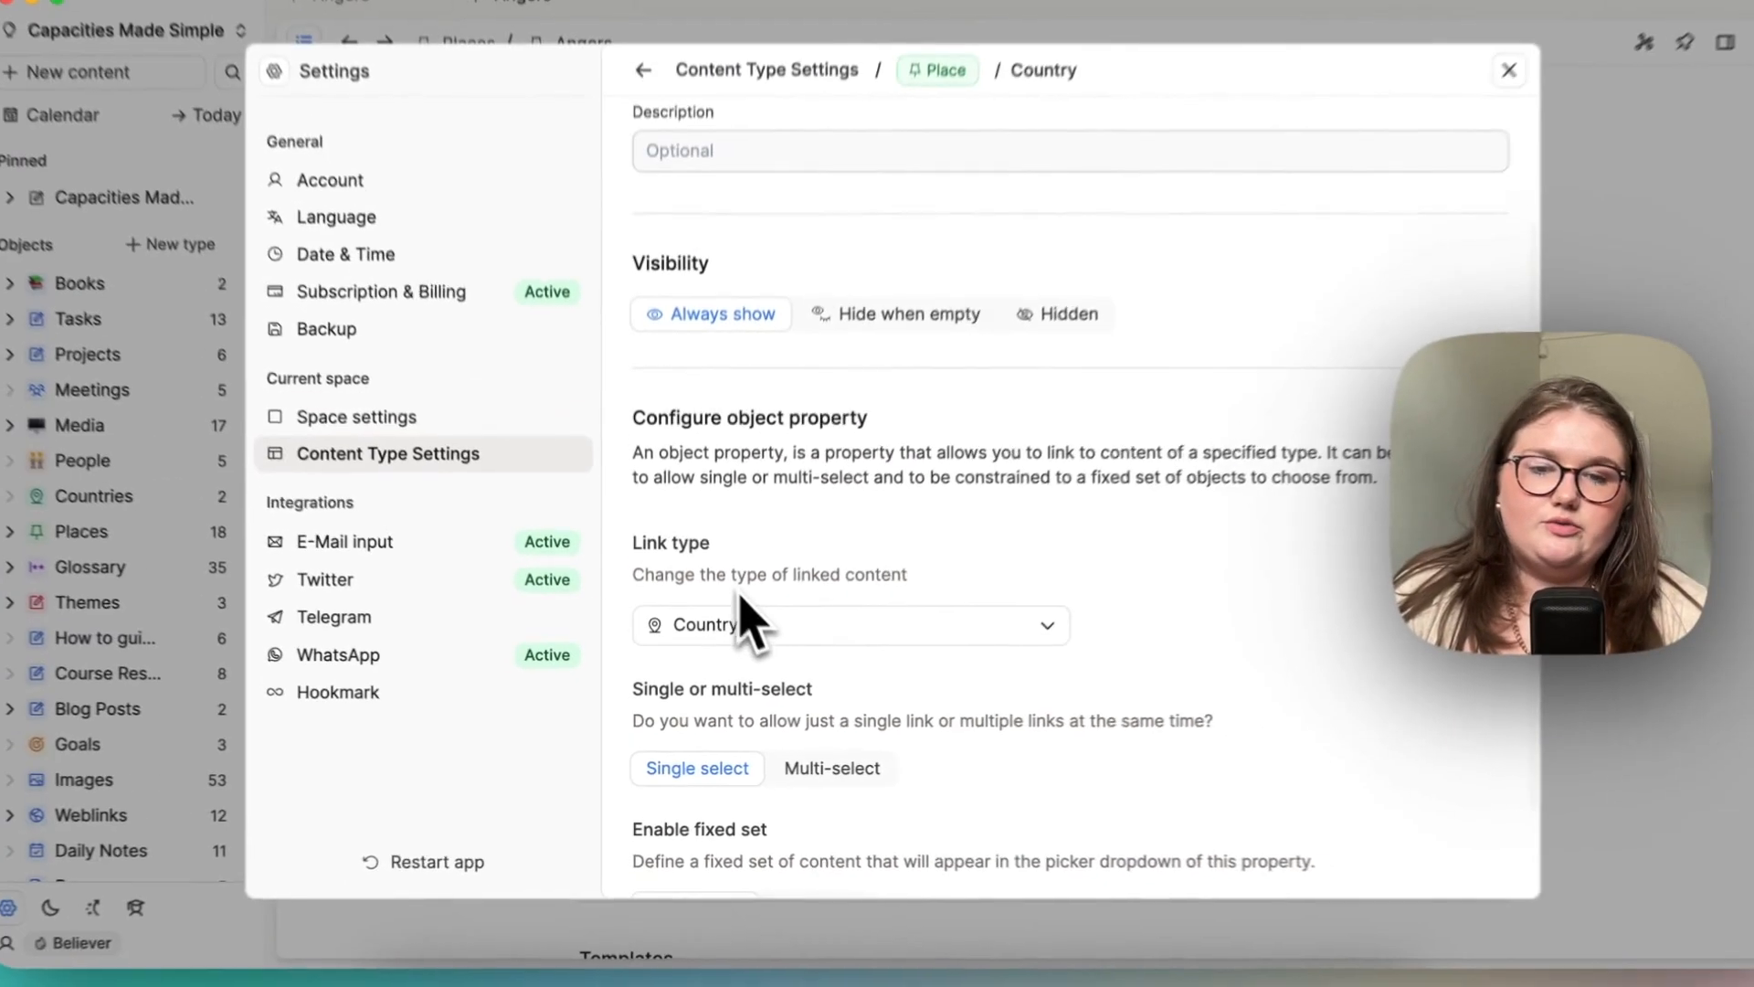
pyautogui.scroll(-3)
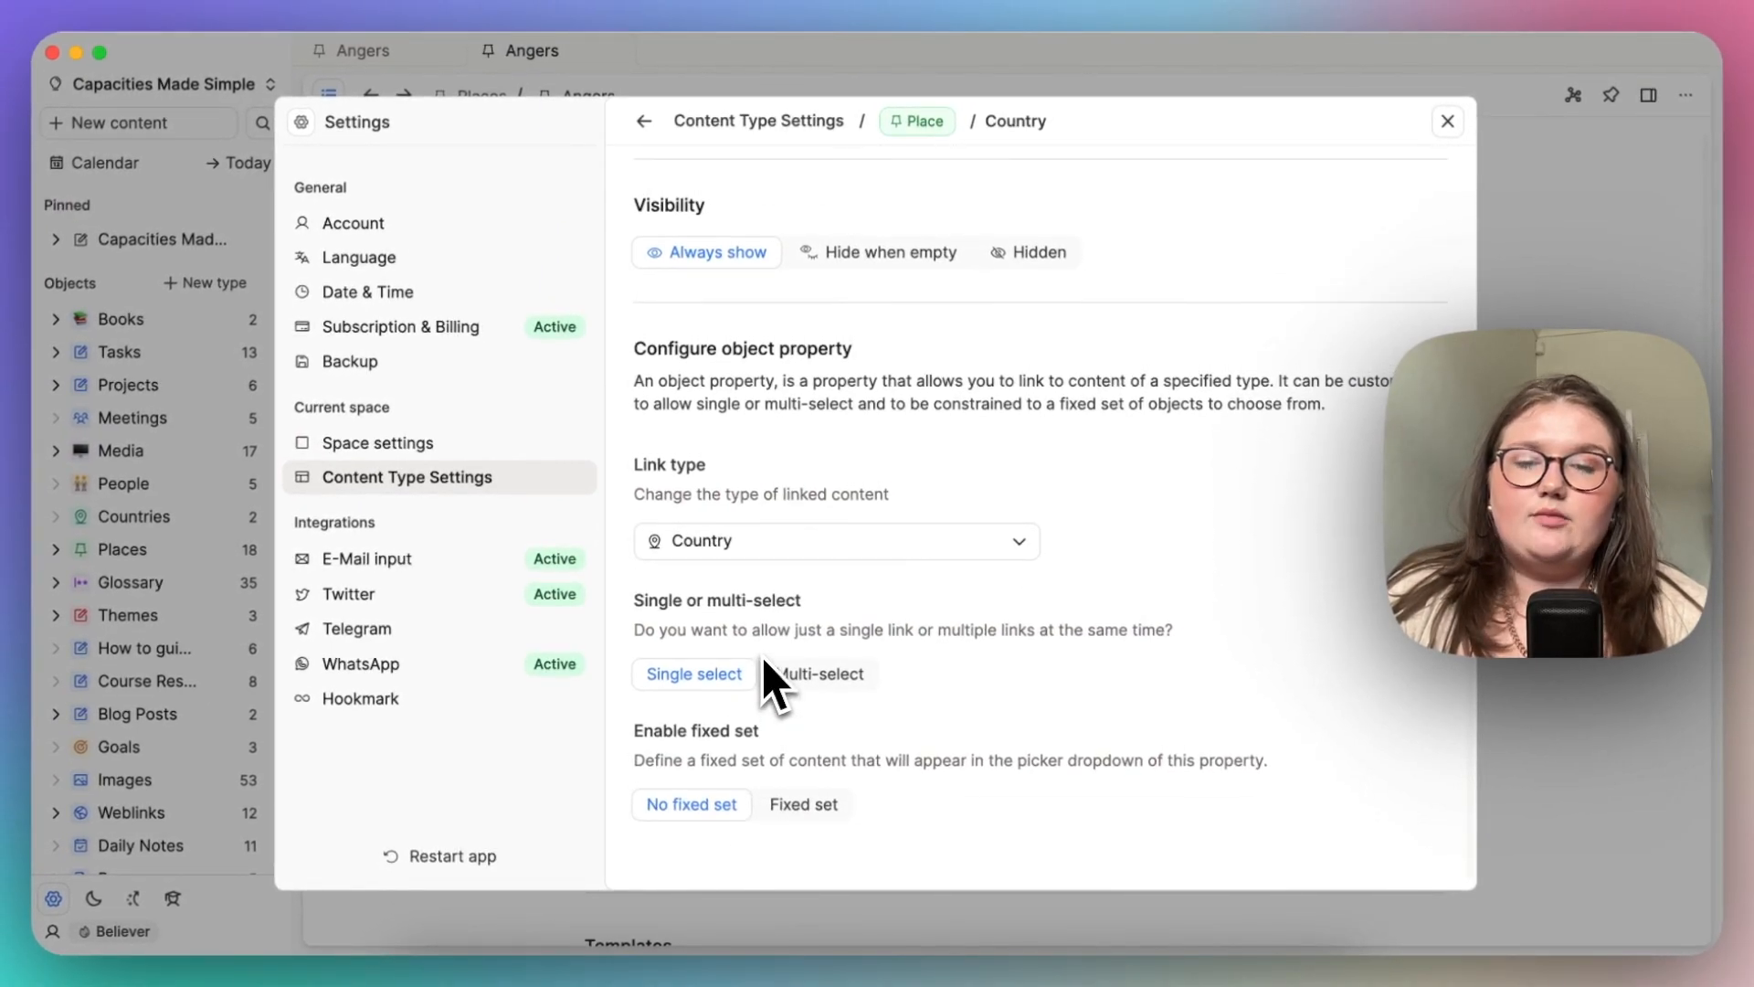
pyautogui.moveTo(750, 688)
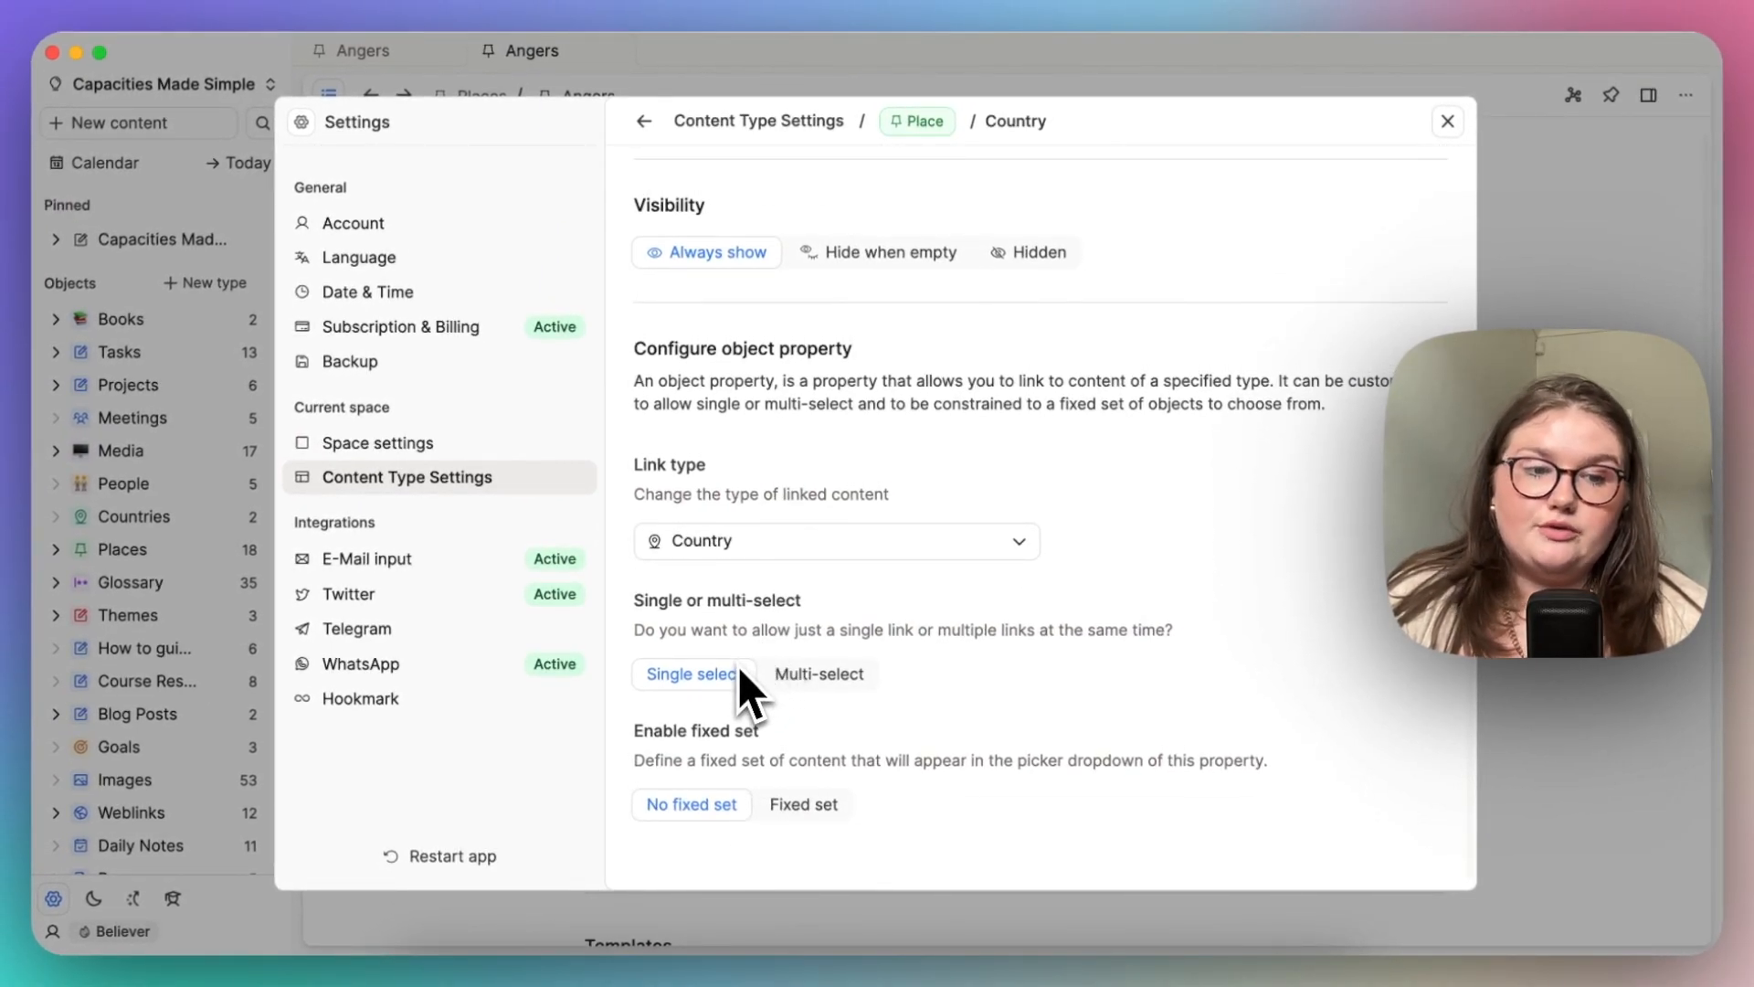
pyautogui.moveTo(746, 862)
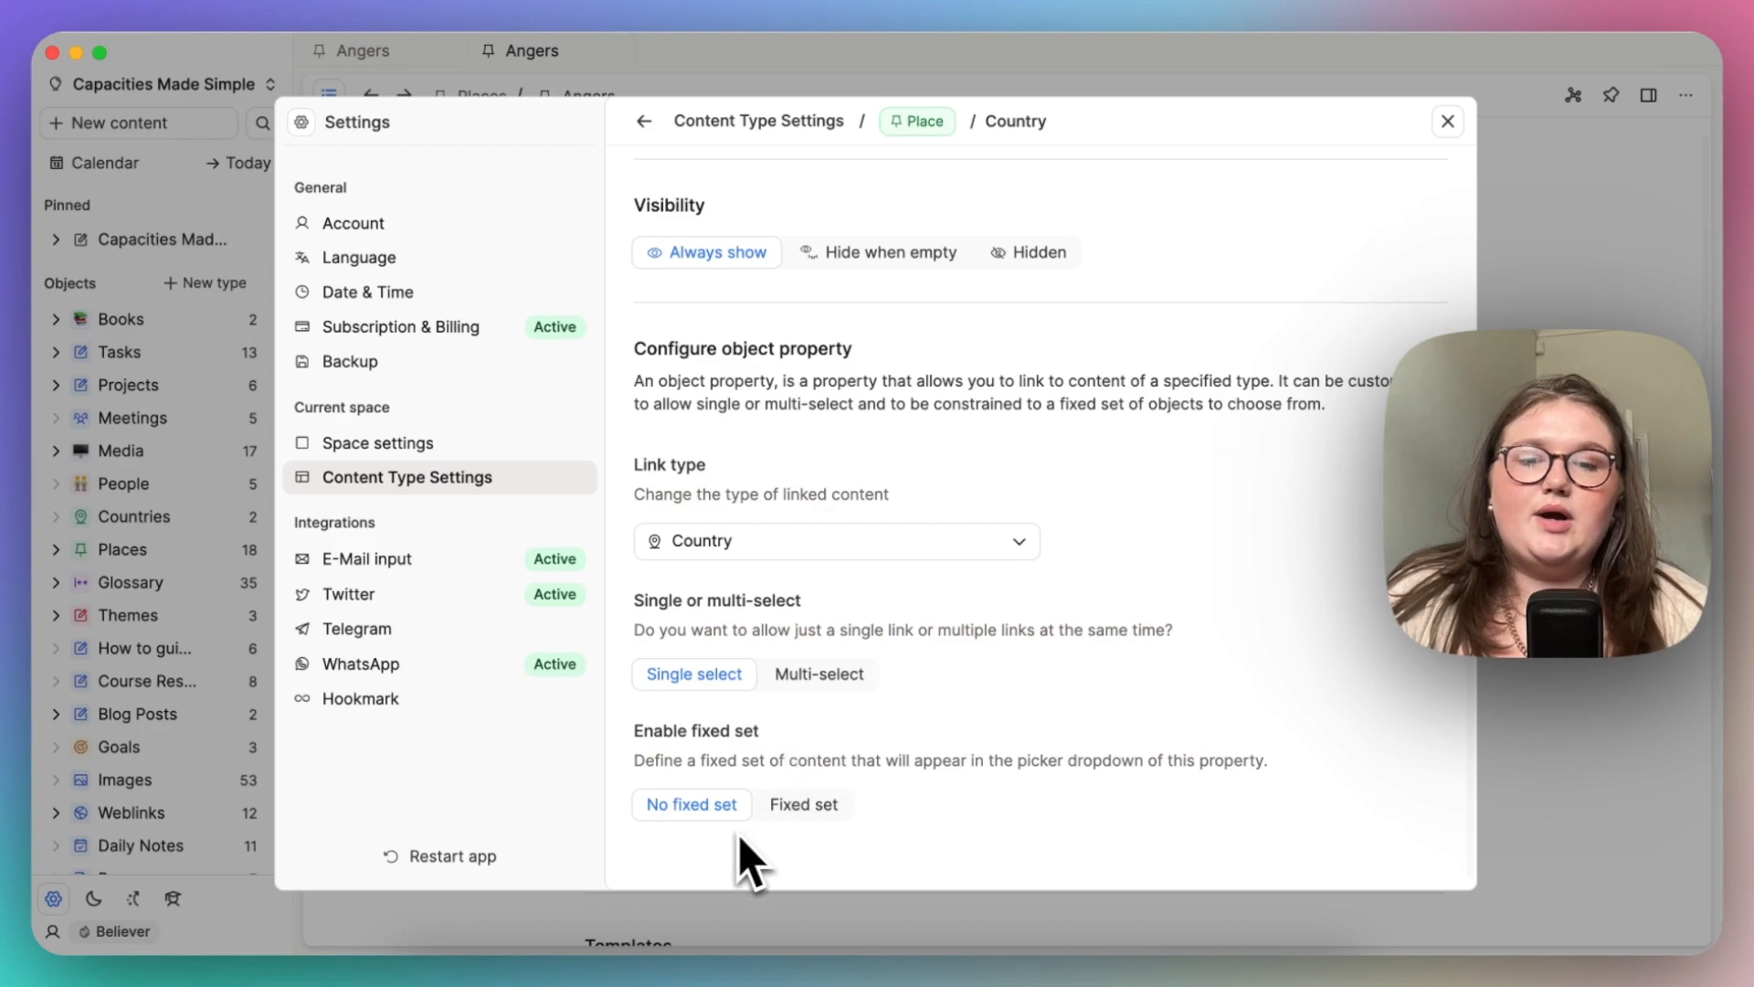
pyautogui.moveTo(889, 638)
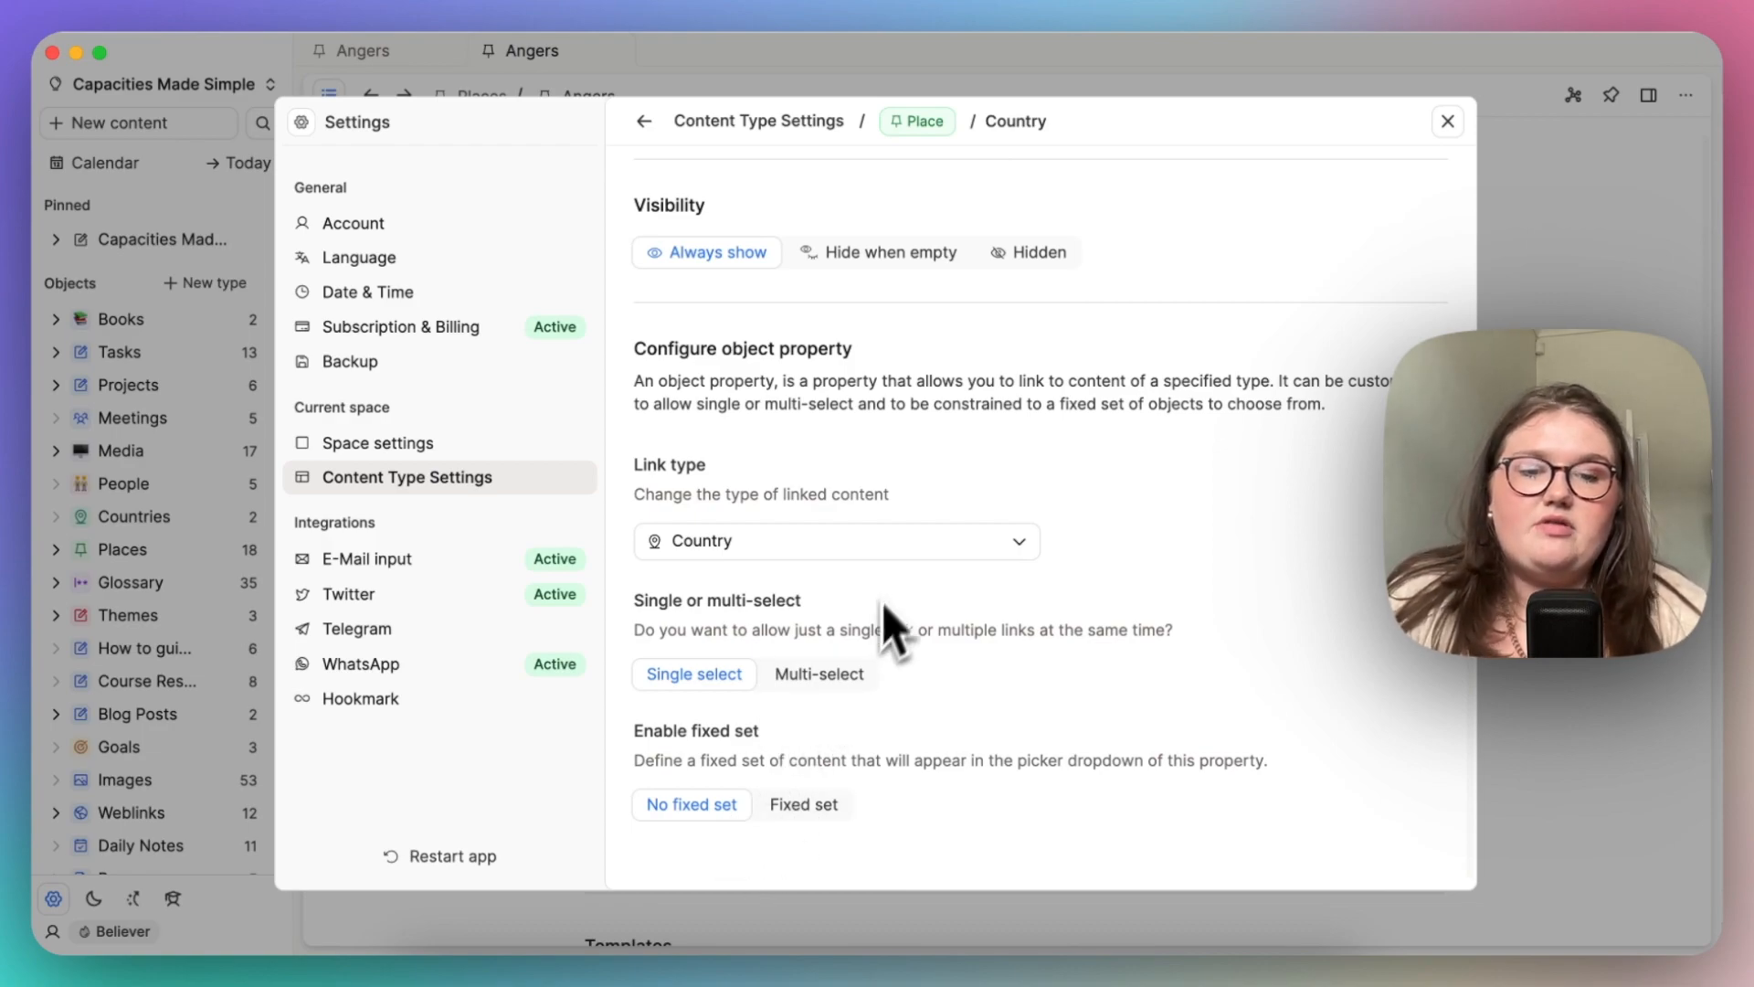
pyautogui.moveTo(896, 621)
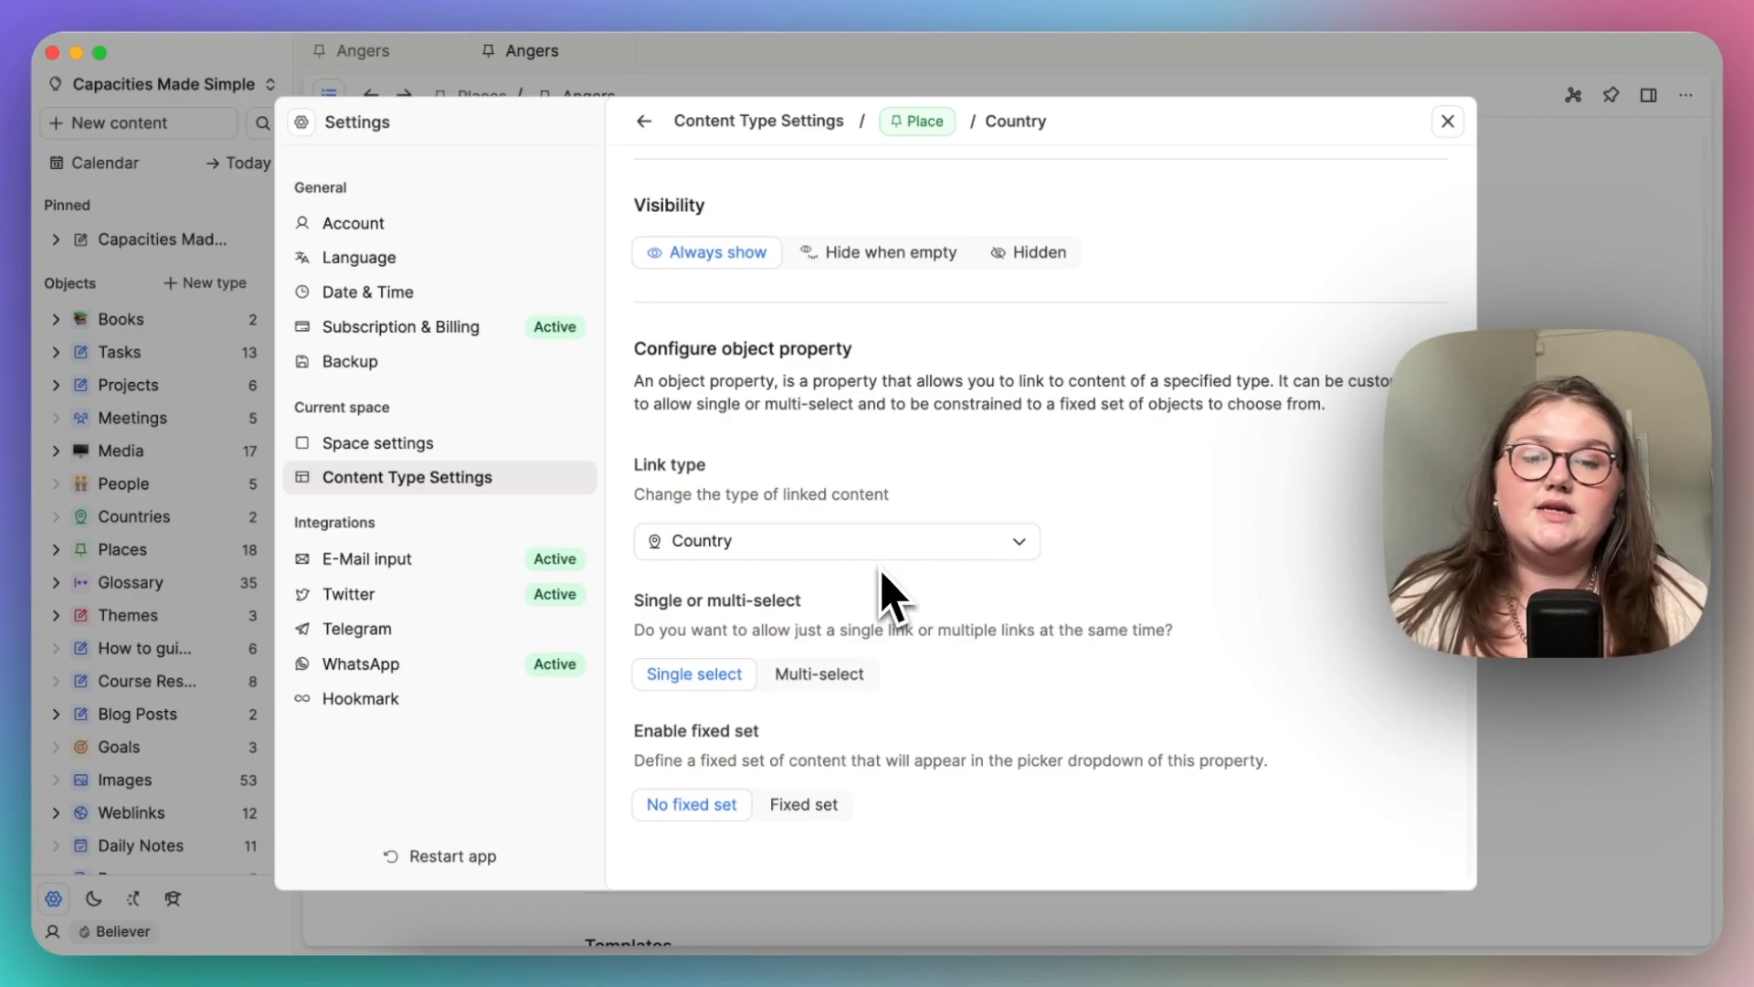
pyautogui.click(1447, 121)
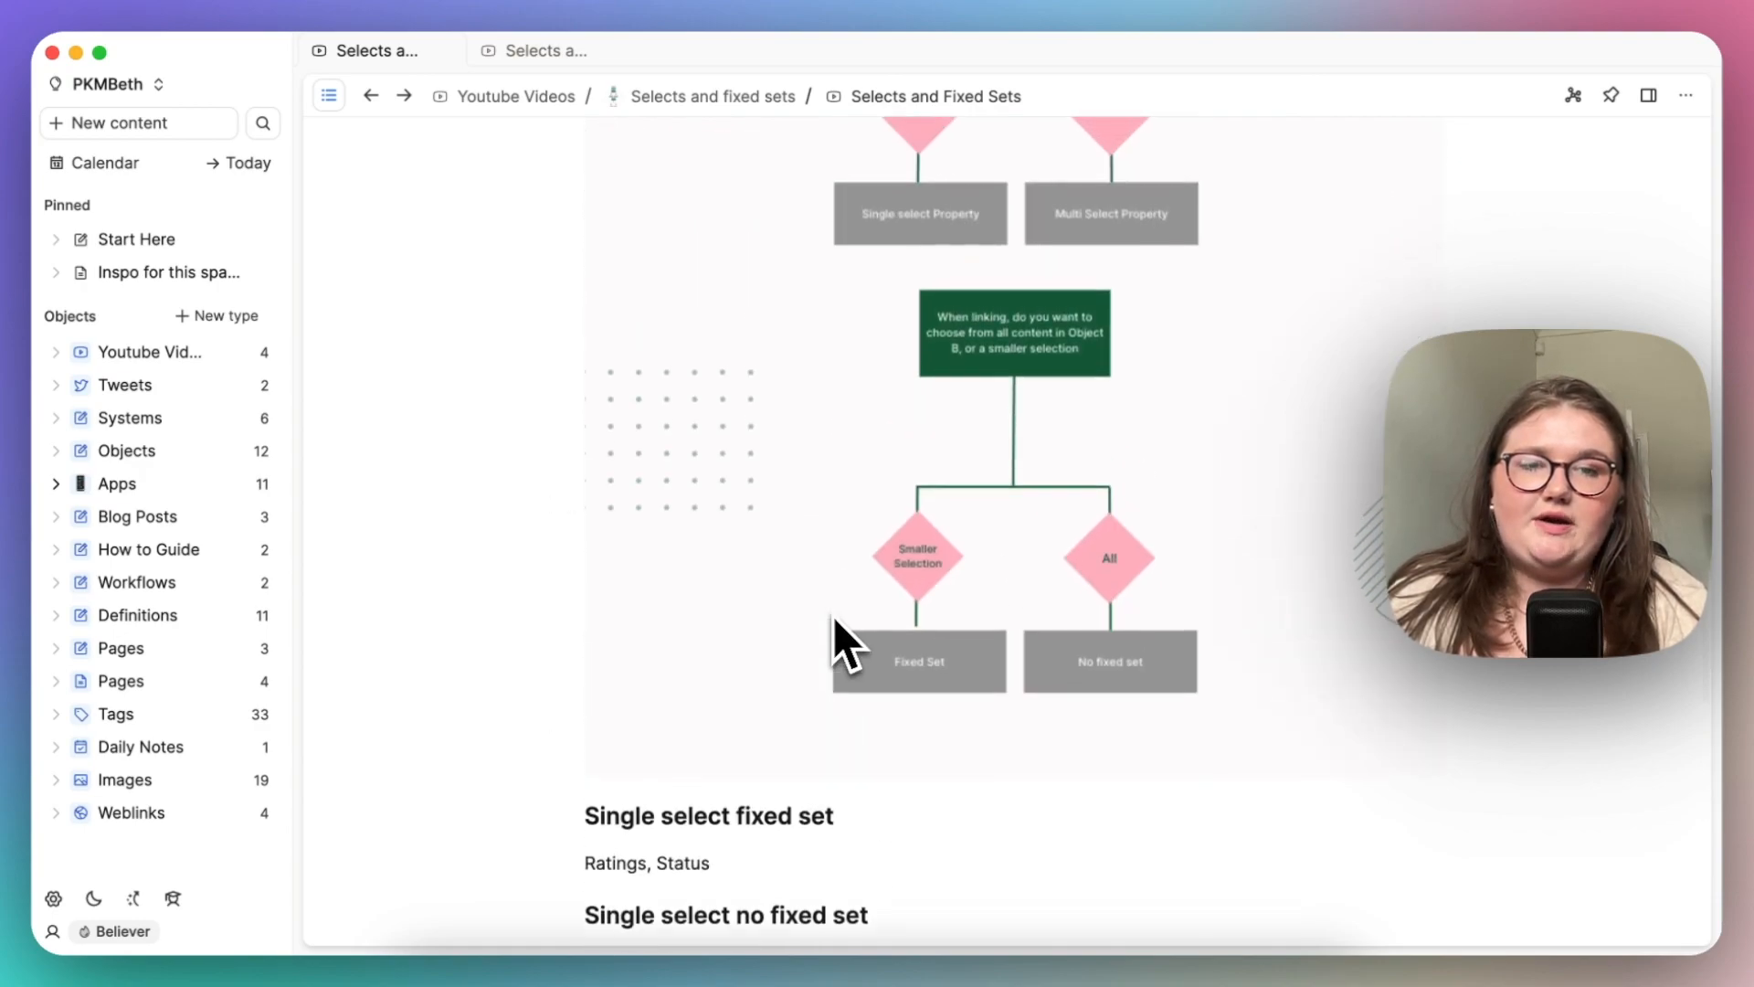
pyautogui.scroll(3)
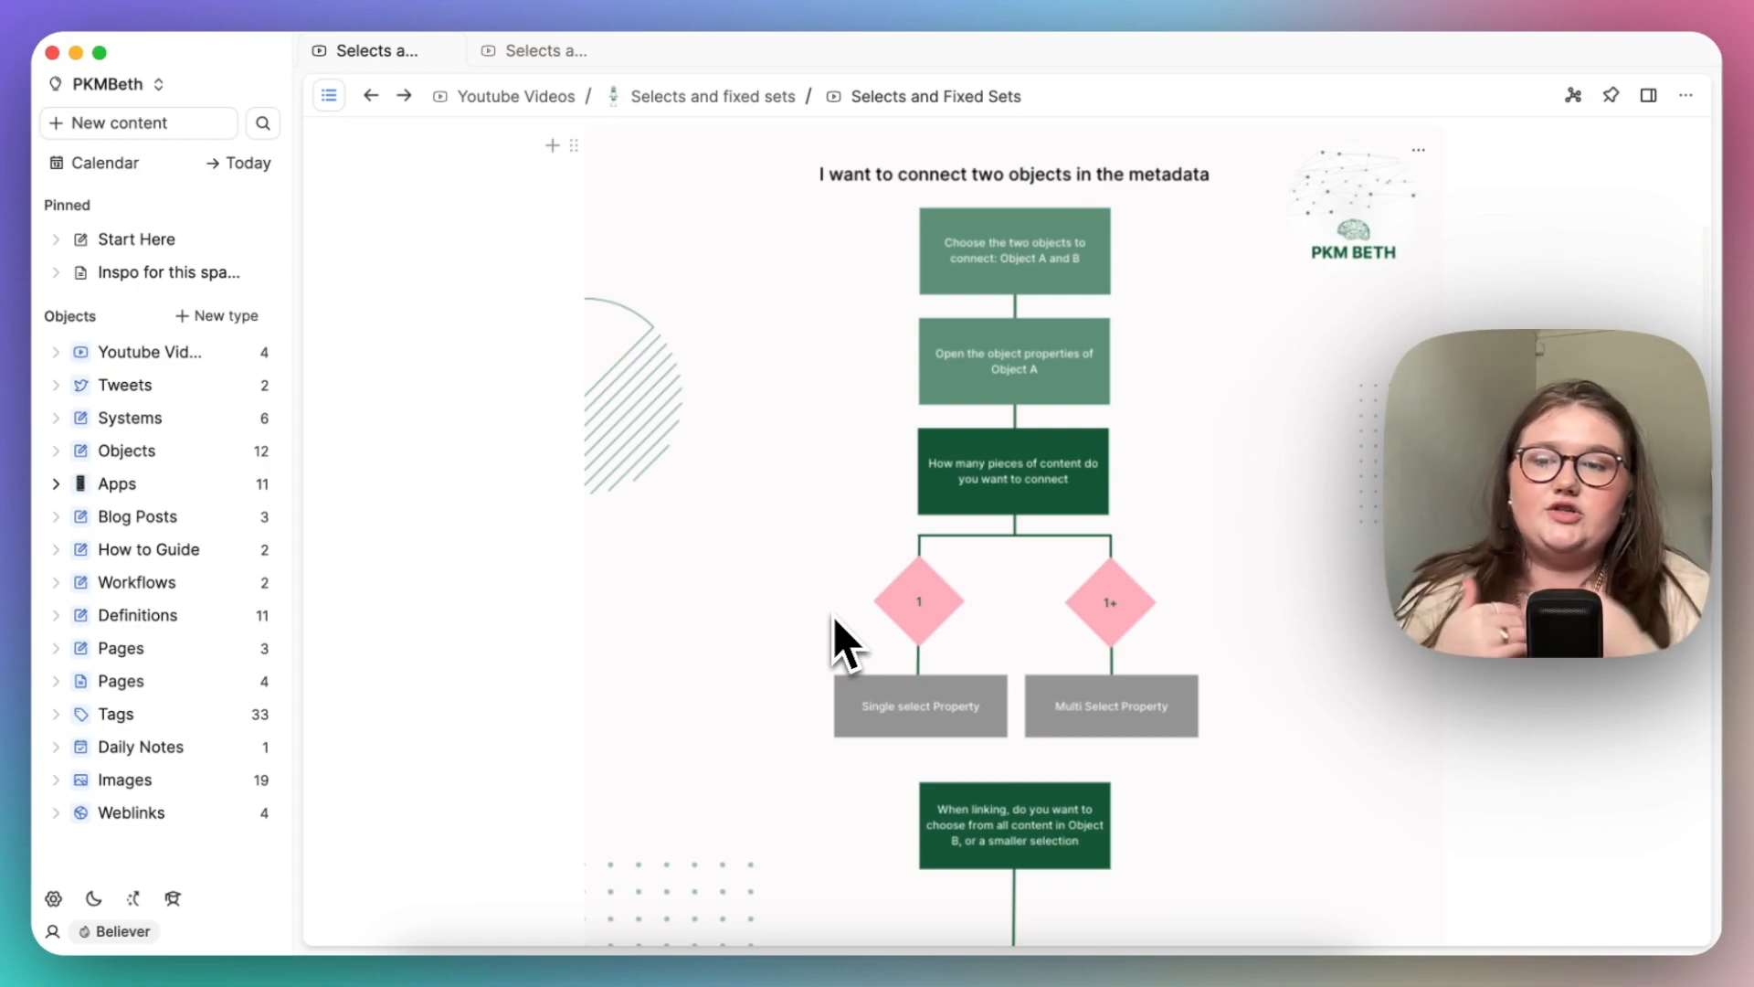
pyautogui.moveTo(234, 495)
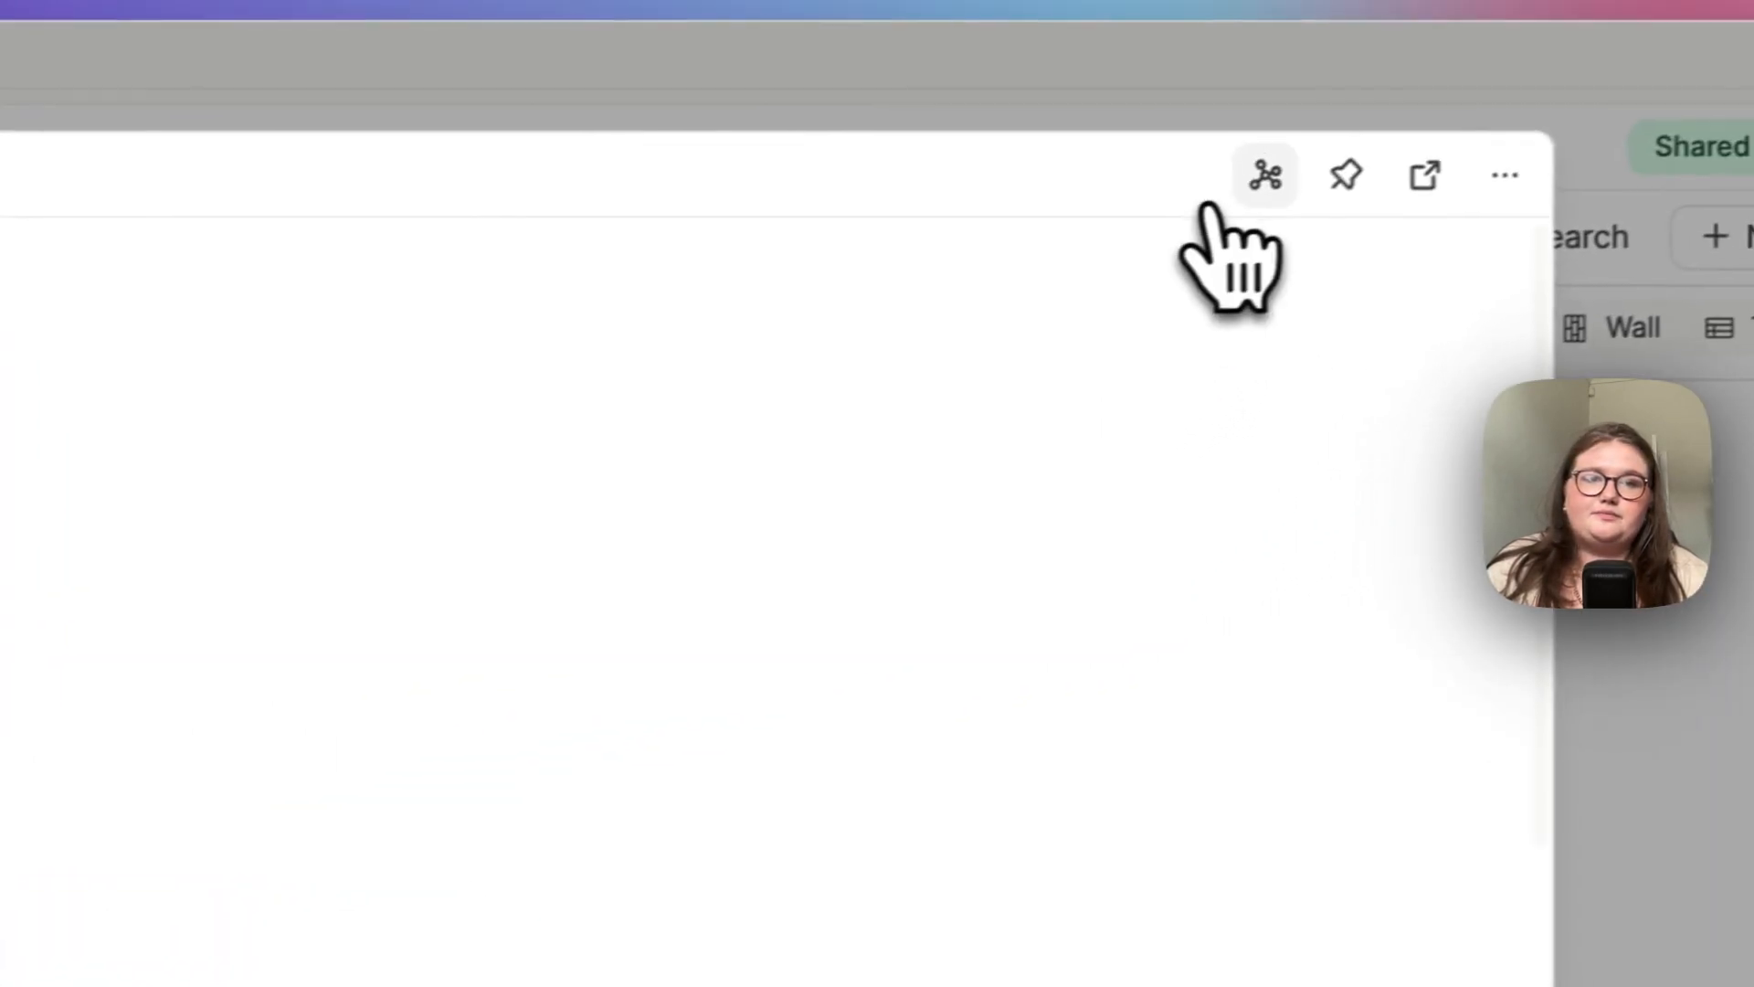
# Step: Open the book's graph view and expand it with Show more
pyautogui.click(1265, 176)
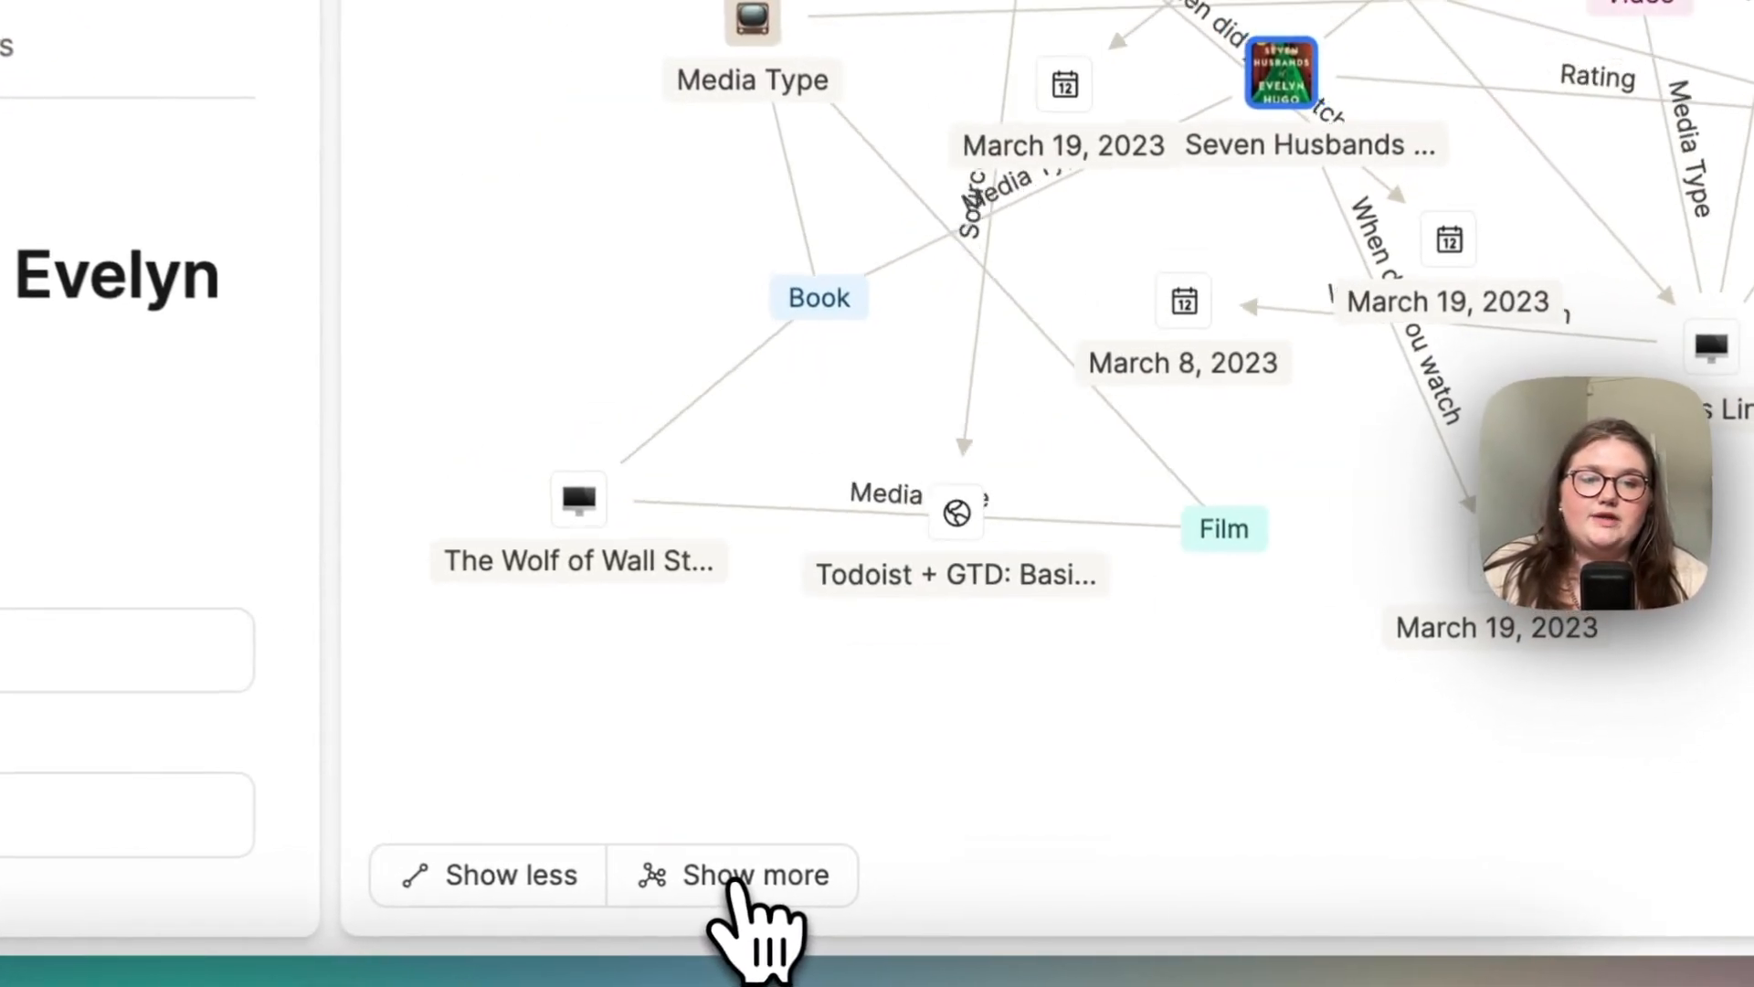
pyautogui.click(755, 875)
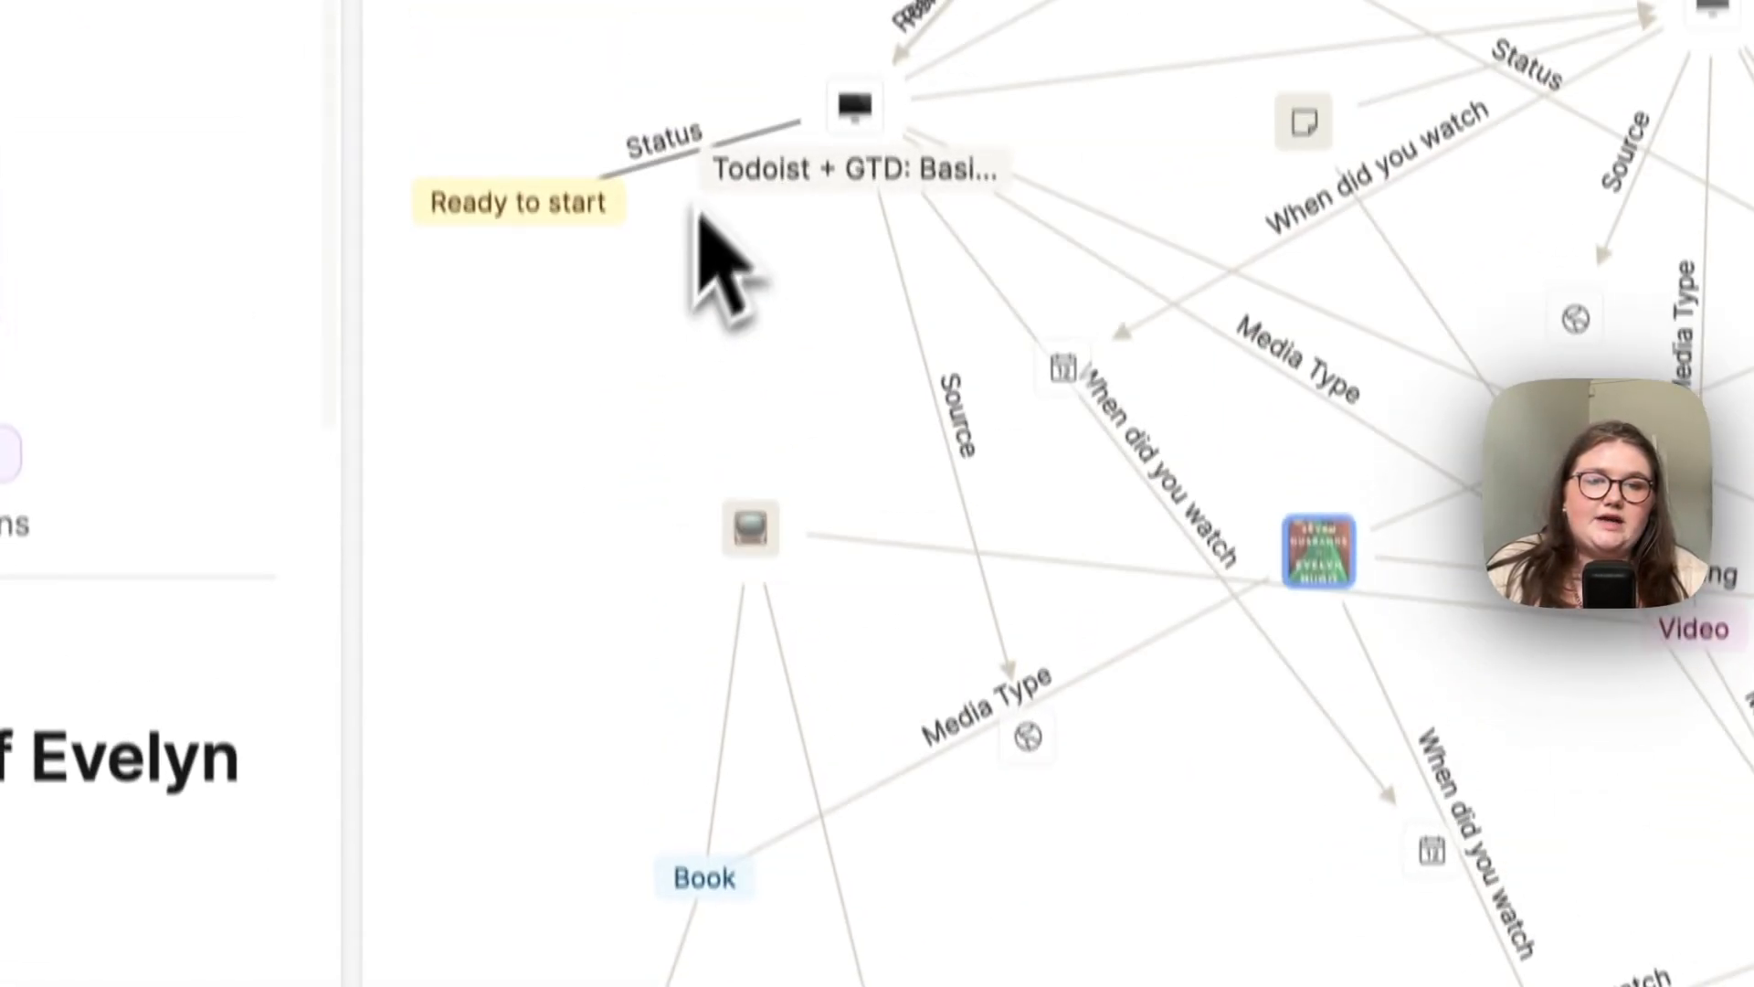